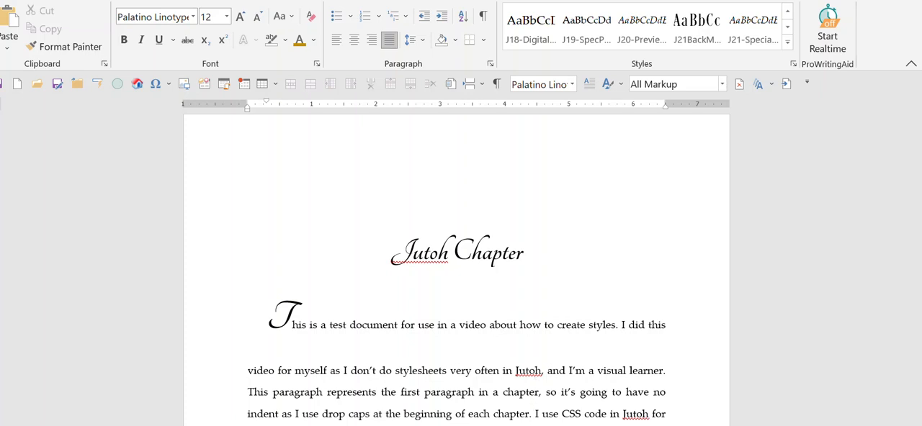
{"action": "mouse_move", "coordinate": [512, 413]}
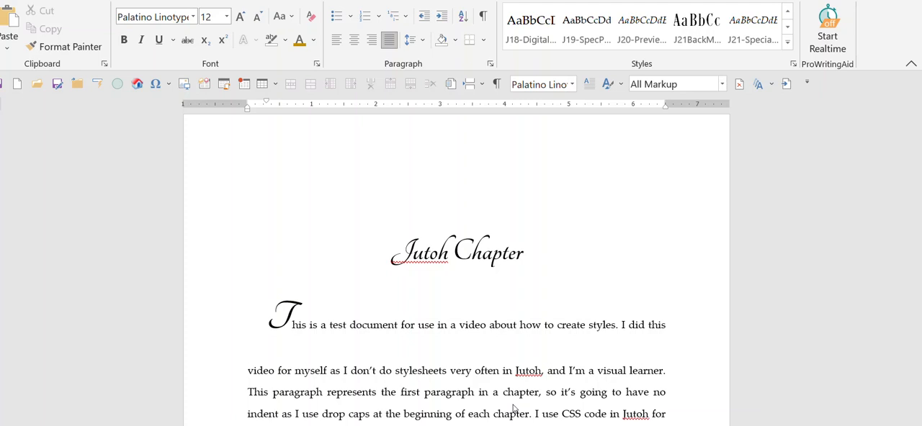
Add the italic line 'This is the second para' after the reader letter's body
{"action": "scroll", "scroll_direction": "down", "scroll_amount": 3}
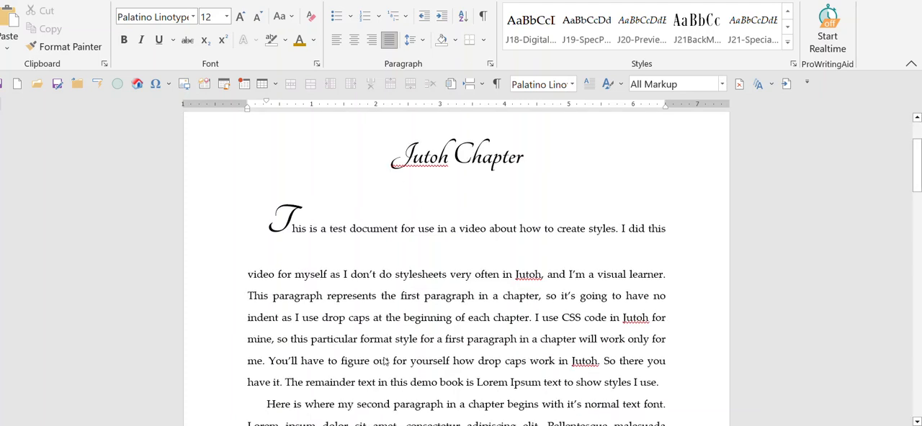
{"action": "scroll", "scroll_direction": "down", "scroll_amount": 3}
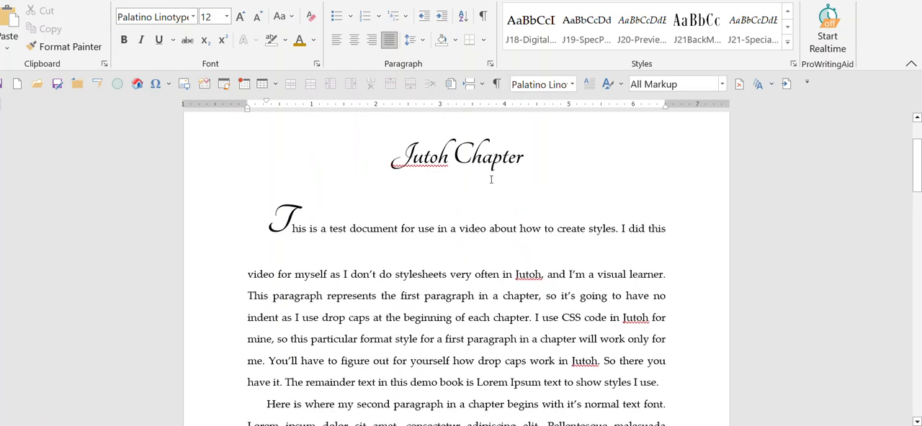
{"action": "scroll", "scroll_direction": "down", "scroll_amount": 3}
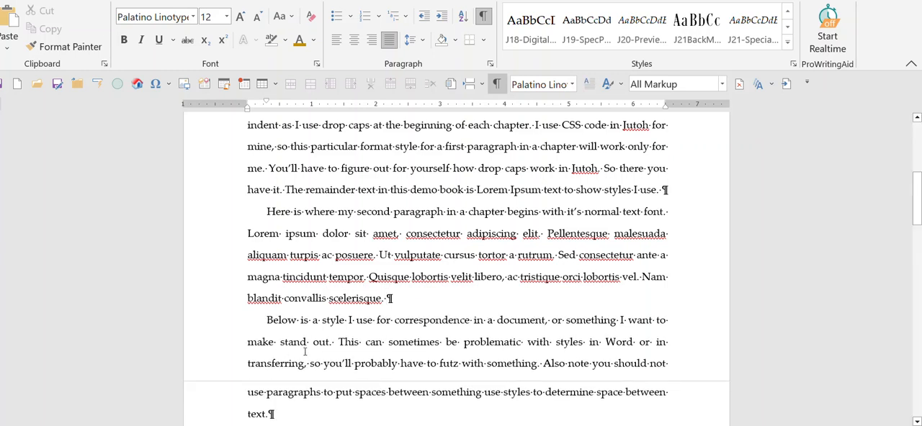
{"action": "scroll", "scroll_direction": "down", "scroll_amount": 3}
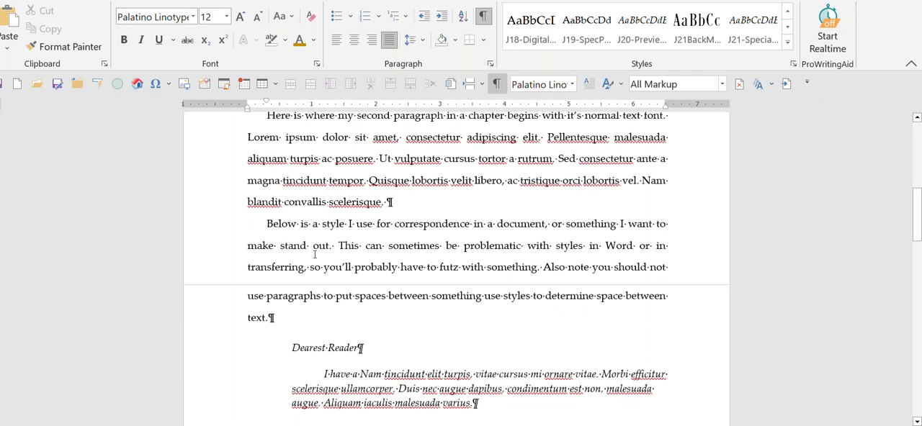
{"action": "scroll", "scroll_direction": "down", "scroll_amount": 3}
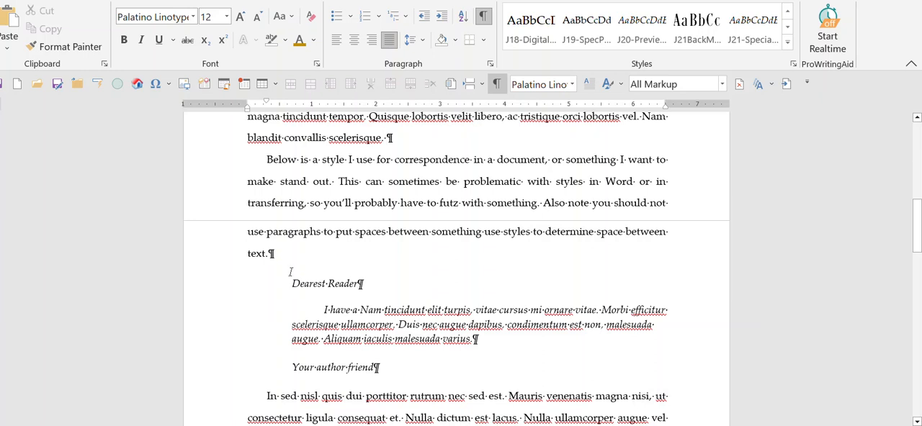
{"action": "mouse_move", "coordinate": [305, 269]}
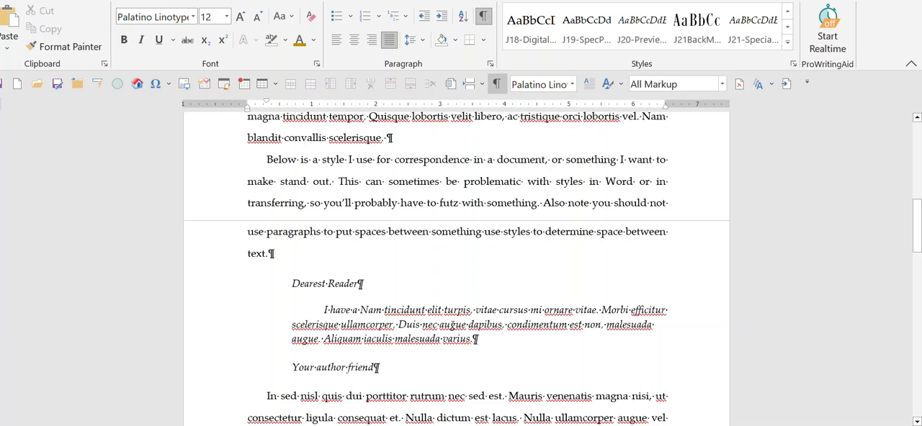
{"action": "left_click", "coordinate": [141, 39]}
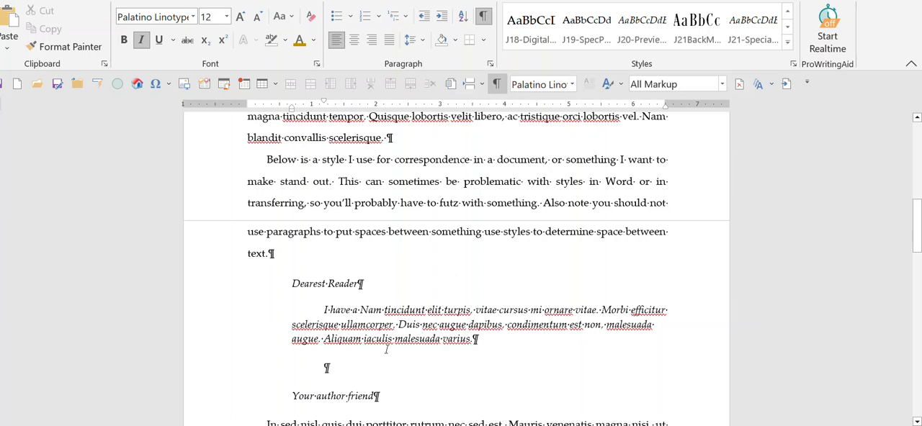
{"action": "type", "text": "This is the second pa"}
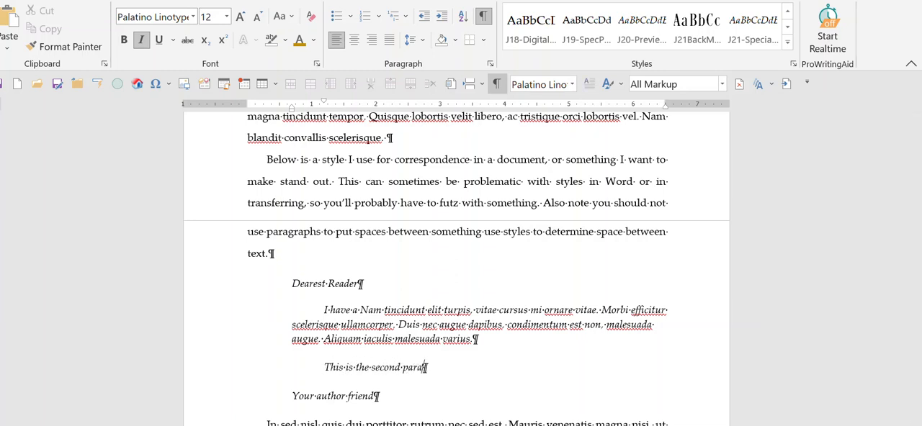
{"action": "type", "text": "raph"}
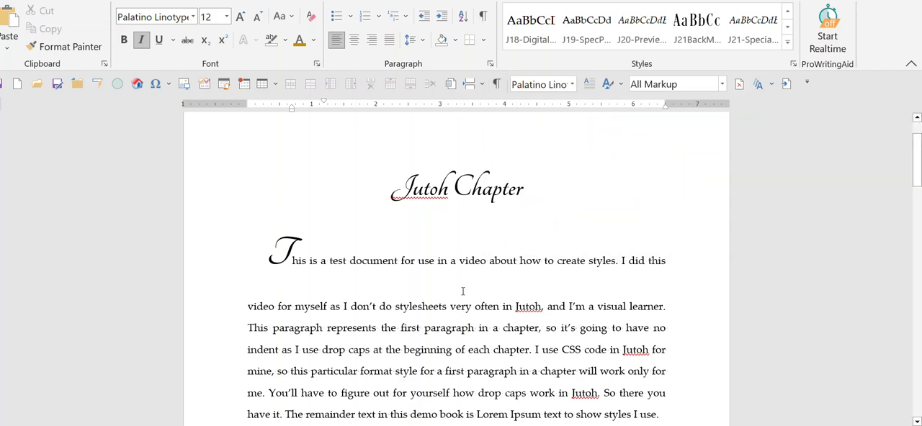
{"action": "mouse_move", "coordinate": [115, 177]}
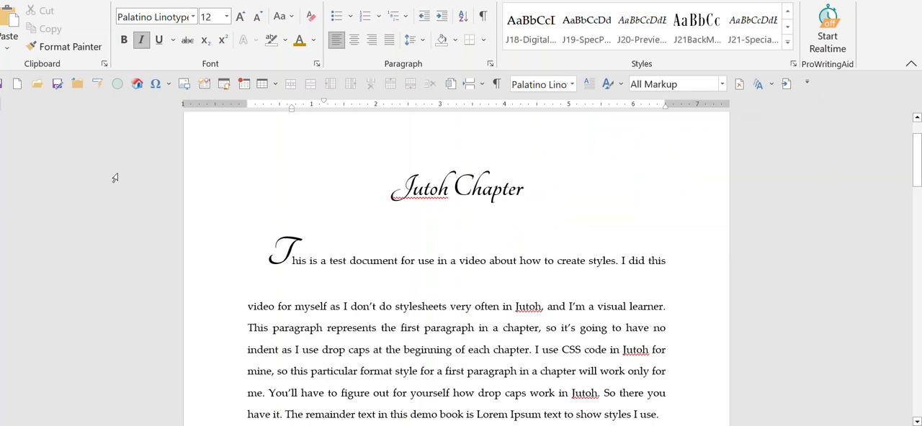
{"action": "mouse_move", "coordinate": [446, 221]}
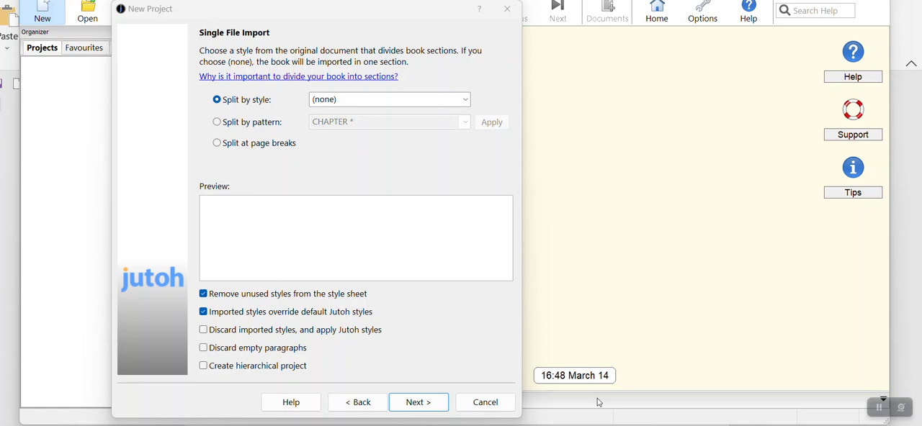
{"action": "mouse_move", "coordinate": [506, 368]}
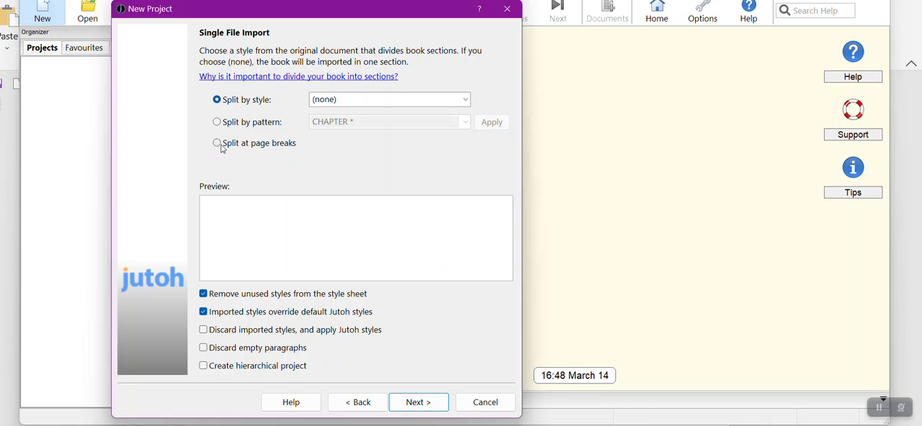
Leave the import split-by-style at (none), keeping the book as one section
{"action": "left_click", "coordinate": [216, 143]}
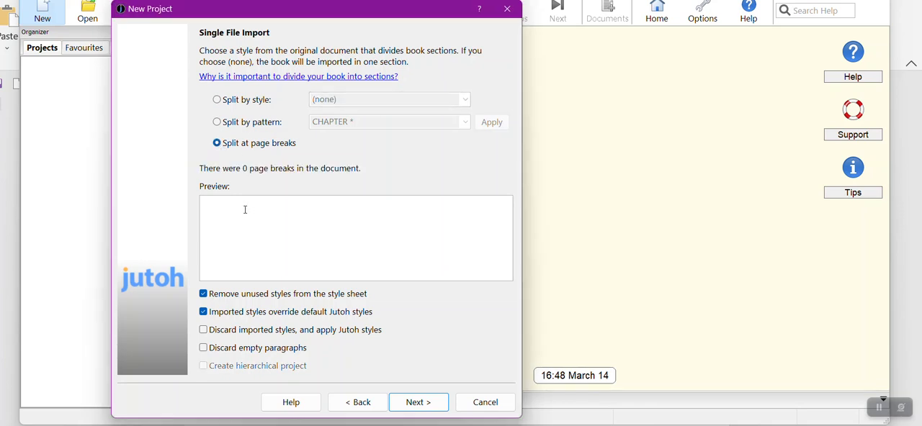
{"action": "left_click", "coordinate": [216, 99]}
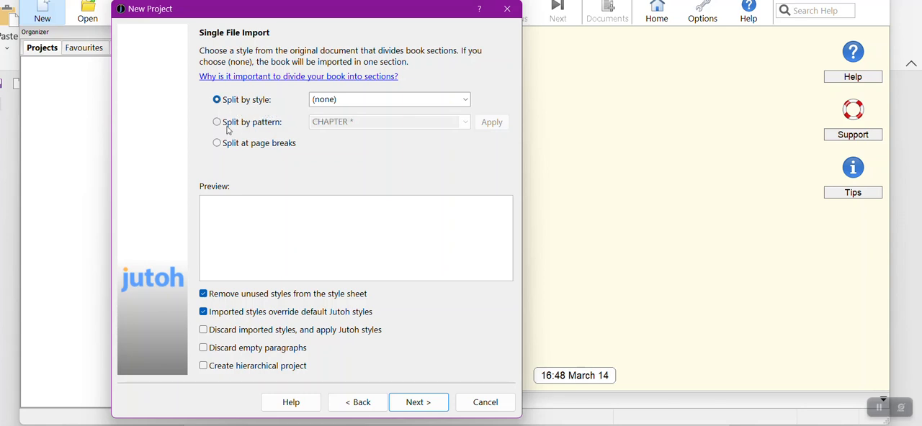
{"action": "mouse_move", "coordinate": [429, 99]}
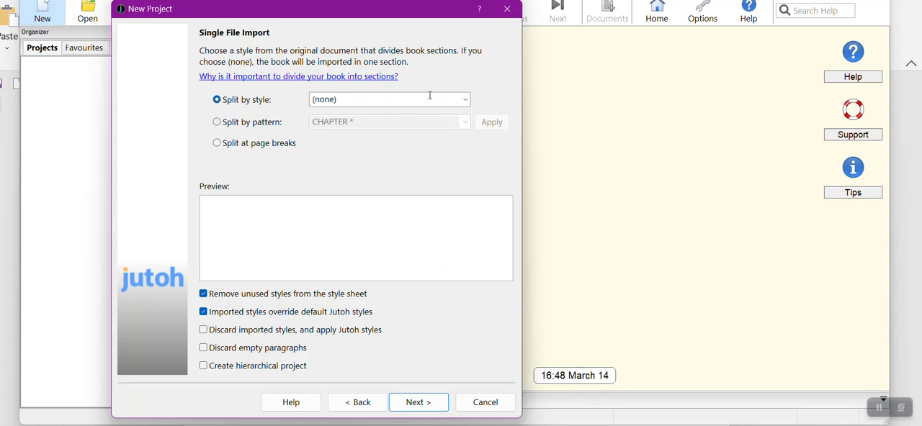
{"action": "left_click", "coordinate": [464, 99]}
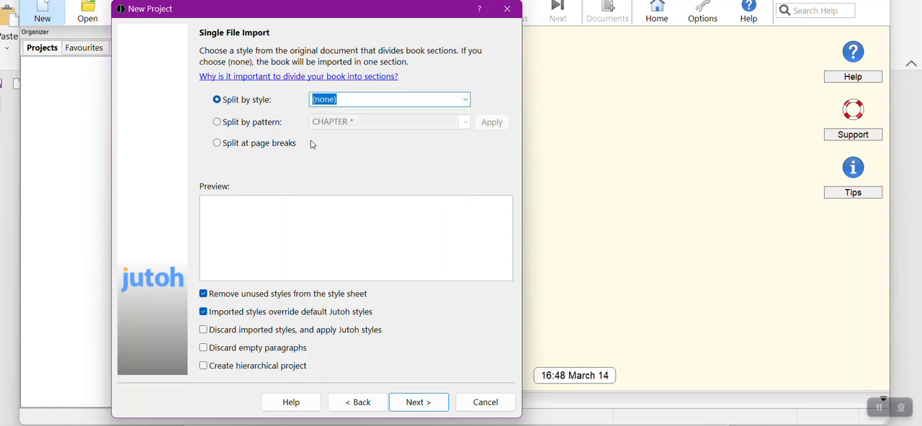
{"action": "mouse_move", "coordinate": [283, 178]}
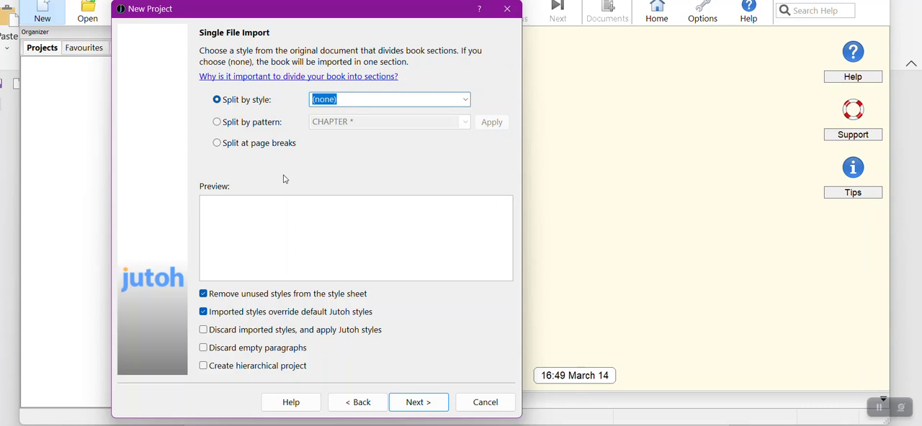
{"action": "mouse_move", "coordinate": [234, 246]}
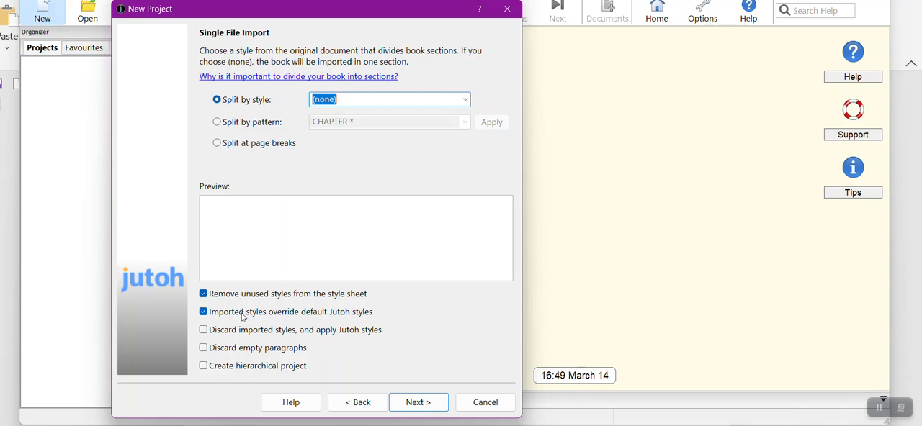
{"action": "mouse_move", "coordinate": [252, 151]}
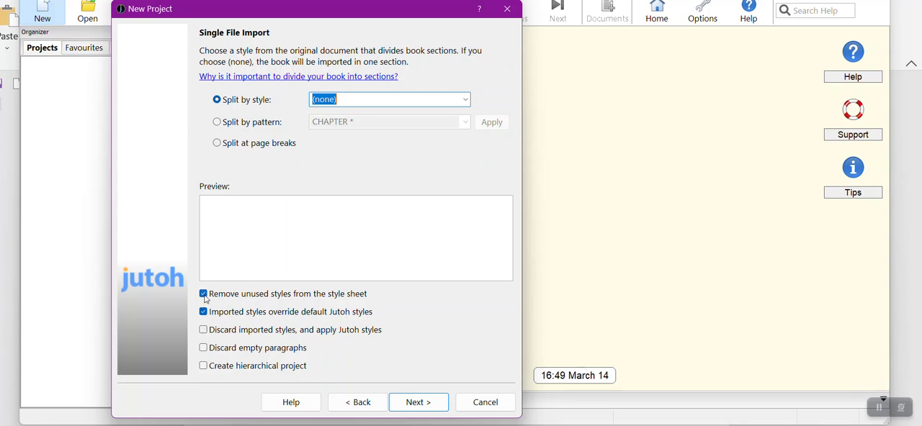
{"action": "mouse_move", "coordinate": [301, 302]}
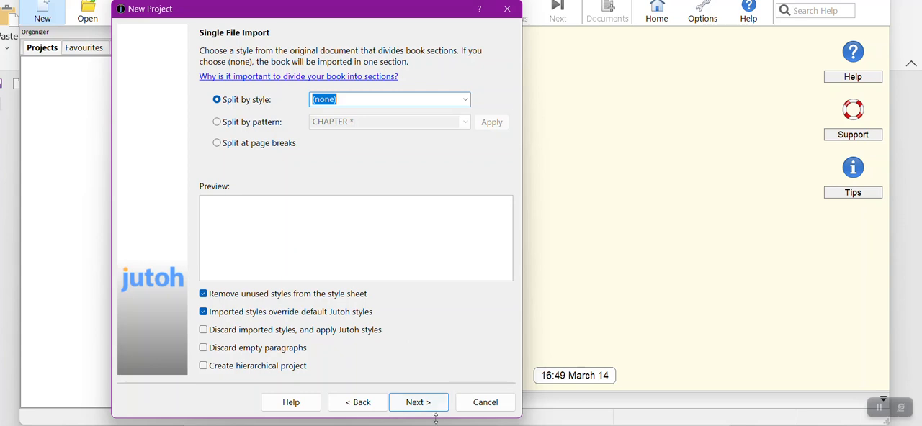
{"action": "left_click", "coordinate": [418, 402]}
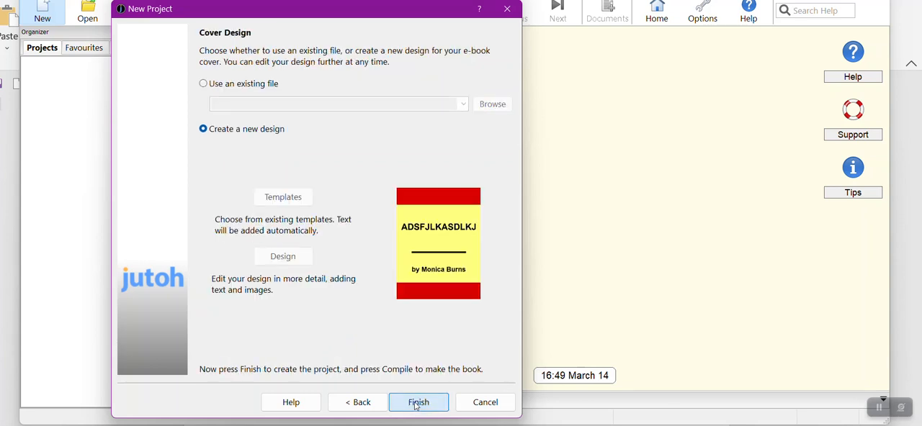
Finish the wizard to create the project from the imported Jutoh Chapter document
{"action": "left_click", "coordinate": [419, 402]}
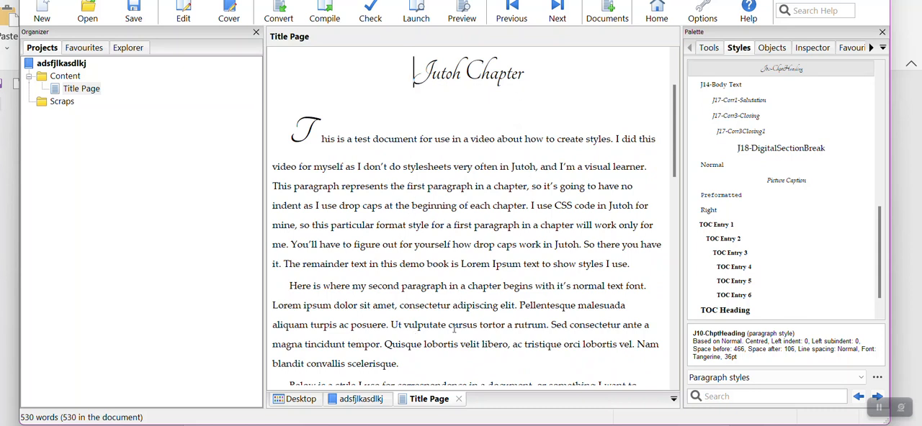
Scroll the paragraph styles list to inspect imported J-styles like J10-ChptHeading
{"action": "scroll", "scroll_direction": "down", "scroll_amount": 3}
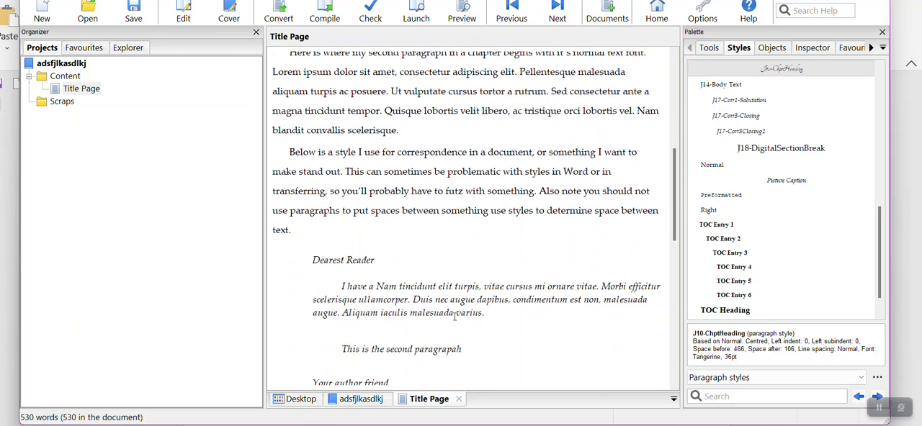
{"action": "scroll", "scroll_direction": "down", "scroll_amount": 3}
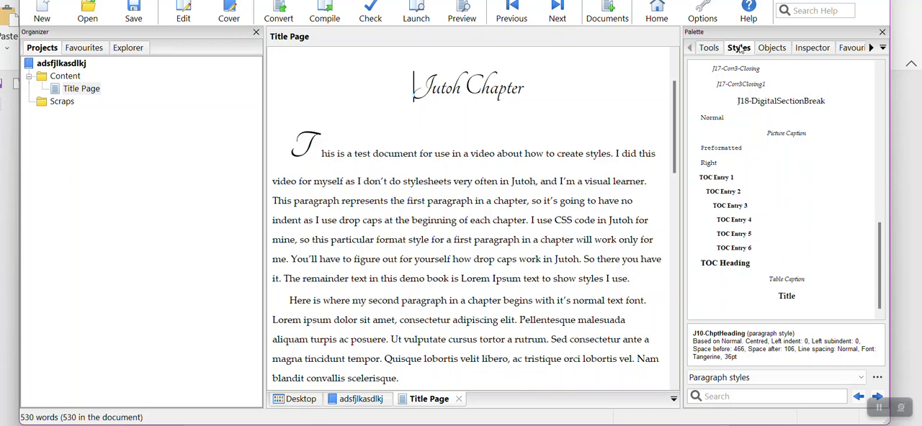
{"action": "mouse_move", "coordinate": [753, 93]}
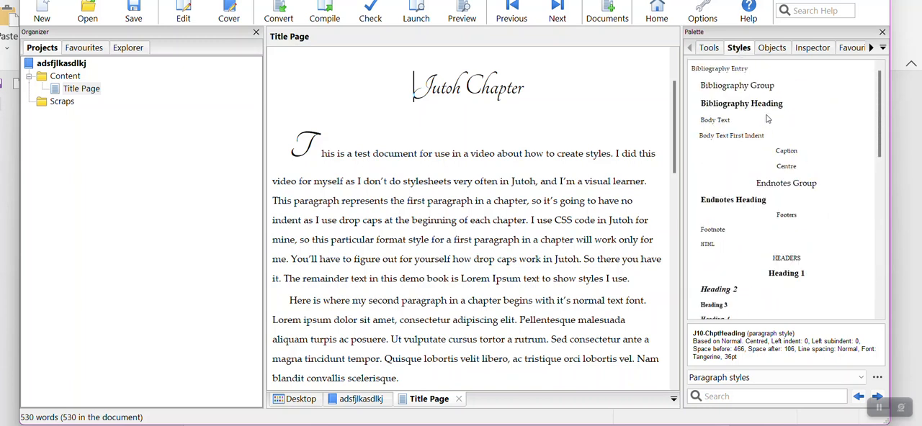
{"action": "scroll", "scroll_direction": "down", "scroll_amount": 3}
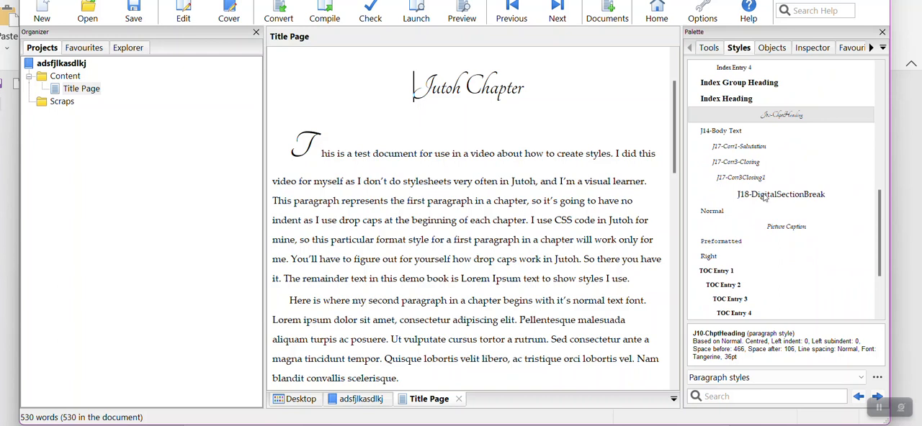
{"action": "scroll", "scroll_direction": "down", "scroll_amount": 3}
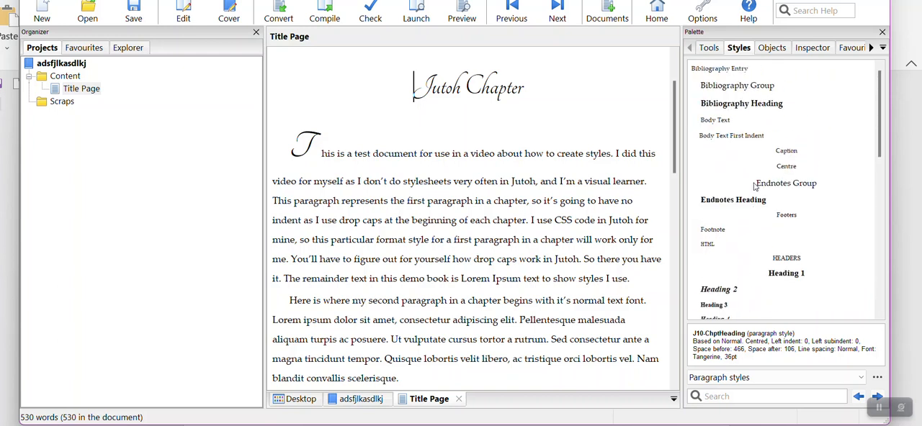
{"action": "mouse_move", "coordinate": [870, 372]}
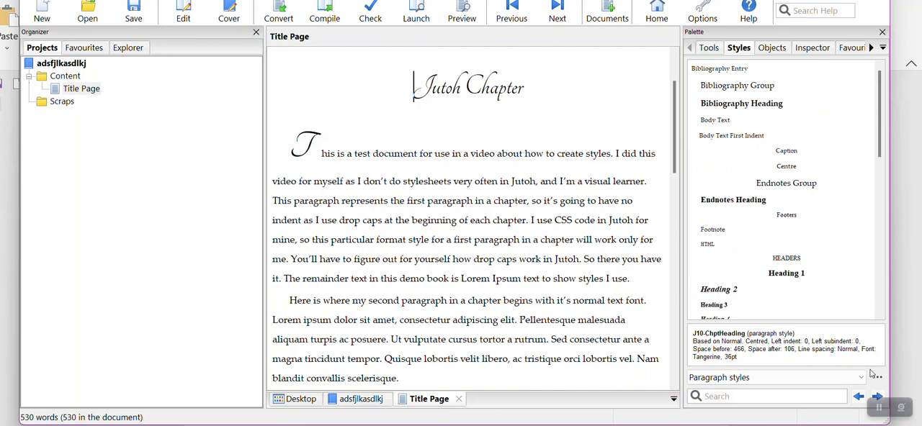
{"action": "mouse_move", "coordinate": [871, 373]}
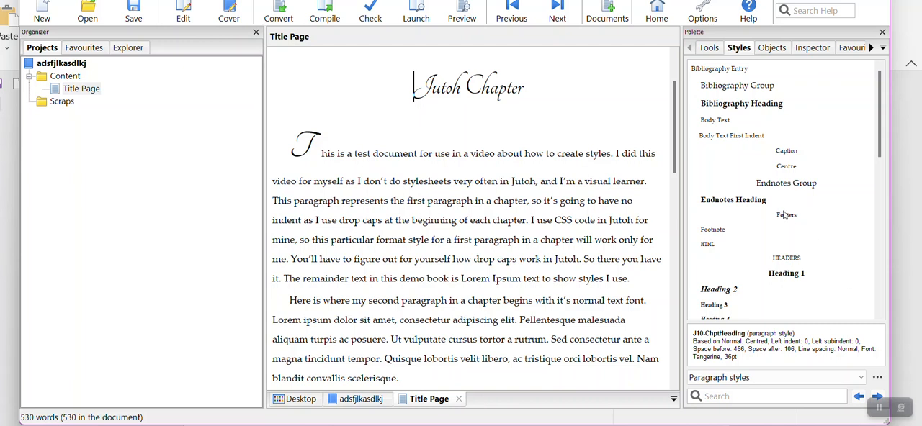
{"action": "scroll", "scroll_direction": "down", "scroll_amount": 3}
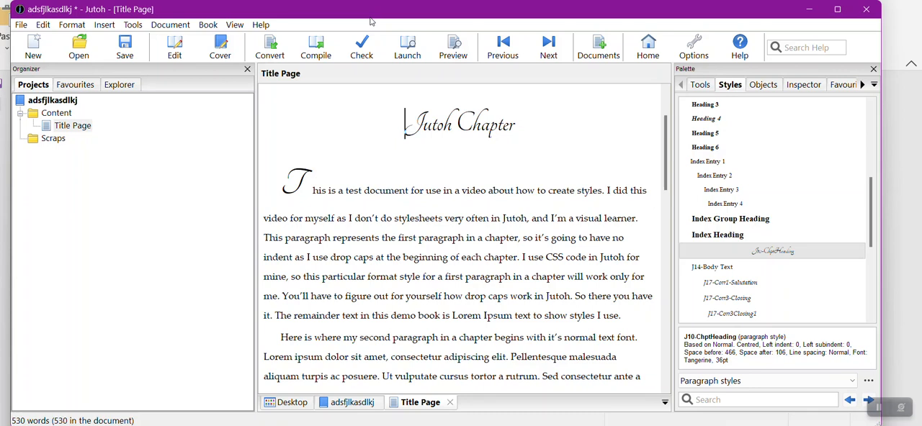
{"action": "mouse_move", "coordinate": [353, 128]}
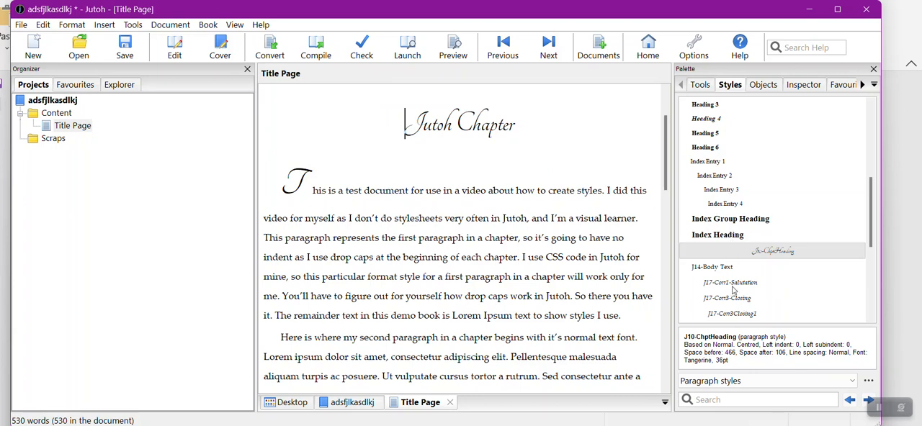
{"action": "mouse_move", "coordinate": [159, 101]}
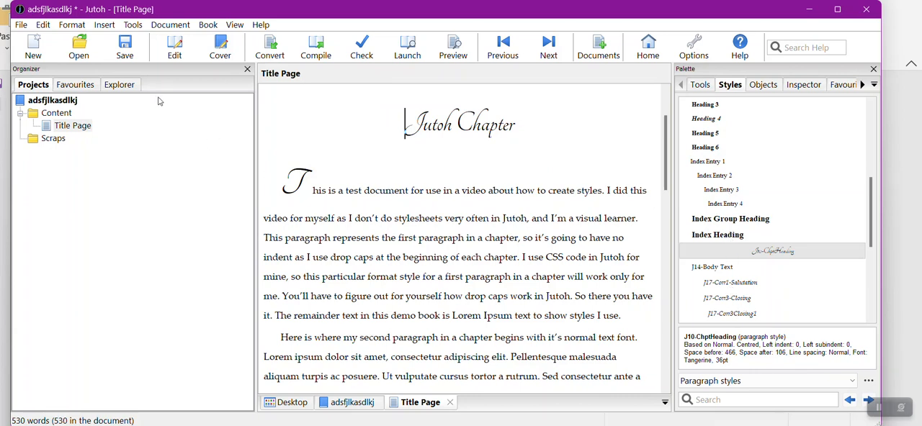
{"action": "mouse_move", "coordinate": [174, 46]}
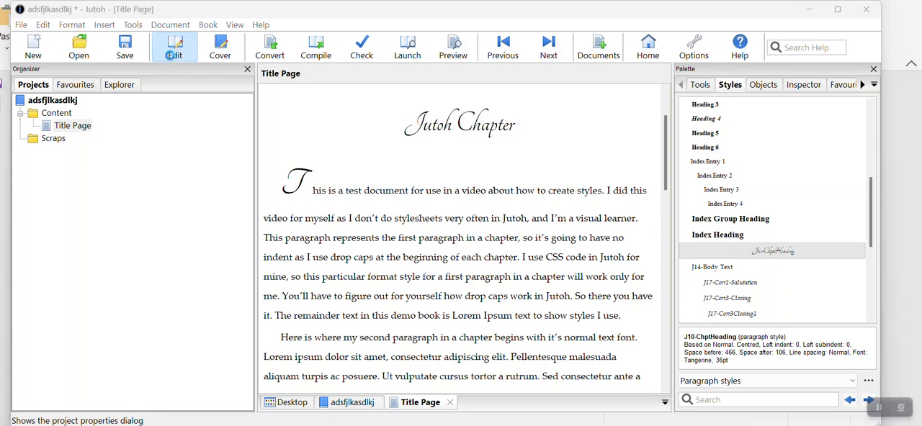
Open the Default Style Sheet's properties from the project's Styles settings
{"action": "left_click", "coordinate": [174, 46]}
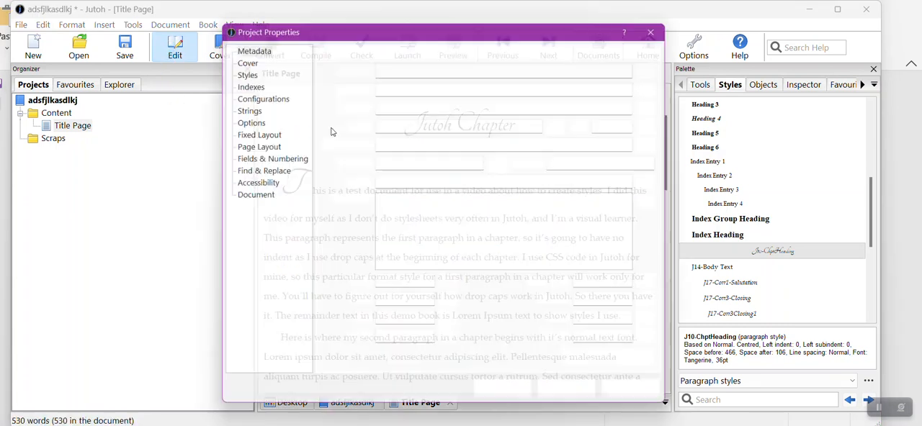
{"action": "left_click", "coordinate": [247, 75]}
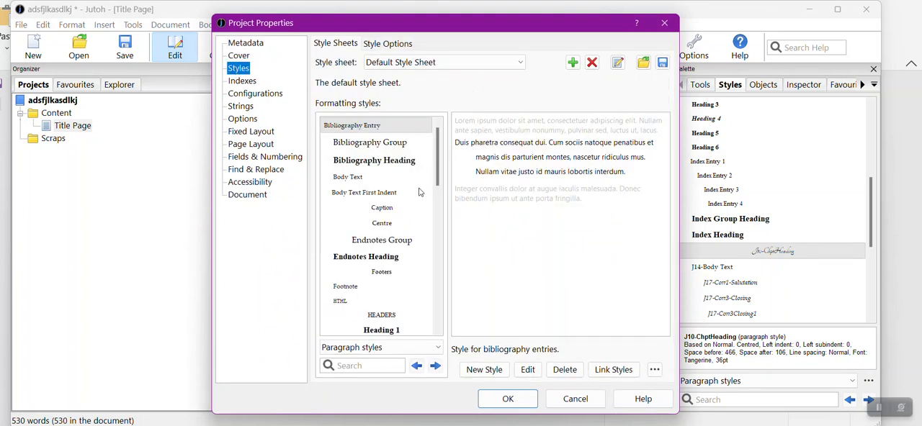
{"action": "scroll", "scroll_direction": "down", "scroll_amount": 3}
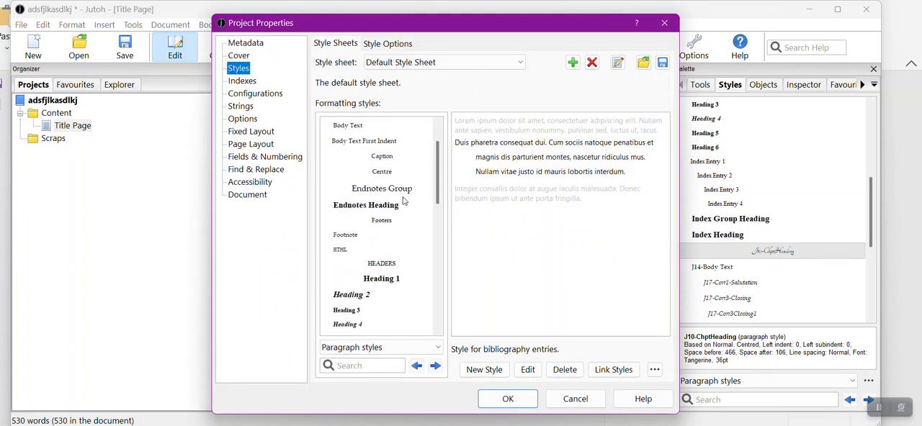
{"action": "scroll", "scroll_direction": "down", "scroll_amount": 3}
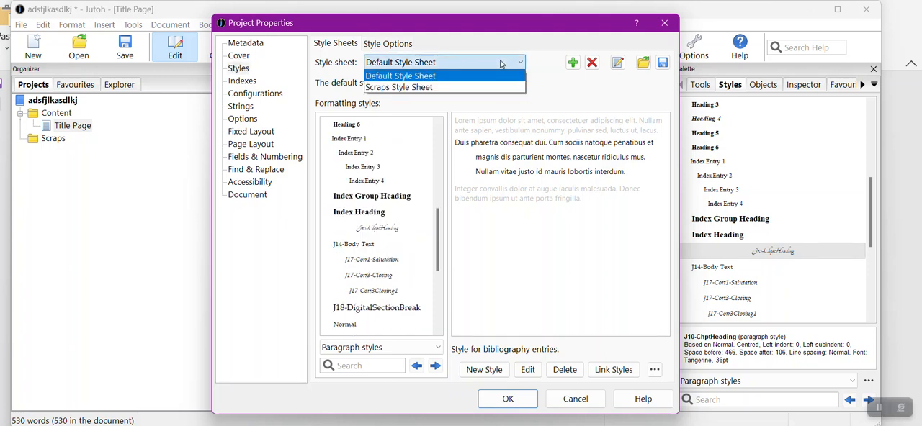
{"action": "mouse_move", "coordinate": [502, 63]}
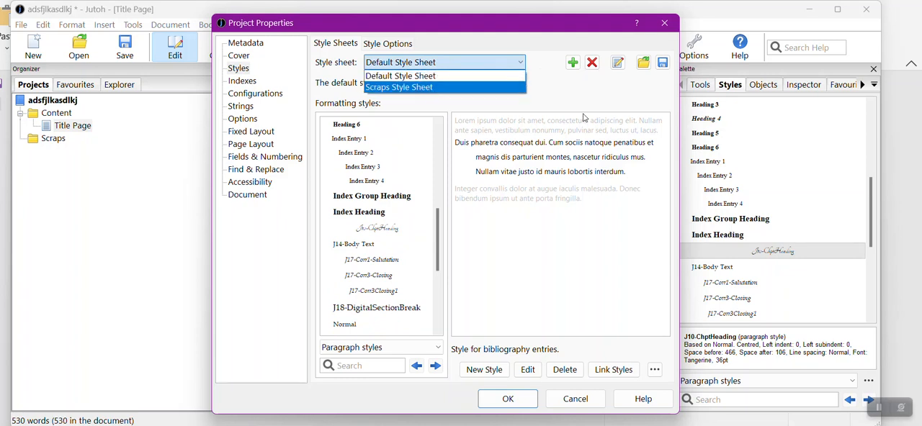
{"action": "left_click", "coordinate": [617, 63]}
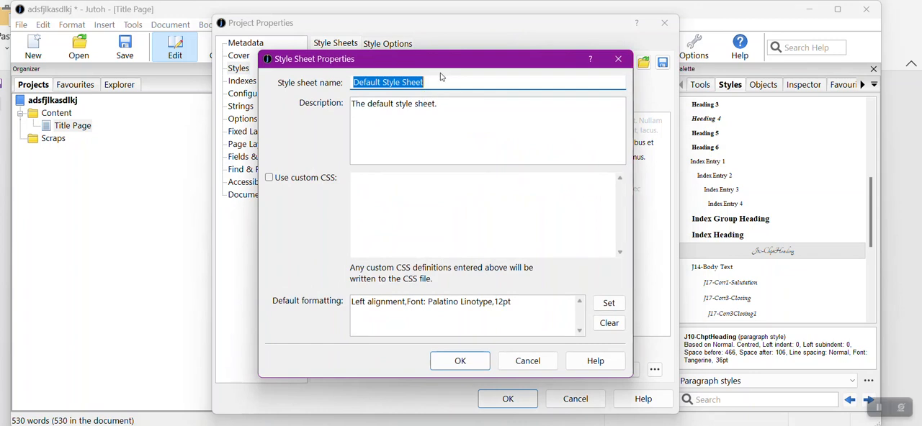
Rename the default style sheet to JutohSampleStyles
{"action": "type", "text": "JutohSamp"}
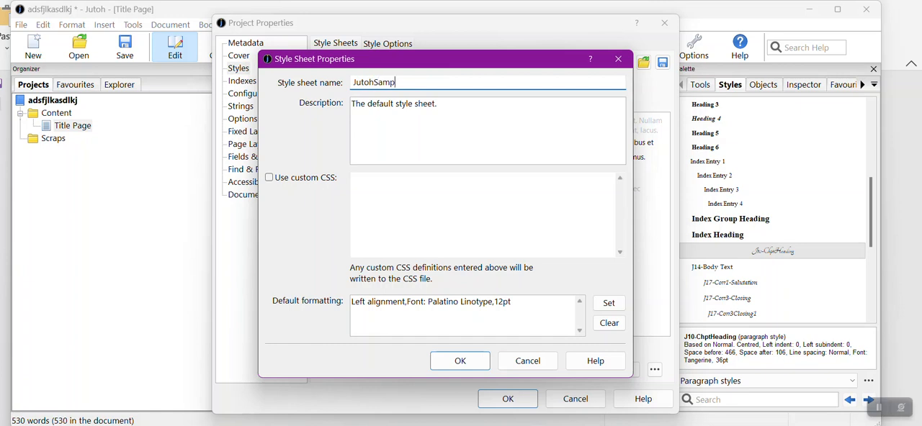
{"action": "type", "text": "leStyles"}
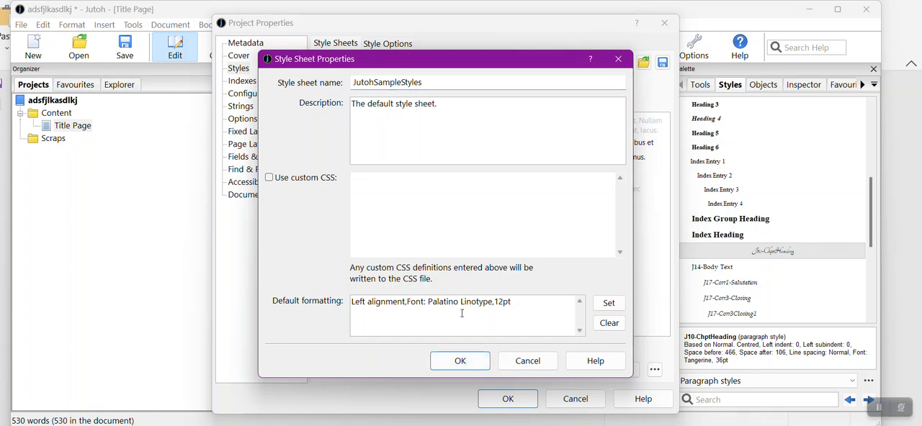
{"action": "mouse_move", "coordinate": [478, 309]}
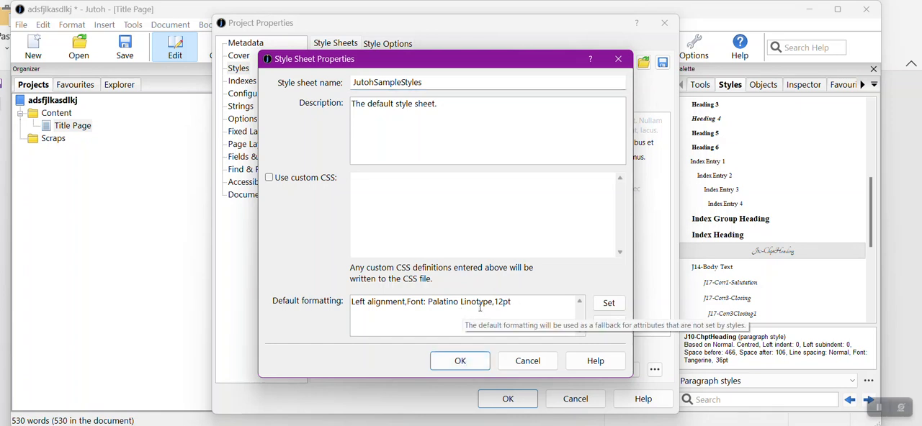
{"action": "left_click", "coordinate": [459, 361]}
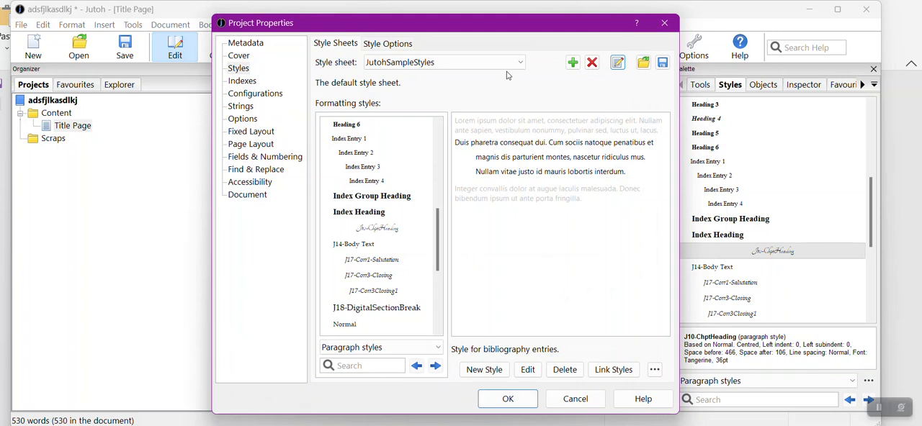
{"action": "mouse_move", "coordinate": [564, 85]}
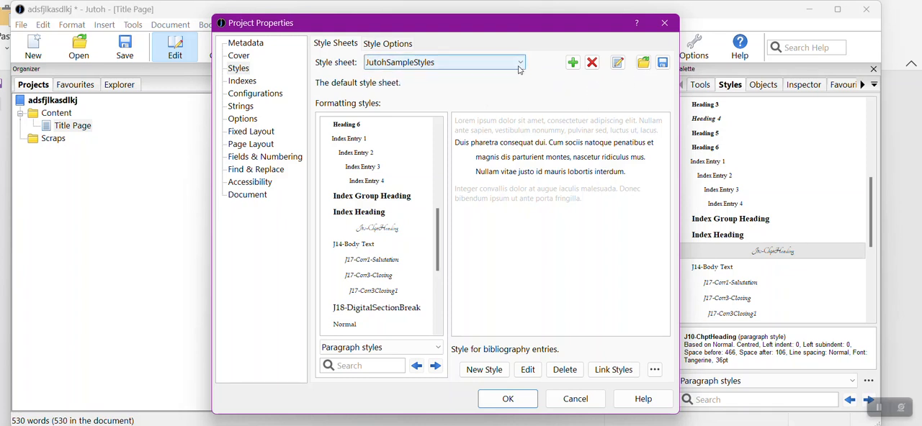
Delete the Scraps Style Sheet from the project, confirming the deletion
{"action": "left_click", "coordinate": [520, 62]}
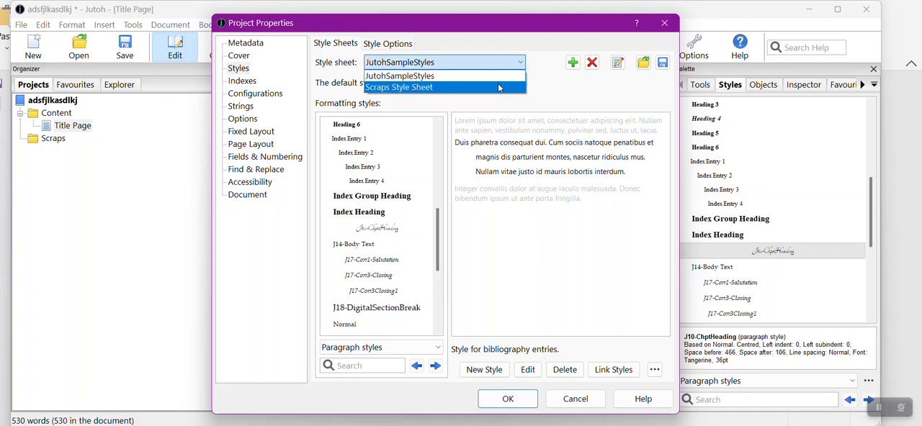
{"action": "left_click", "coordinate": [399, 87]}
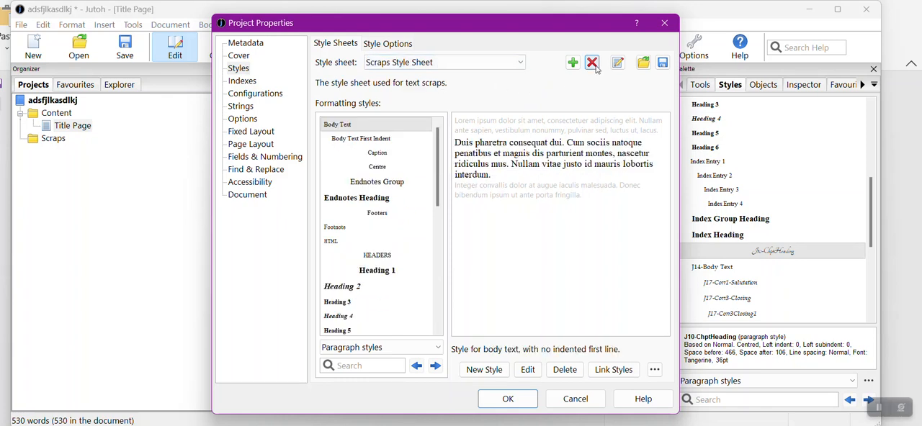
{"action": "left_click", "coordinate": [592, 62]}
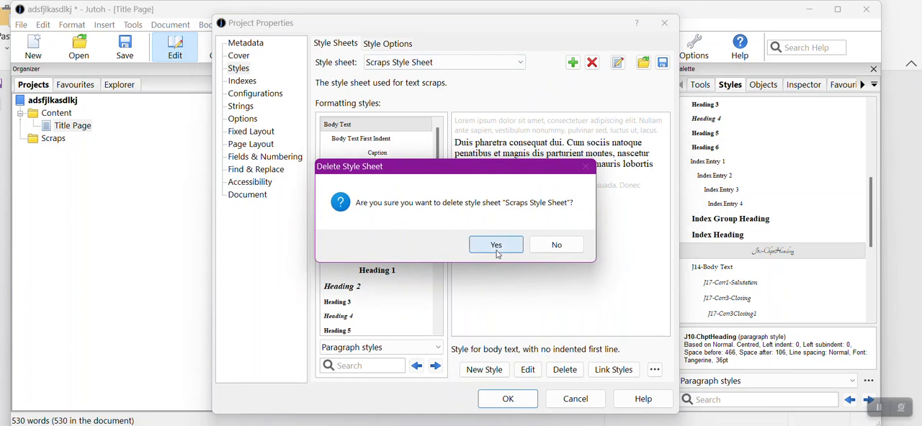
{"action": "left_click", "coordinate": [496, 244]}
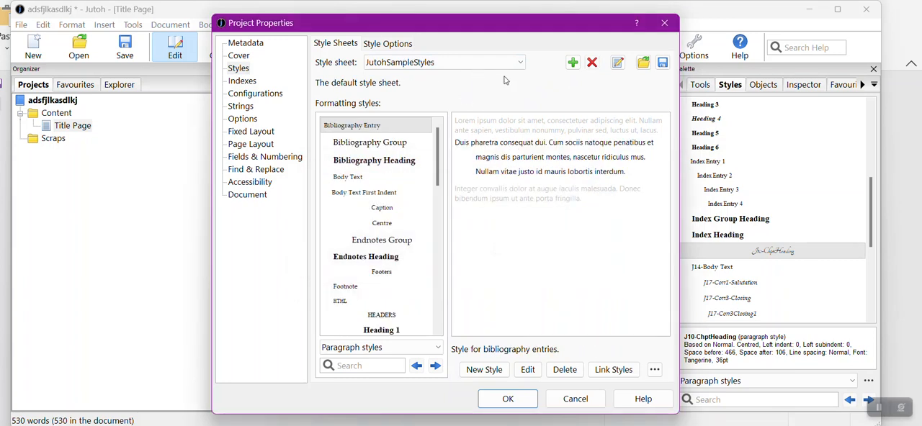
{"action": "mouse_move", "coordinate": [558, 99]}
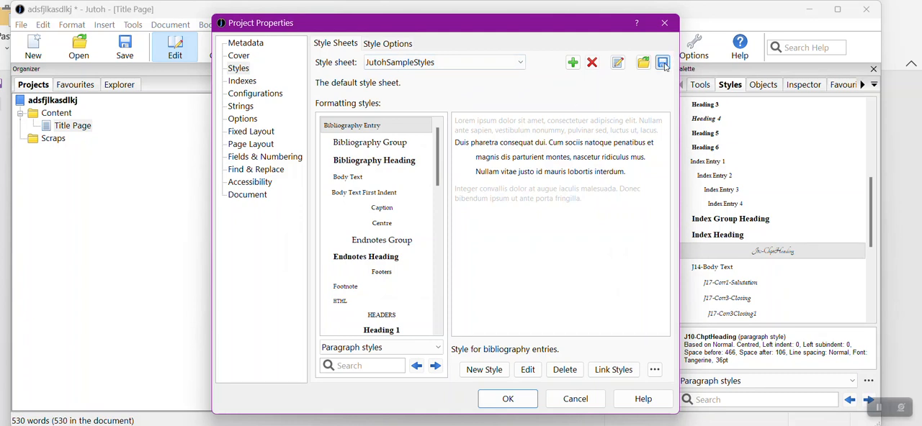
Save JutohSampleStyles as the file JutohSampleStyle in the Jutoh 3 Templates folder
{"action": "left_click", "coordinate": [661, 62]}
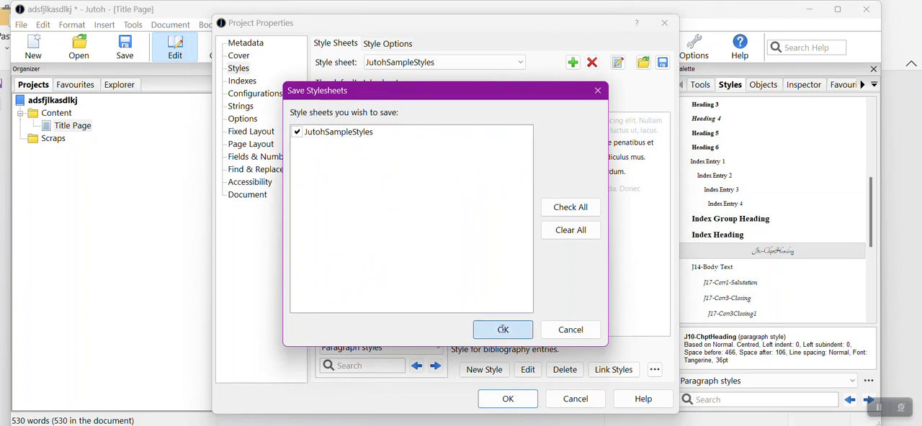
{"action": "left_click", "coordinate": [502, 329]}
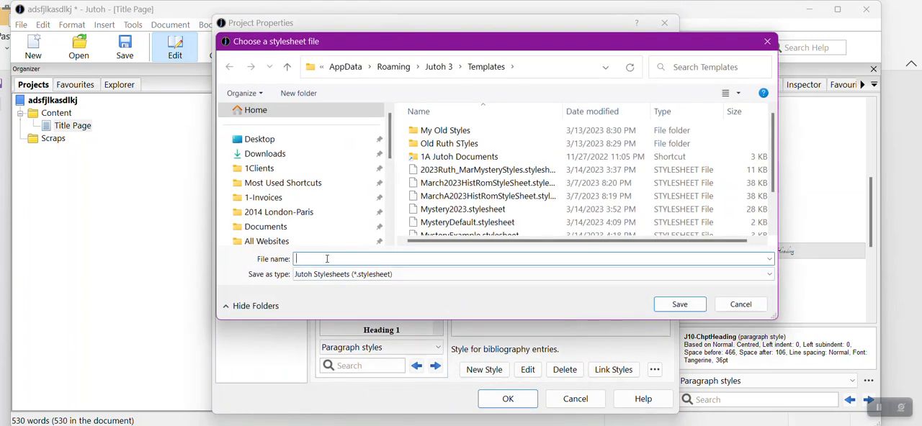
{"action": "type", "text": "JutohSample"}
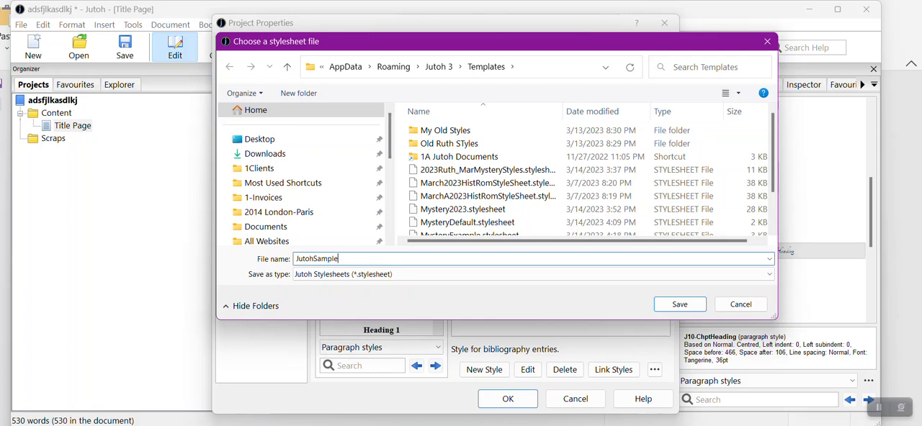
{"action": "type", "text": "Style"}
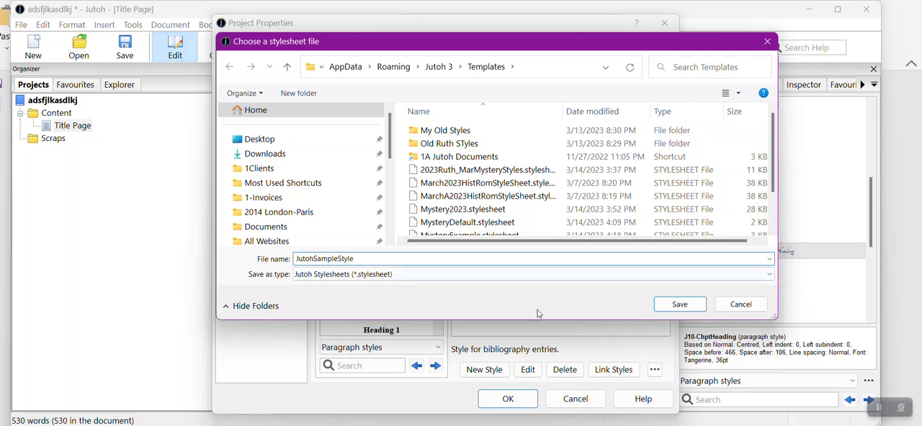
{"action": "left_click", "coordinate": [678, 304]}
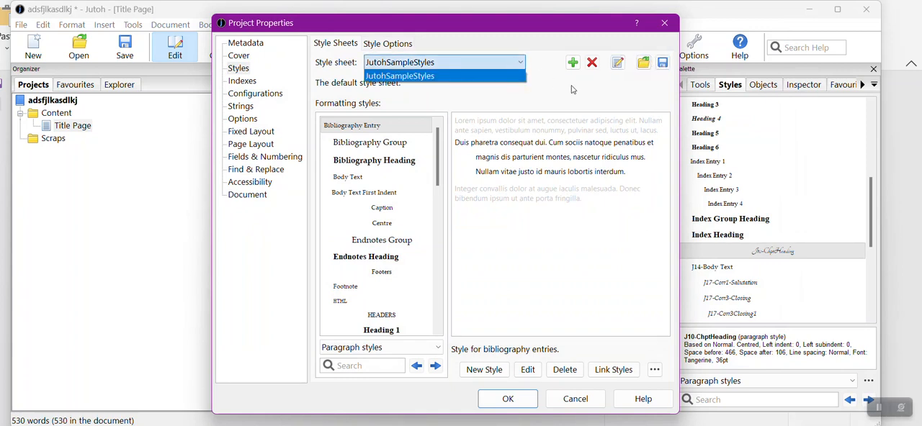
{"action": "left_click", "coordinate": [642, 62]}
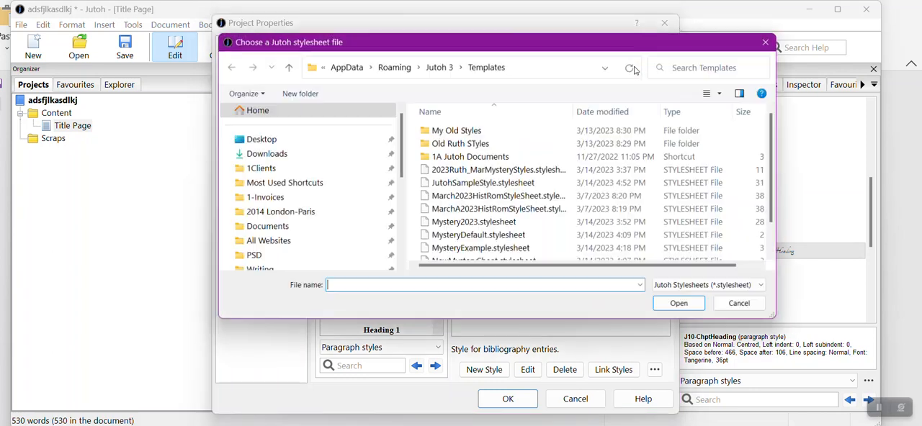
{"action": "left_click", "coordinate": [481, 182]}
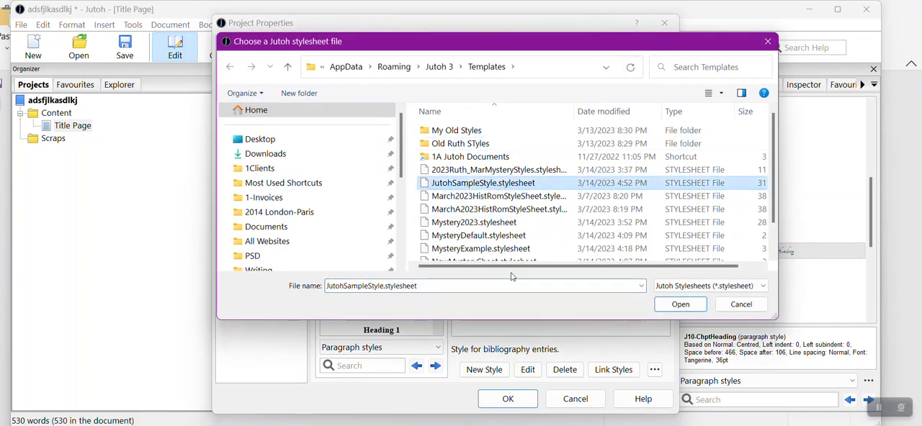
{"action": "left_click", "coordinate": [679, 304]}
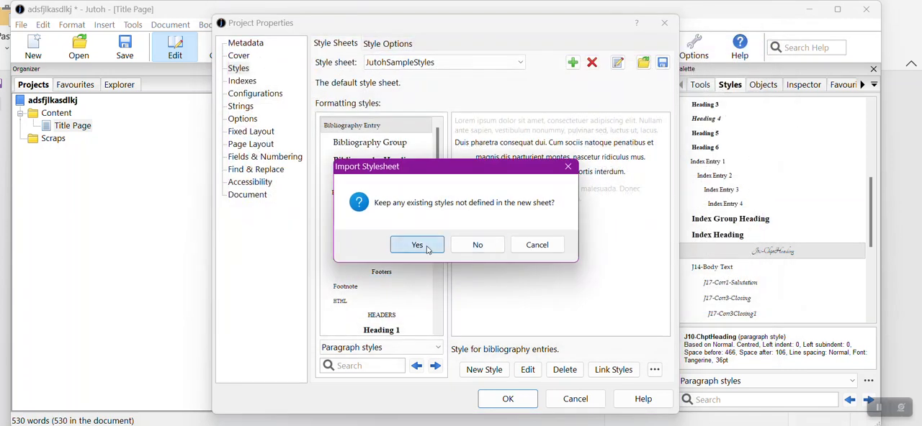
{"action": "left_click", "coordinate": [416, 245]}
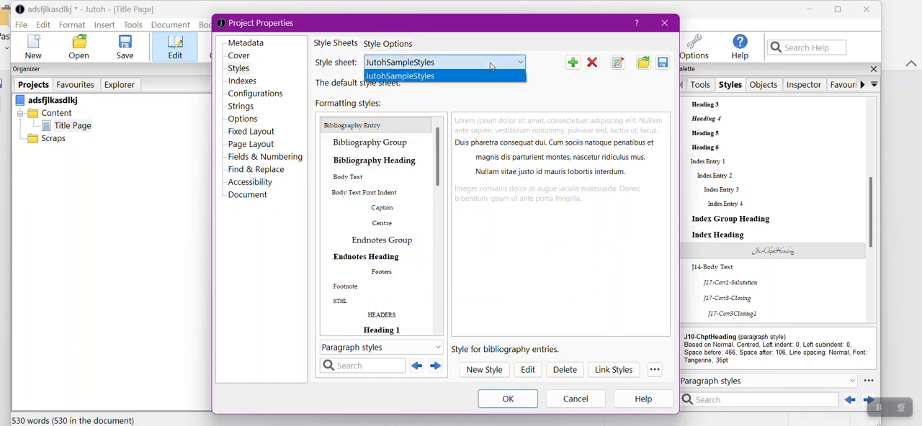
{"action": "left_click", "coordinate": [399, 76]}
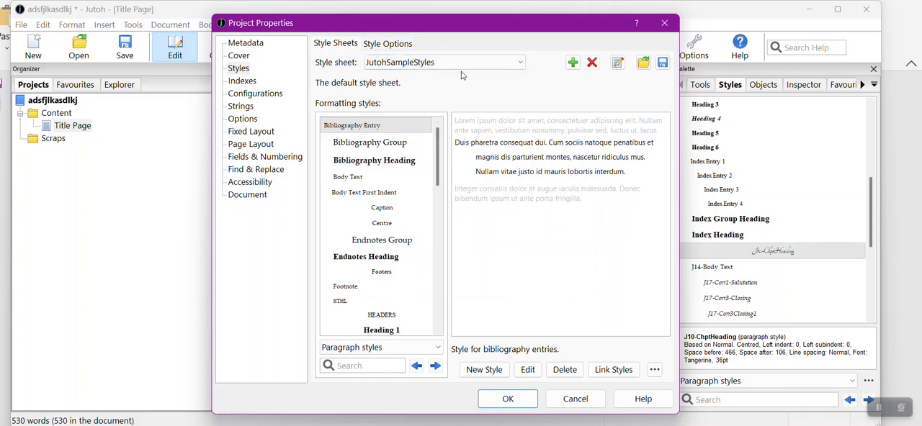
{"action": "mouse_move", "coordinate": [475, 84]}
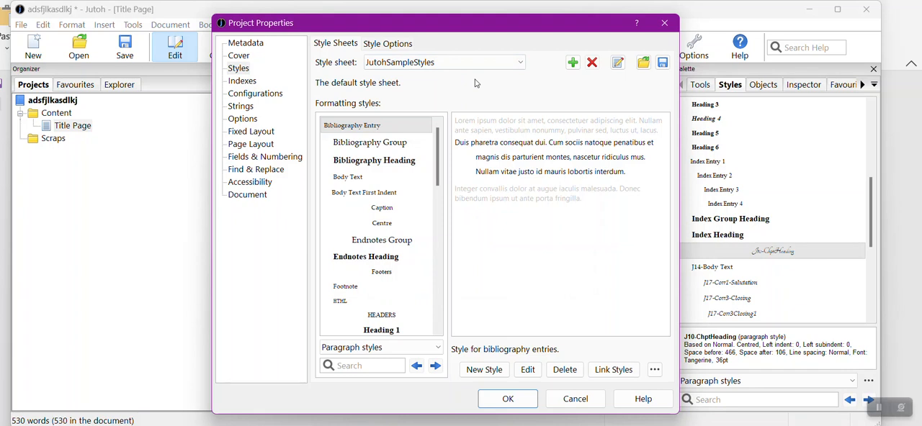
{"action": "left_click", "coordinate": [520, 62]}
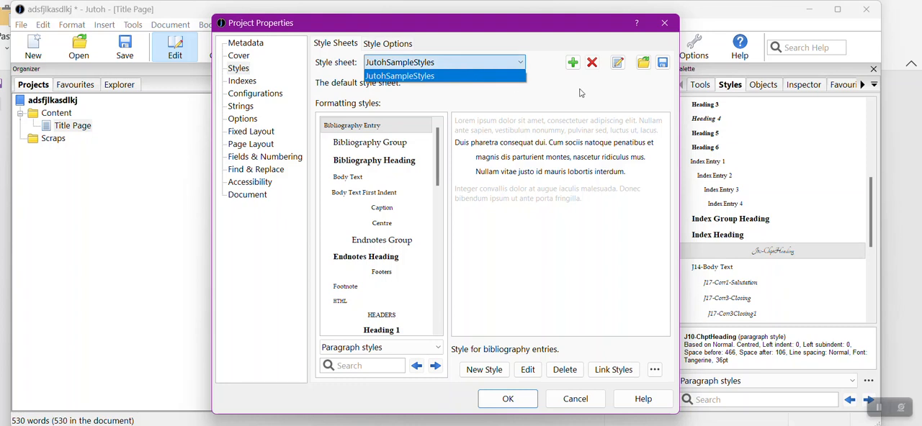
{"action": "left_click", "coordinate": [400, 76]}
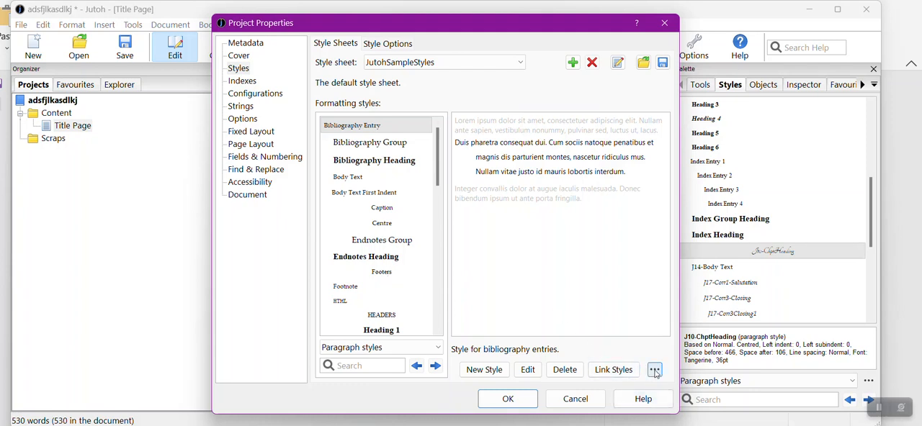
Bulk-delete 37 styles, keeping only the J10–J18 styles and Normal
{"action": "left_click", "coordinate": [654, 370]}
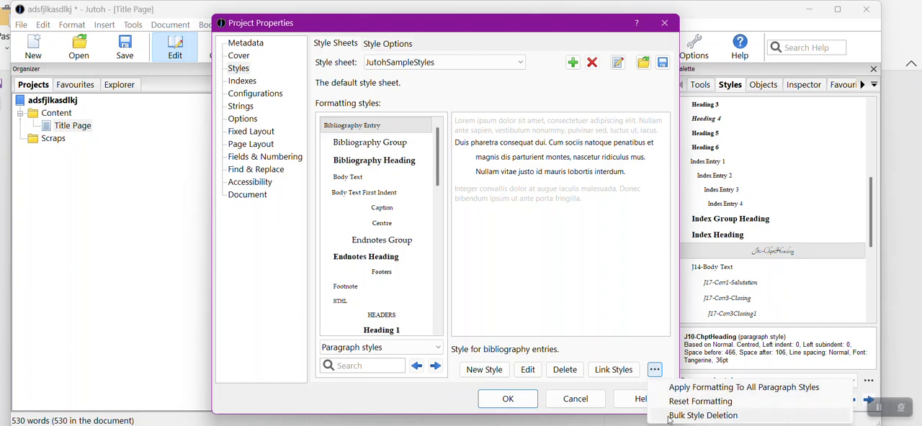
{"action": "left_click", "coordinate": [703, 416]}
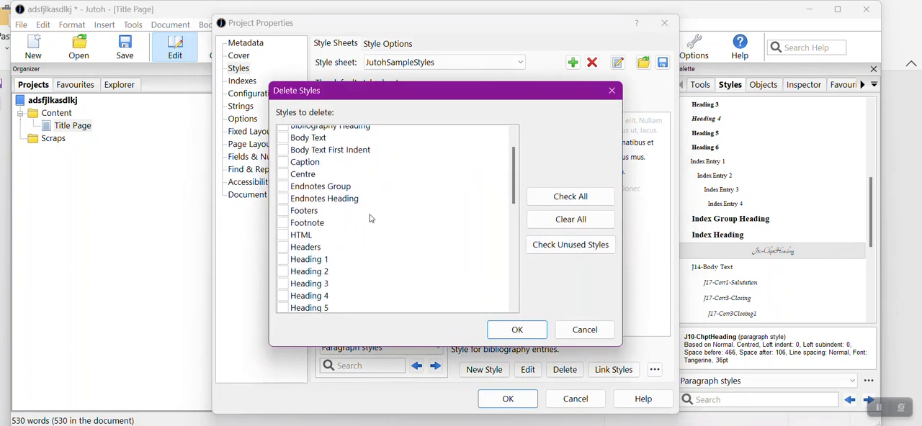
{"action": "scroll", "scroll_direction": "down", "scroll_amount": 3}
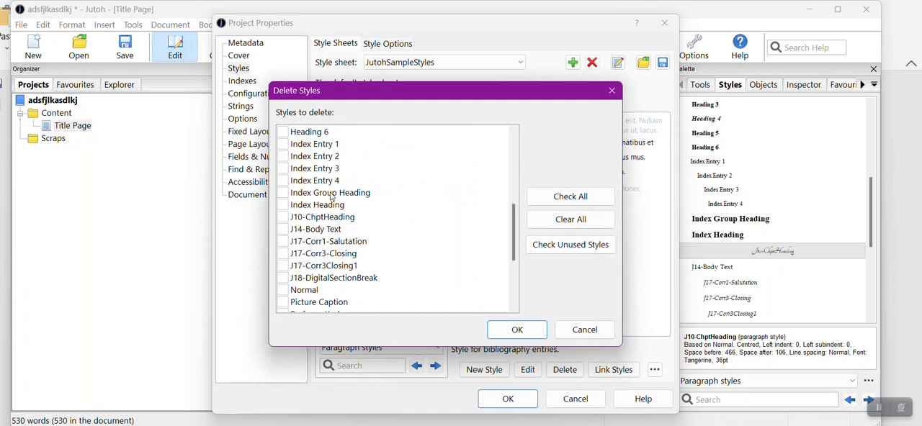
{"action": "left_click", "coordinate": [569, 196]}
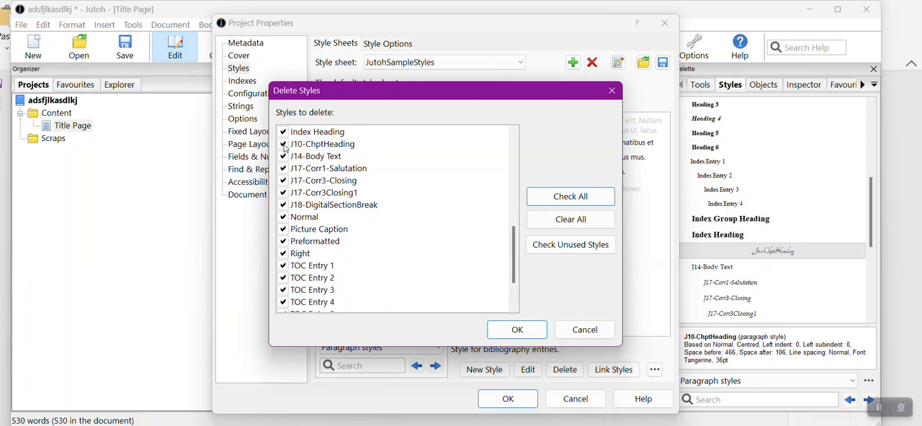
{"action": "left_click", "coordinate": [282, 144]}
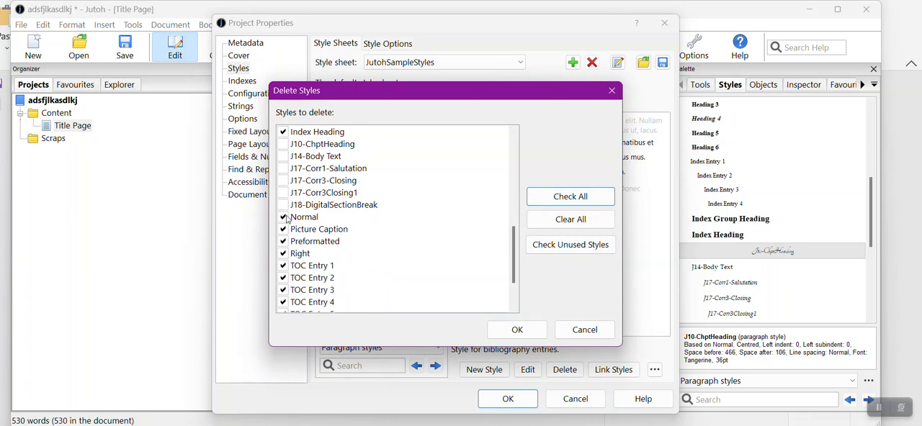
{"action": "left_click", "coordinate": [283, 217]}
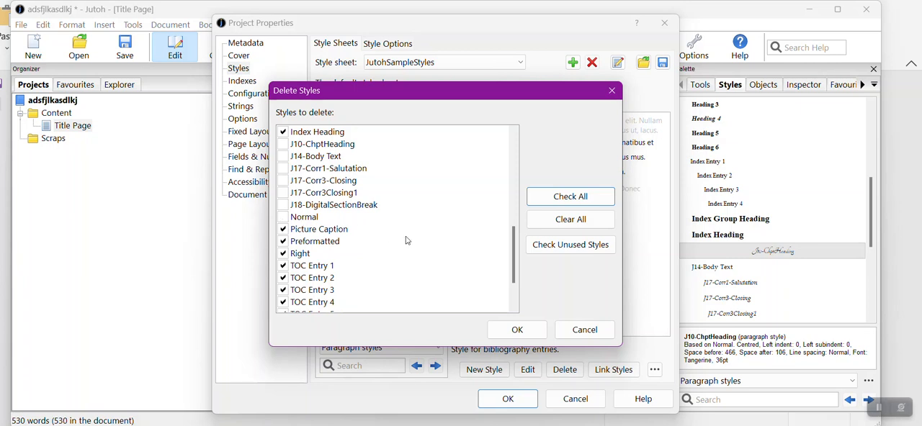
{"action": "mouse_move", "coordinate": [404, 228]}
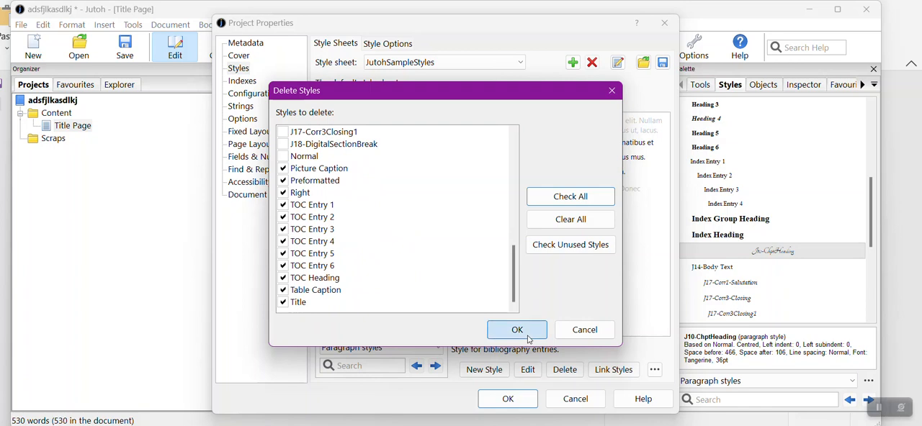
{"action": "left_click", "coordinate": [516, 330]}
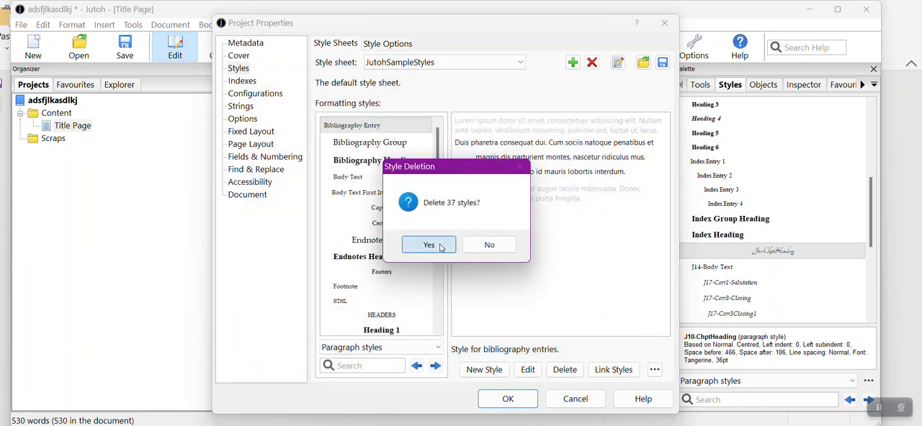
{"action": "left_click", "coordinate": [429, 245]}
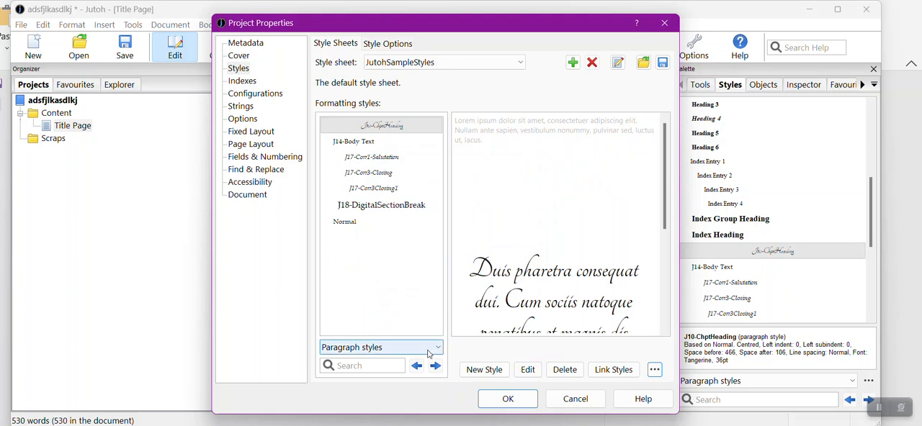
Switch the style filter from Paragraph styles to All styles
{"action": "left_click", "coordinate": [380, 347]}
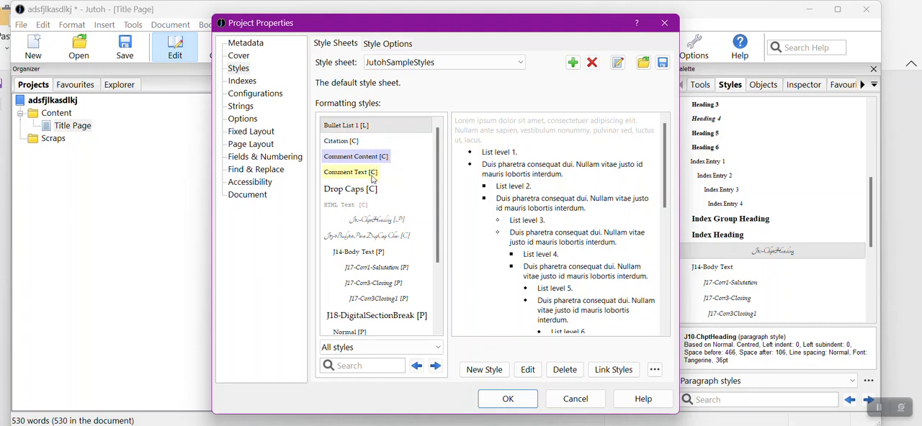
{"action": "mouse_move", "coordinate": [373, 189]}
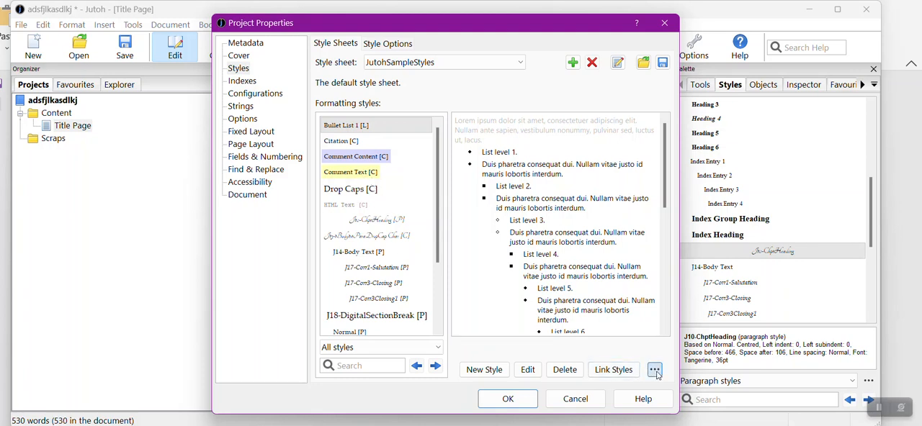
Bulk-delete the 11 leftover styles, keeping only the J-styles and Normal
{"action": "left_click", "coordinate": [654, 369]}
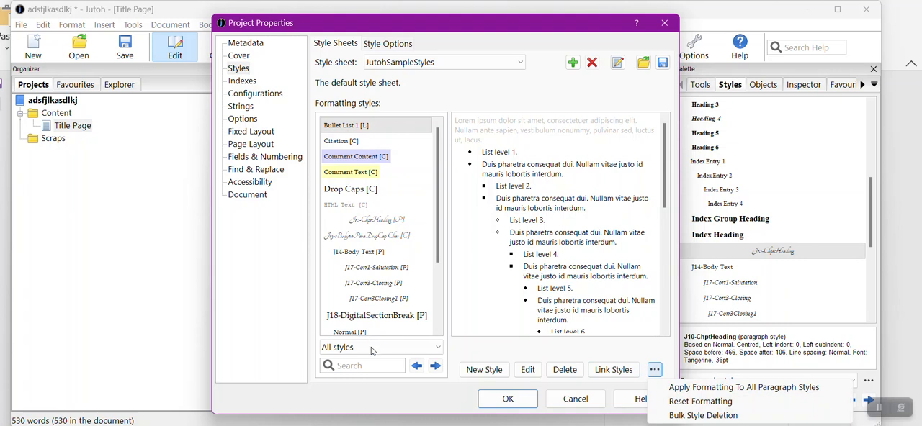
{"action": "mouse_move", "coordinate": [664, 389]}
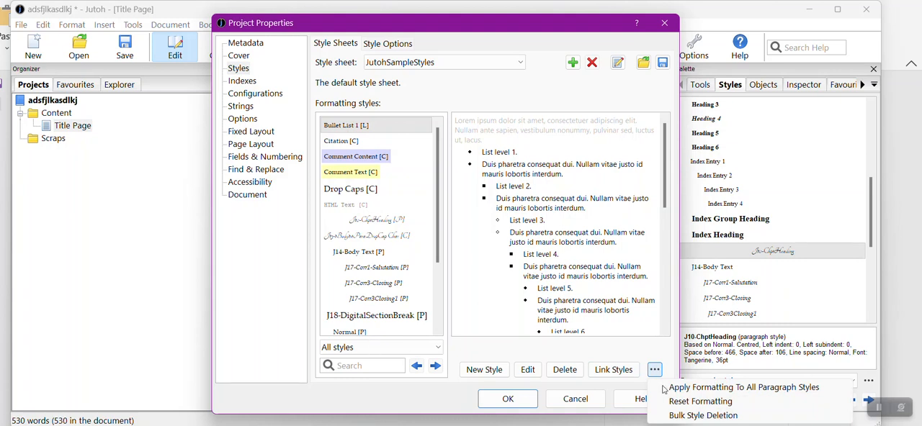
{"action": "left_click", "coordinate": [703, 415]}
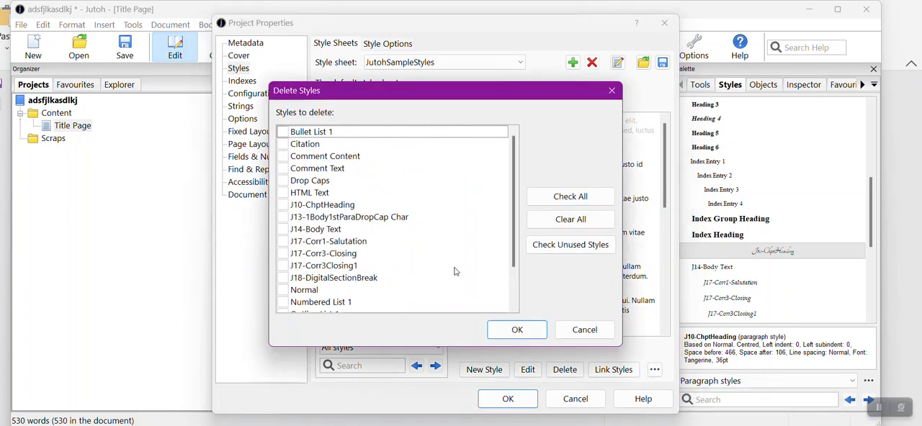
{"action": "left_click", "coordinate": [570, 197]}
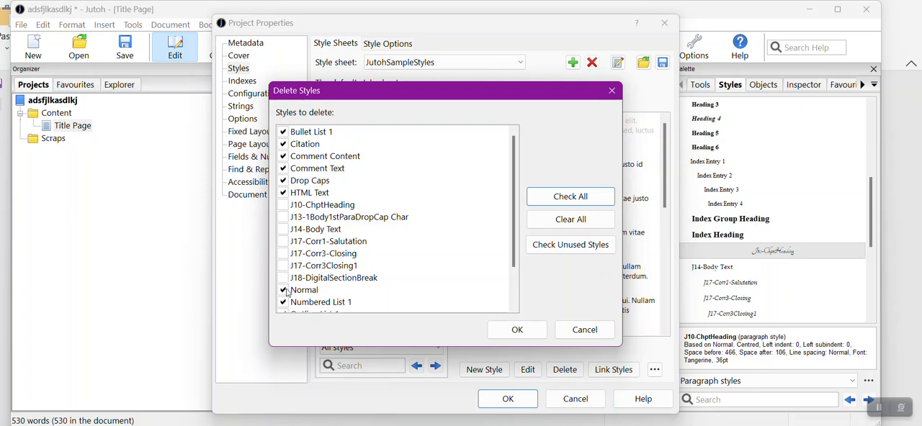
{"action": "left_click", "coordinate": [283, 290]}
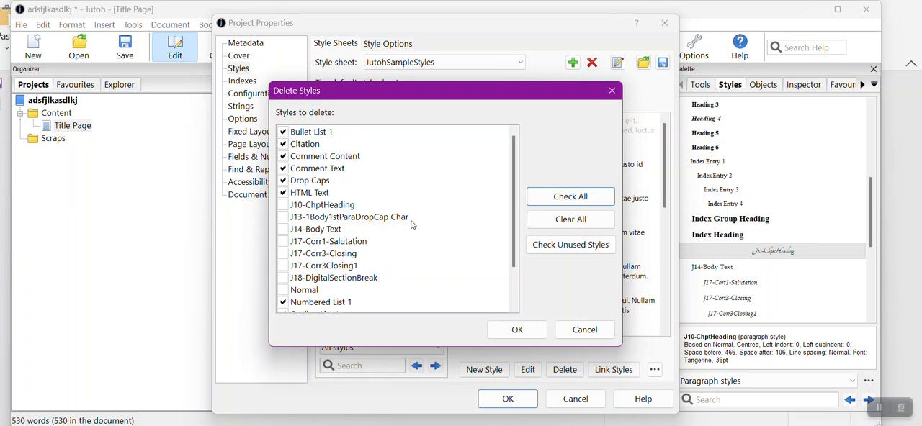
{"action": "mouse_move", "coordinate": [402, 185]}
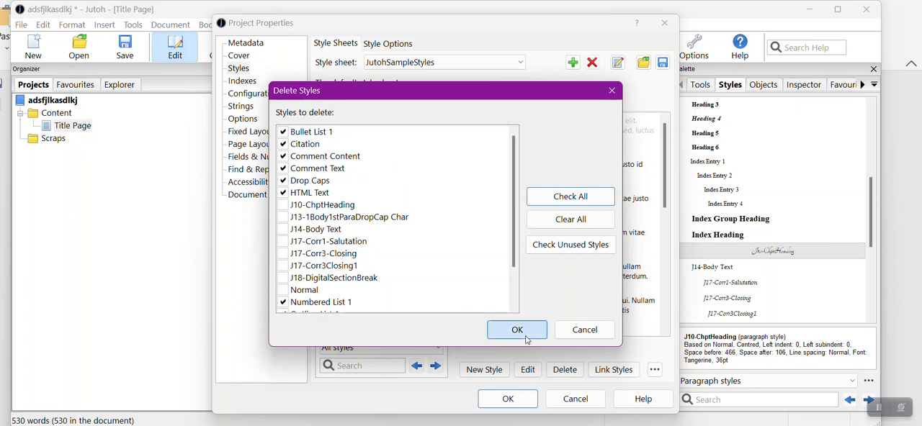
{"action": "left_click", "coordinate": [516, 330]}
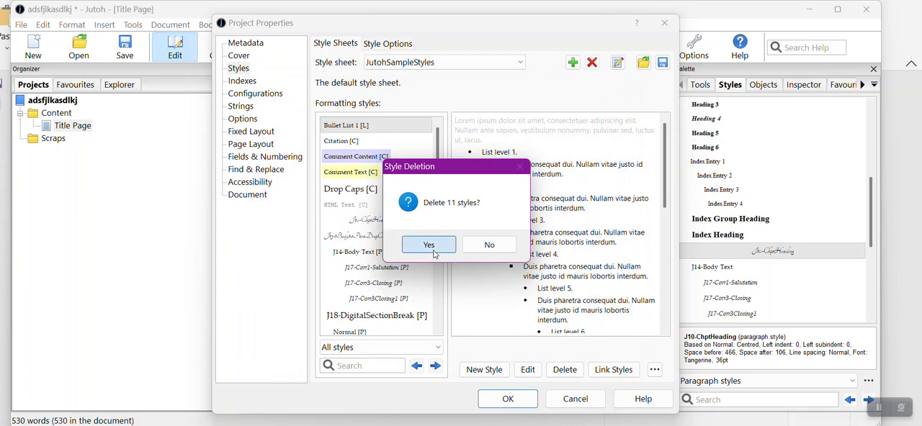
{"action": "left_click", "coordinate": [428, 245]}
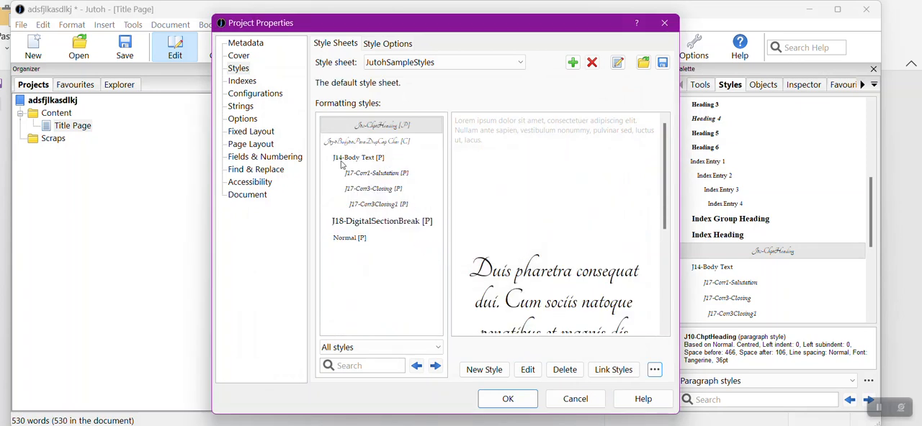
{"action": "mouse_move", "coordinate": [352, 233]}
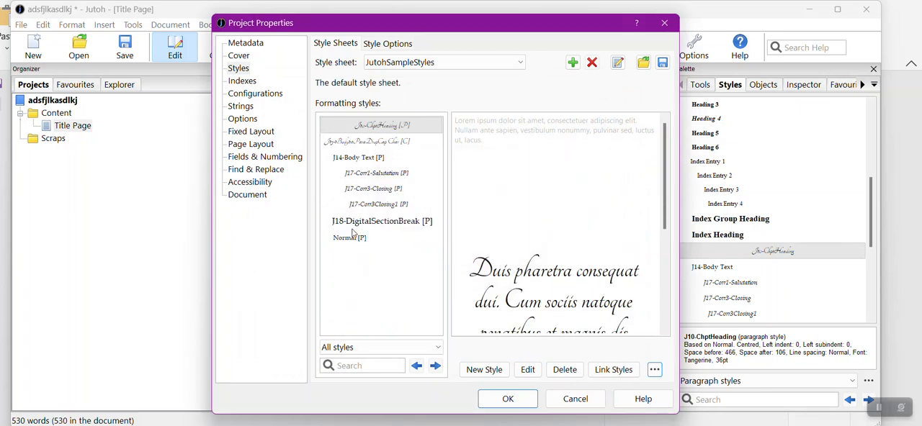
{"action": "mouse_move", "coordinate": [361, 251]}
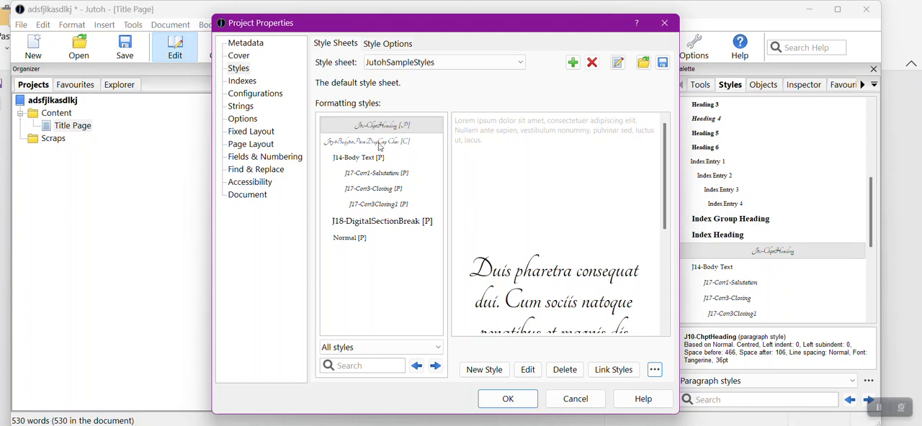
{"action": "mouse_move", "coordinate": [368, 137]}
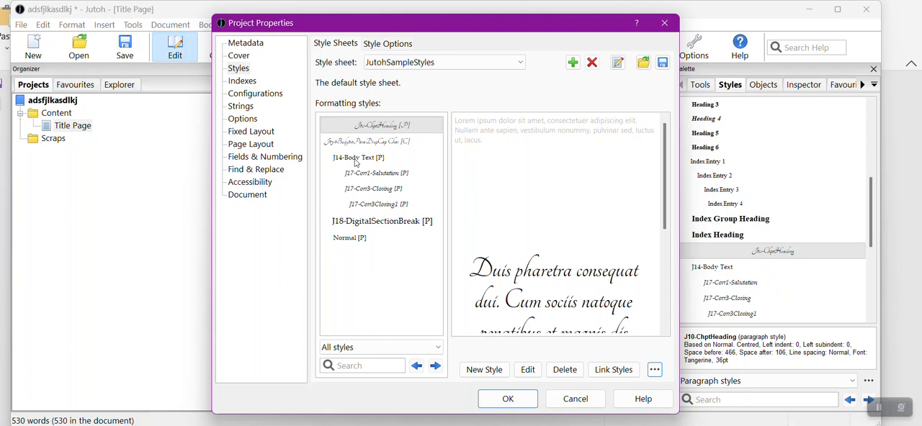
{"action": "mouse_move", "coordinate": [367, 163]}
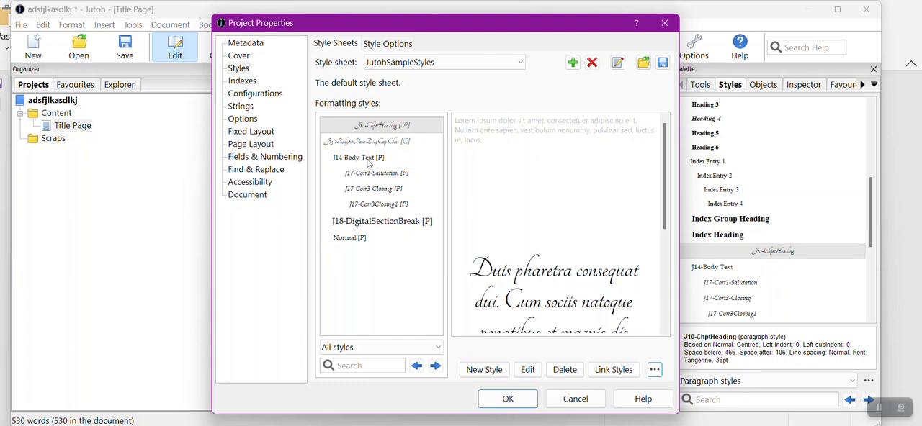
{"action": "mouse_move", "coordinate": [767, 304]}
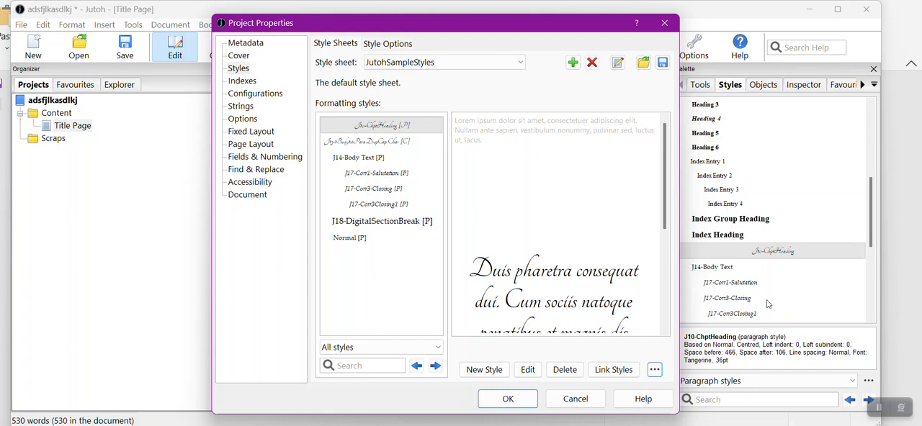
{"action": "mouse_move", "coordinate": [391, 318]}
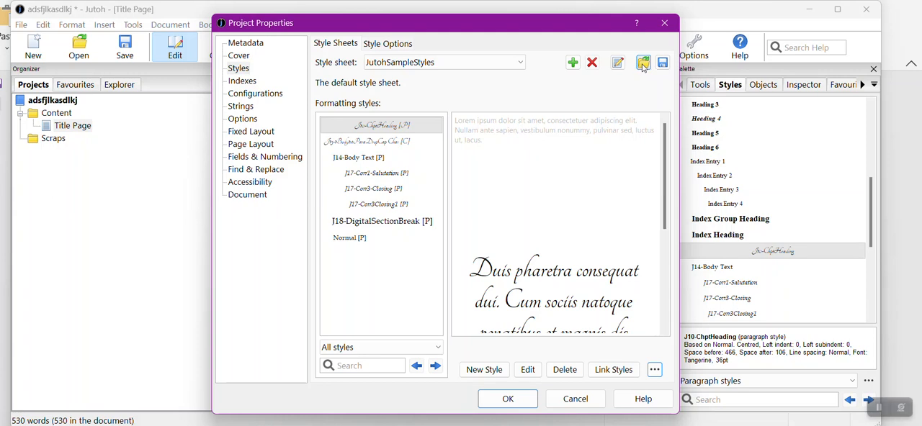
Save the trimmed style sheet over JutohSampleStyle.stylesheet, then reopen Project Properties
{"action": "left_click", "coordinate": [643, 62]}
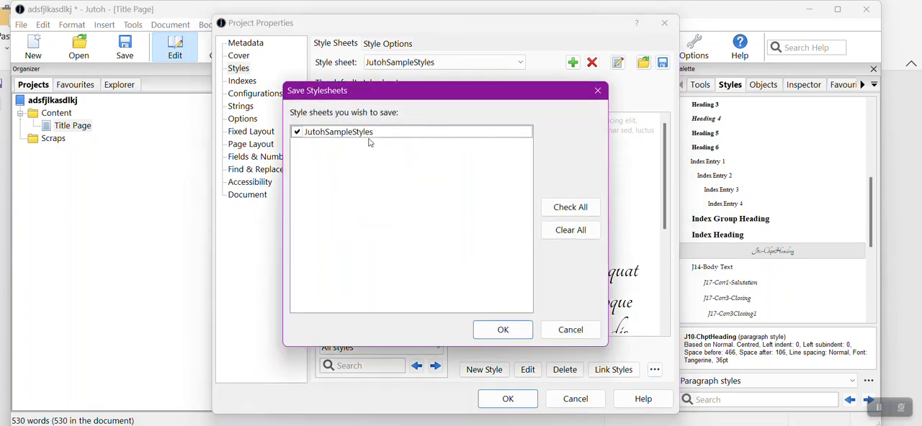
{"action": "left_click", "coordinate": [502, 329]}
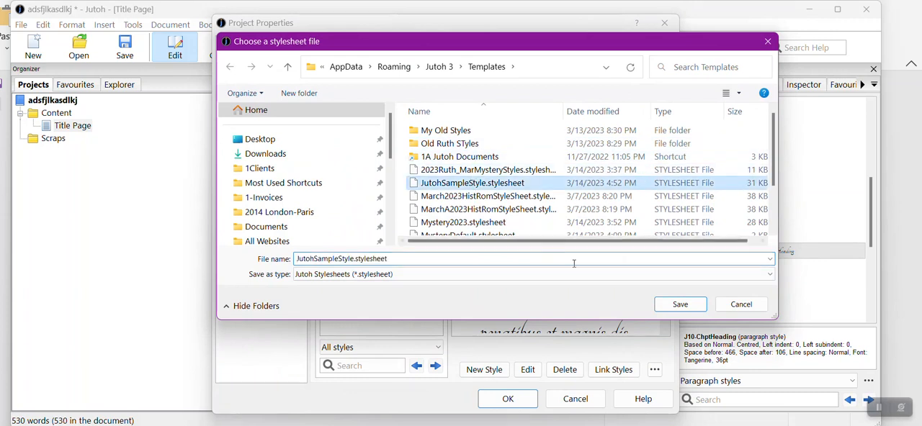
{"action": "left_click", "coordinate": [679, 304]}
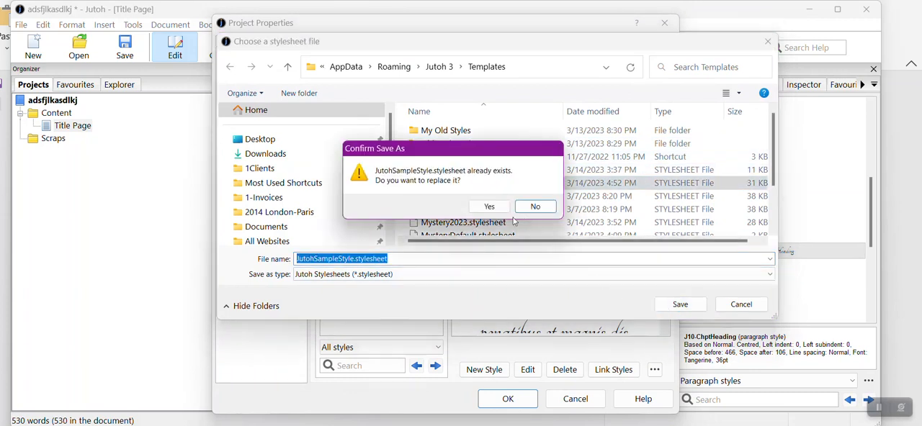
{"action": "left_click", "coordinate": [489, 207]}
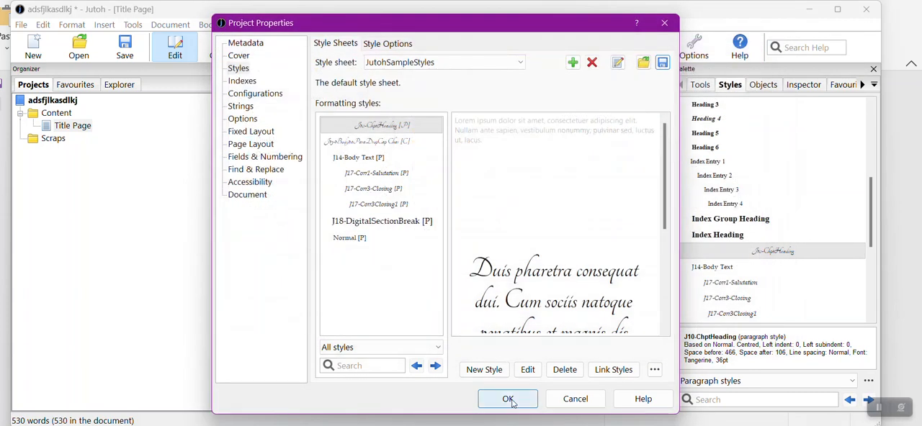
{"action": "left_click", "coordinate": [507, 399]}
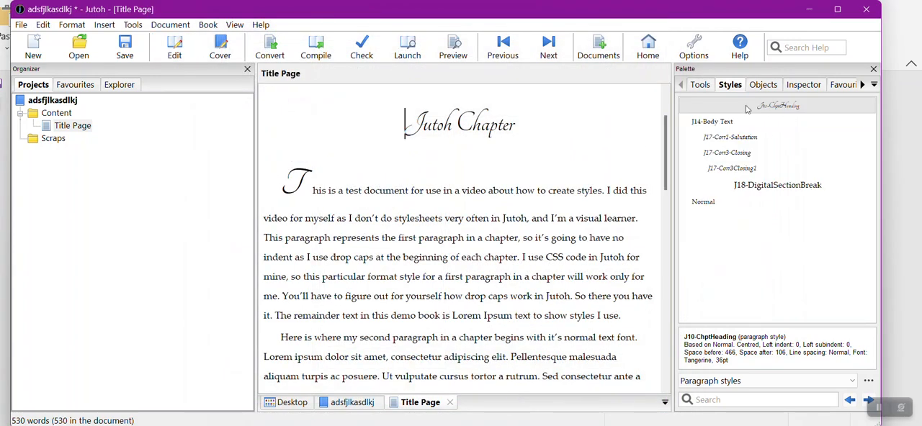
{"action": "mouse_move", "coordinate": [763, 226]}
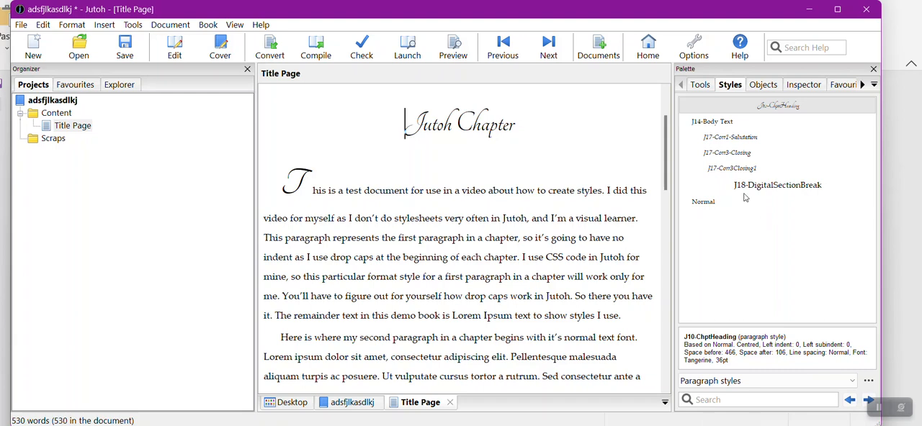
{"action": "mouse_move", "coordinate": [734, 216]}
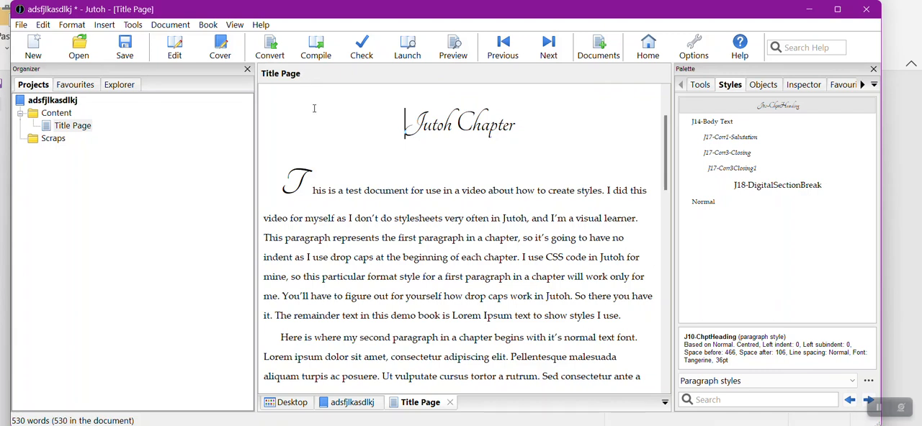
{"action": "left_click", "coordinate": [174, 46]}
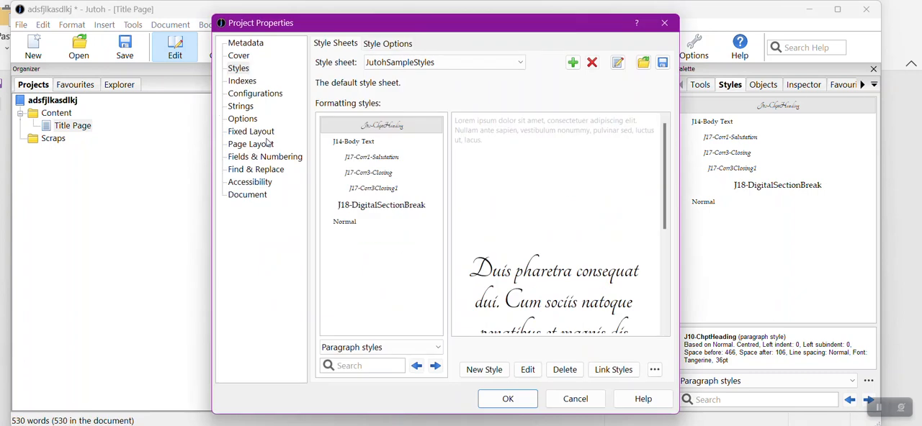
{"action": "mouse_move", "coordinate": [243, 73]}
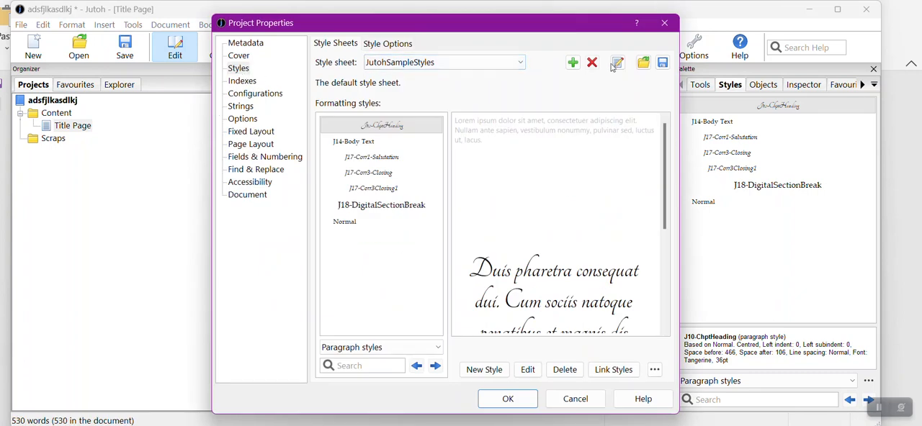
Import Mystery2023.stylesheet while keeping existing styles it doesn't define
{"action": "left_click", "coordinate": [643, 62]}
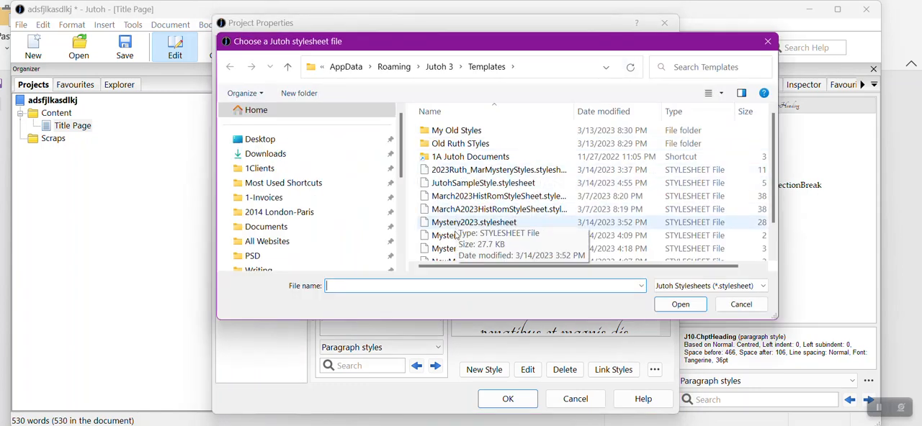
{"action": "left_click", "coordinate": [473, 222]}
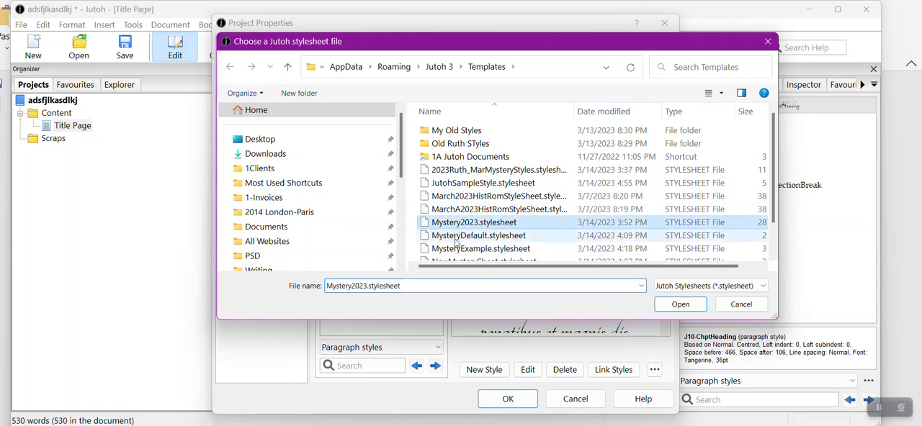
{"action": "left_click", "coordinate": [679, 304]}
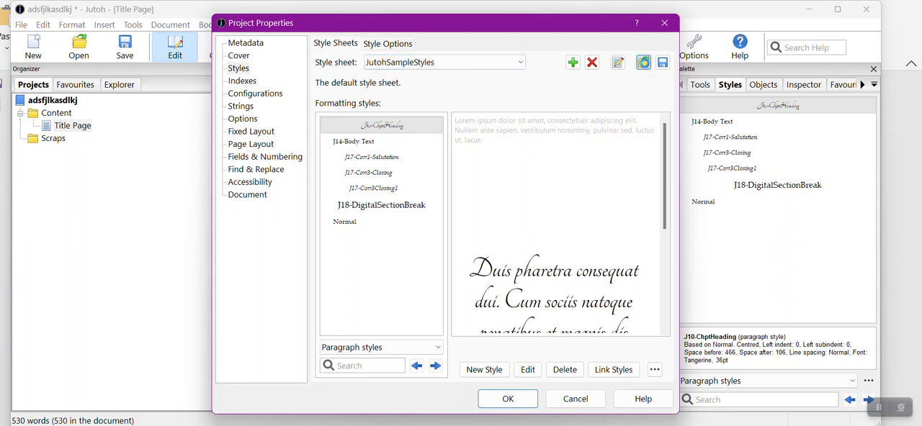
{"action": "left_click", "coordinate": [643, 62]}
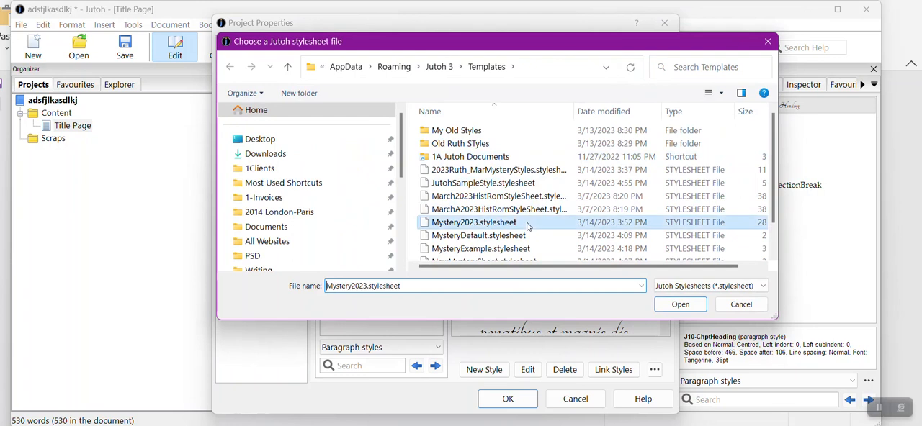
{"action": "left_click", "coordinate": [679, 304]}
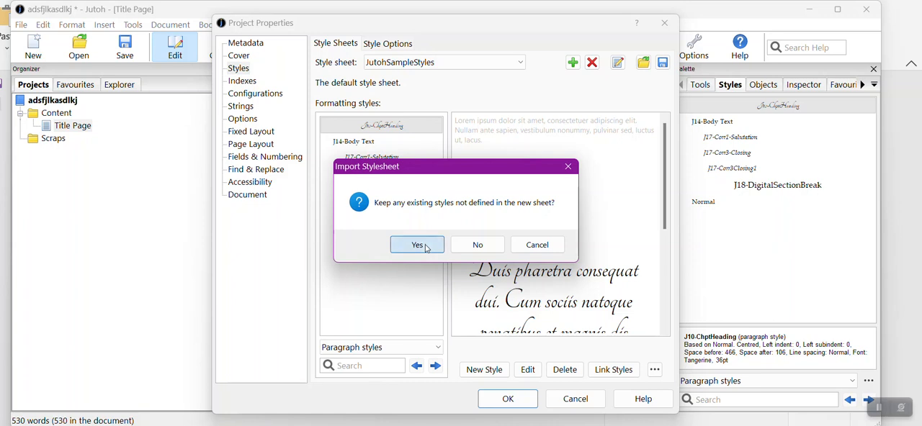
{"action": "left_click", "coordinate": [416, 244]}
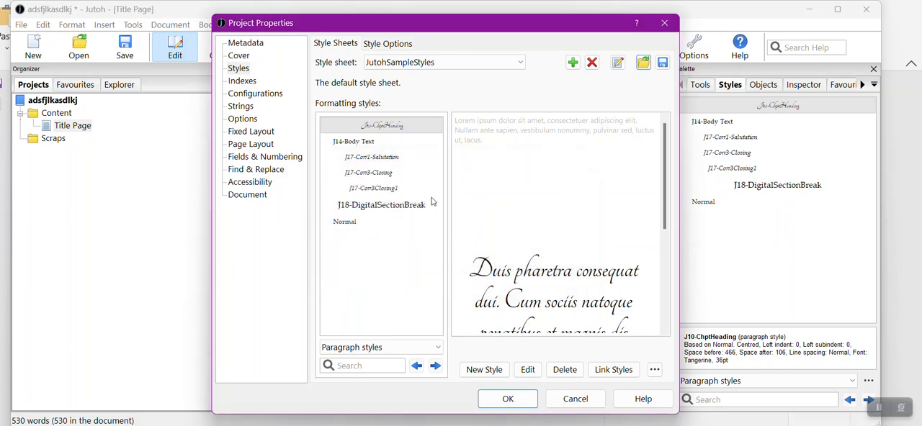
Delete the Default Style Sheet from the project
{"action": "left_click", "coordinate": [442, 62]}
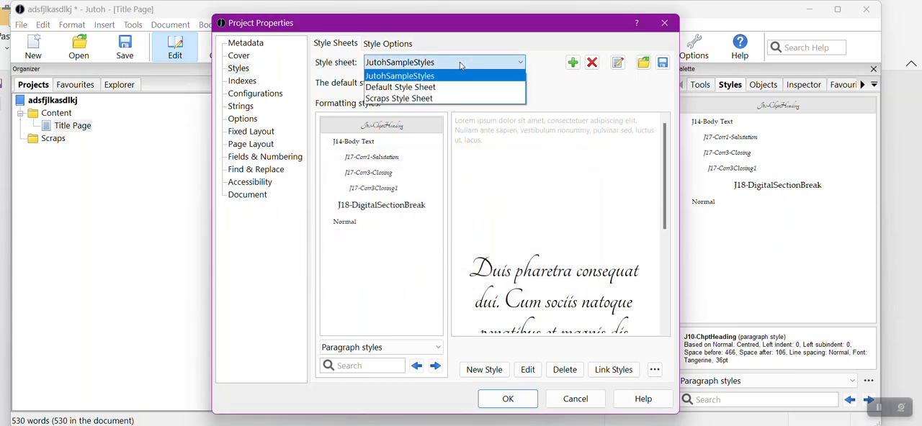
{"action": "left_click", "coordinate": [400, 86]}
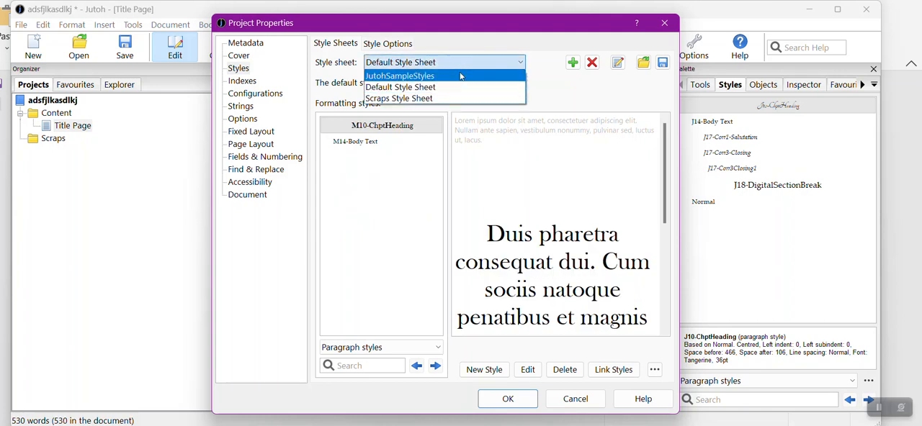
{"action": "left_click", "coordinate": [400, 87]}
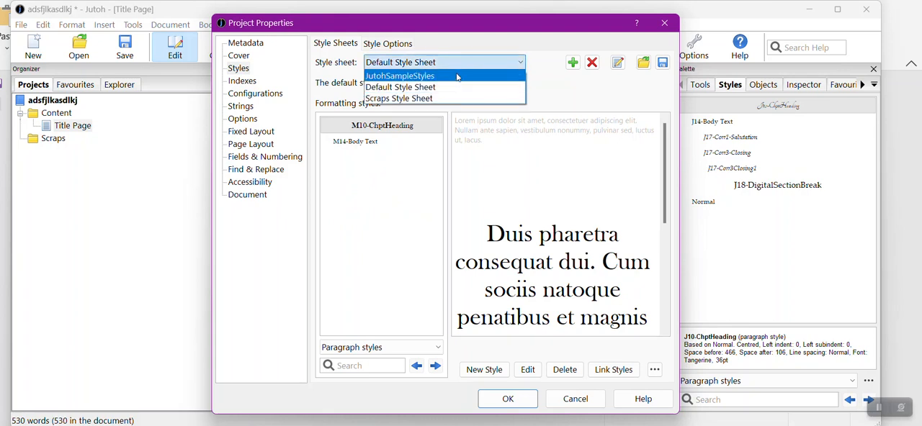
{"action": "left_click", "coordinate": [401, 86]}
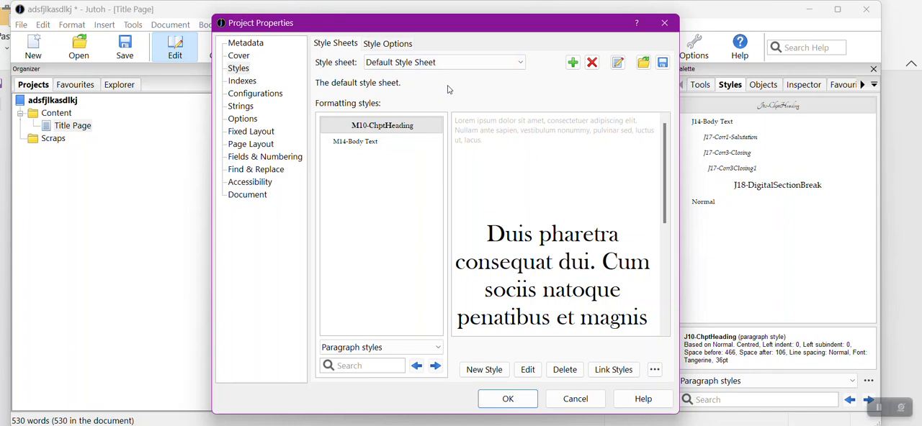
{"action": "mouse_move", "coordinate": [446, 89]}
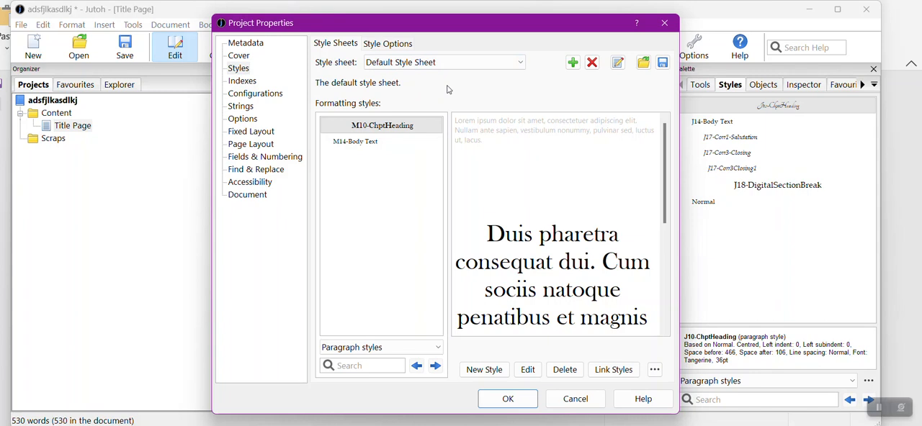
{"action": "mouse_move", "coordinate": [445, 87]}
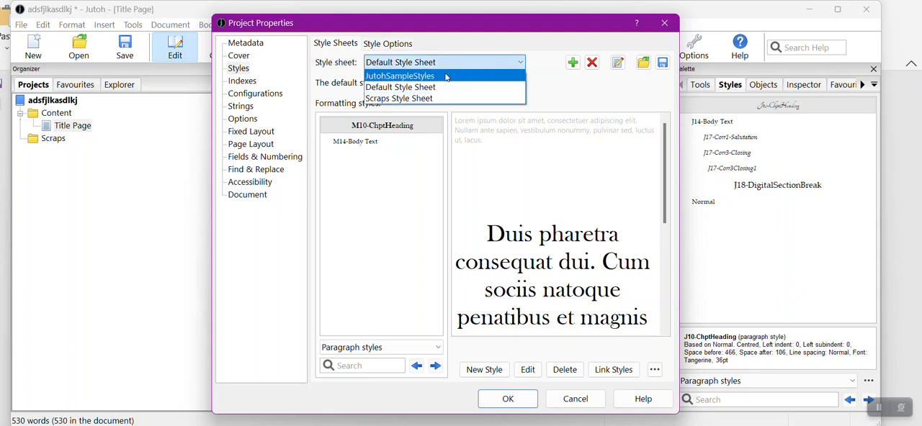
{"action": "left_click", "coordinate": [400, 76]}
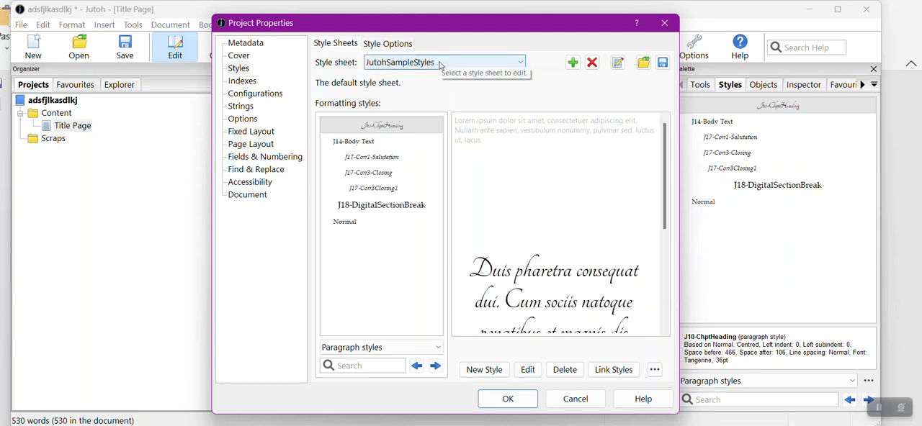
{"action": "mouse_move", "coordinate": [524, 70]}
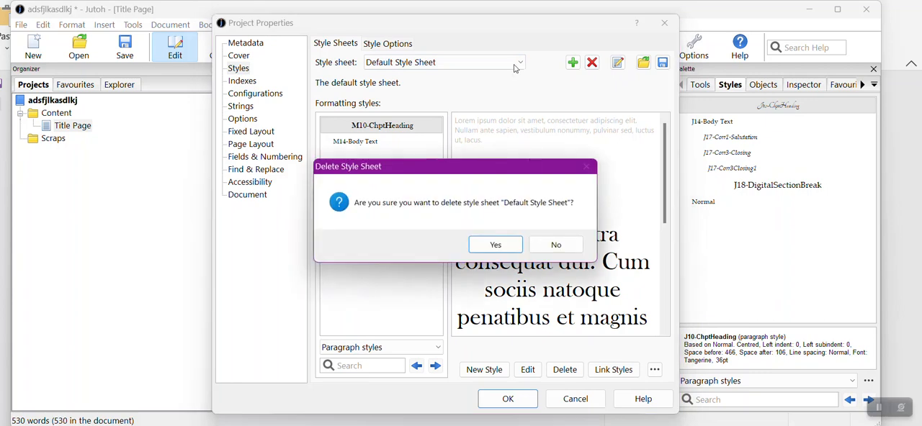
{"action": "left_click", "coordinate": [495, 244]}
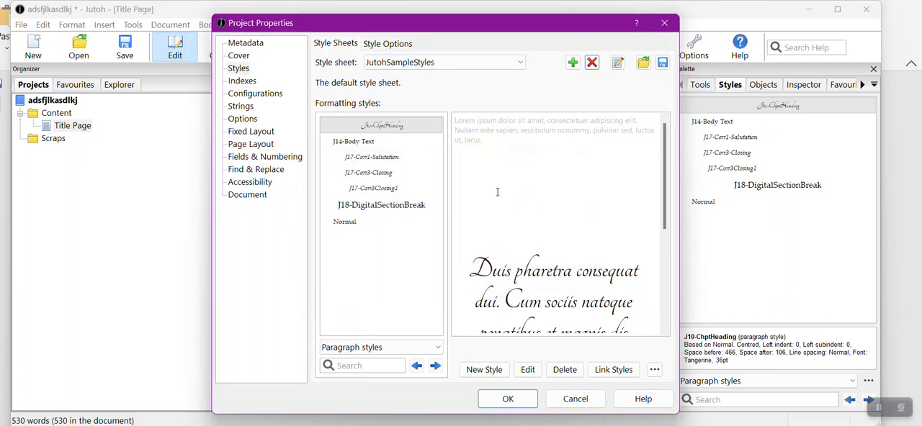
Delete the Scraps Style Sheet, leaving only JutohSampleStyles
{"action": "left_click", "coordinate": [443, 62]}
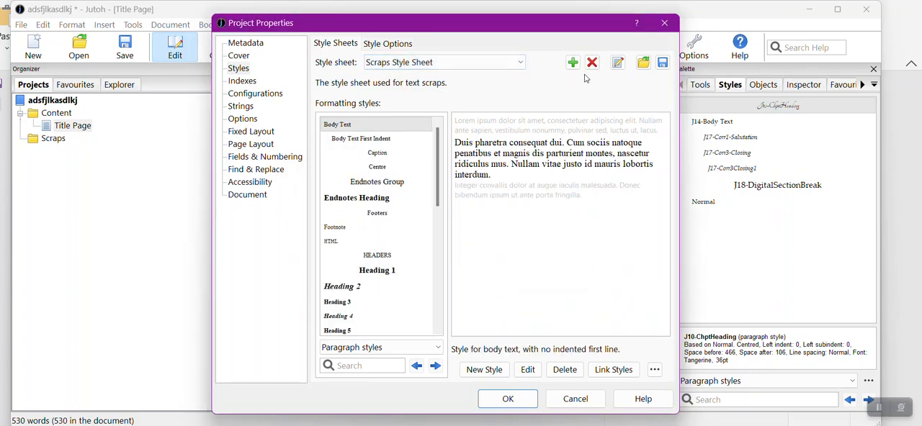
{"action": "left_click", "coordinate": [592, 62]}
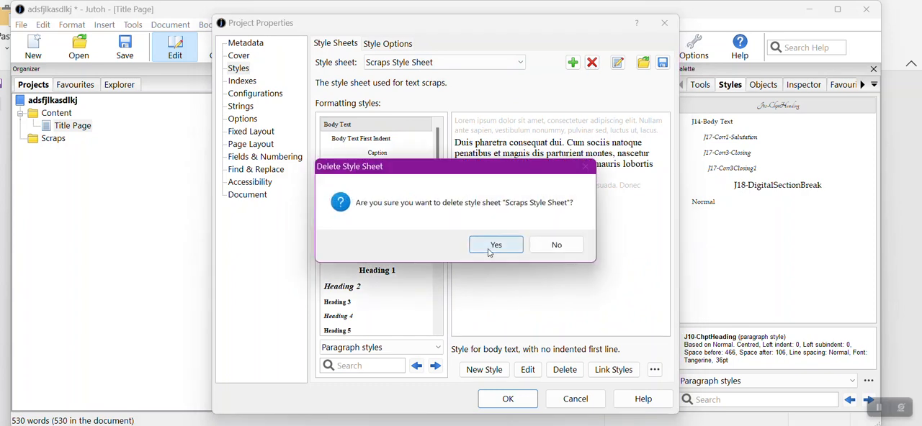
{"action": "left_click", "coordinate": [496, 245]}
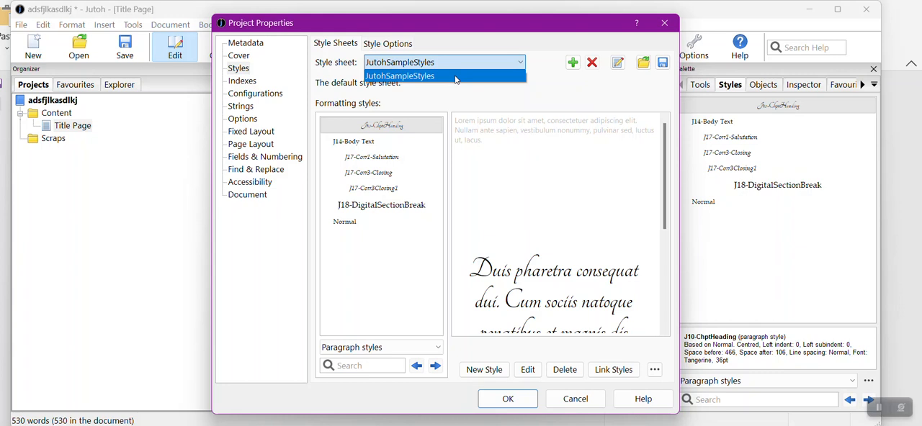
{"action": "mouse_move", "coordinate": [434, 106]}
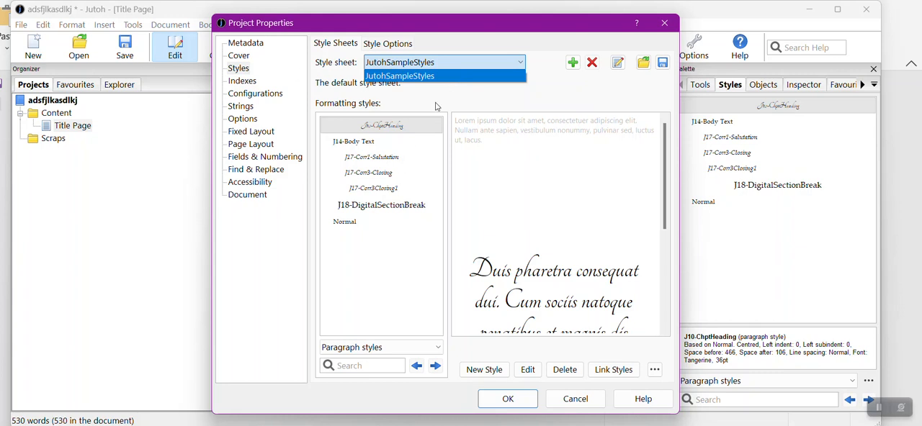
{"action": "left_click", "coordinate": [400, 76]}
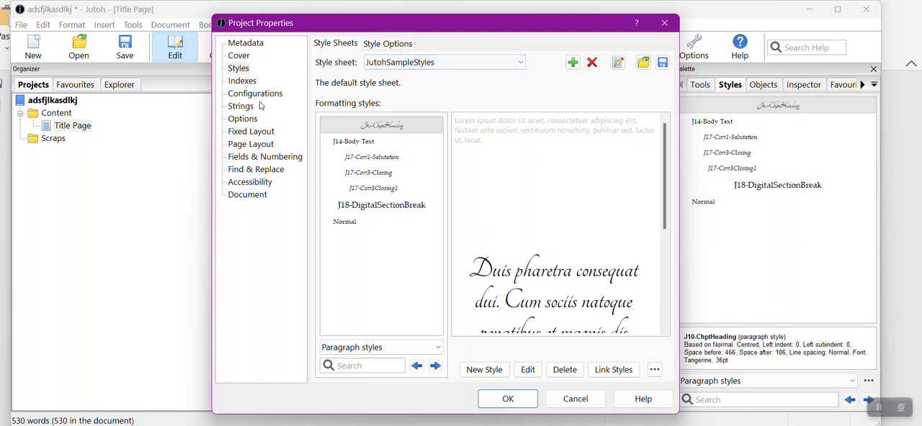
Choose JutohSampleStyles, the only available sheet, as the Epub configuration's style sheet
{"action": "left_click", "coordinate": [255, 93]}
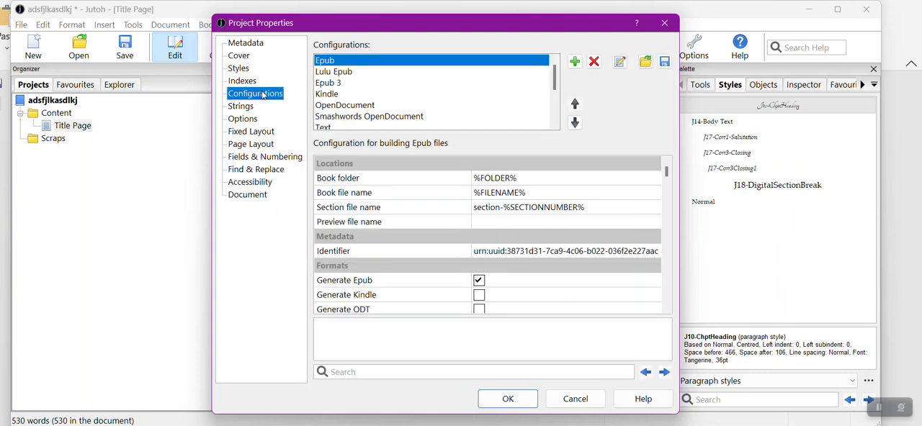
{"action": "scroll", "scroll_direction": "down", "scroll_amount": 3}
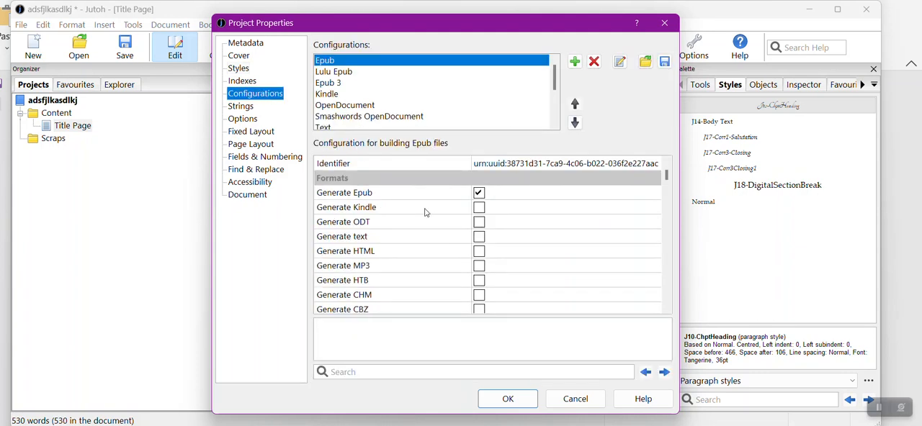
{"action": "scroll", "scroll_direction": "down", "scroll_amount": 3}
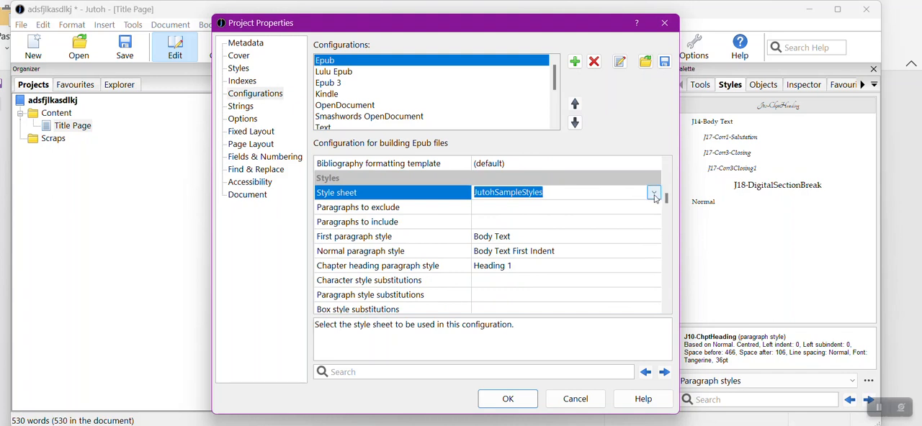
{"action": "left_click", "coordinate": [653, 192]}
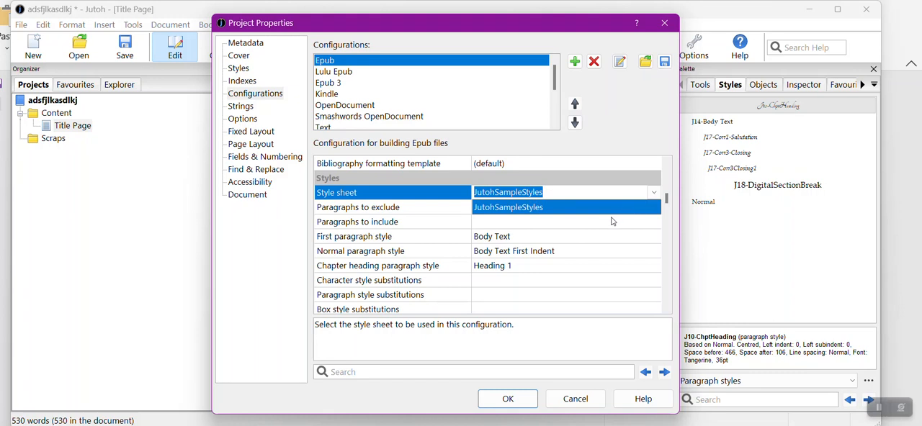
{"action": "mouse_move", "coordinate": [602, 215]}
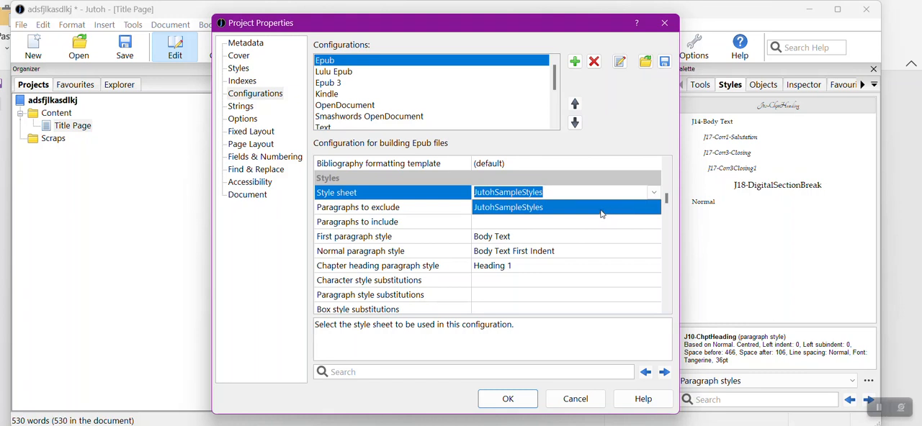
{"action": "mouse_move", "coordinate": [588, 209]}
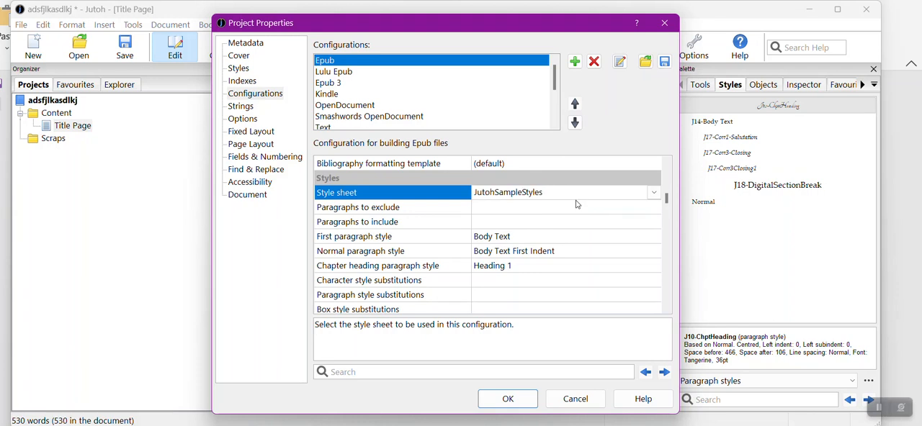
{"action": "mouse_move", "coordinate": [565, 240]}
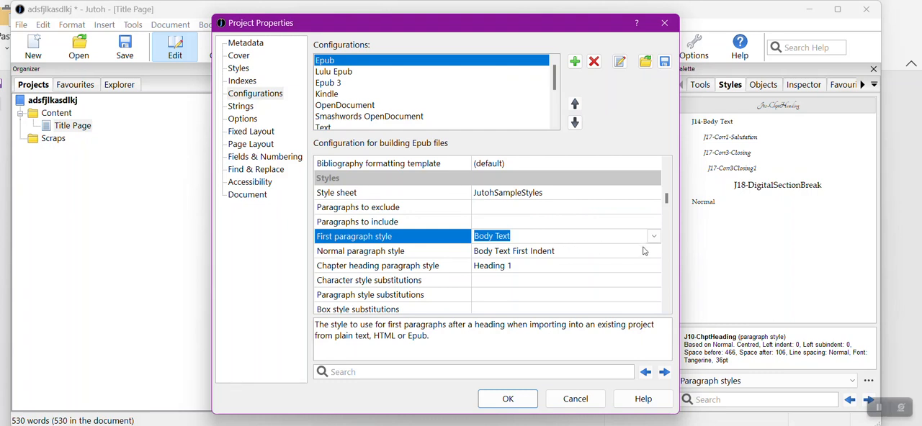
Give Epub J14-Body Text for first and normal paragraphs, J10-ChptHeading for chapter headings
{"action": "left_click", "coordinate": [653, 236]}
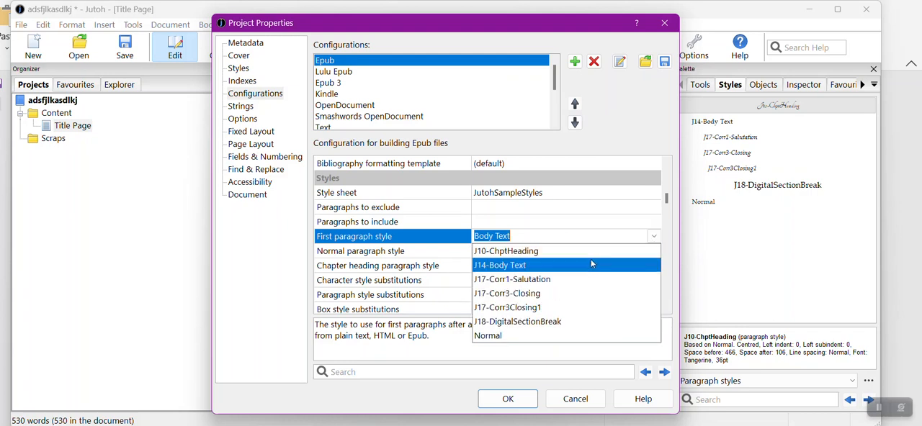
{"action": "left_click", "coordinate": [500, 265]}
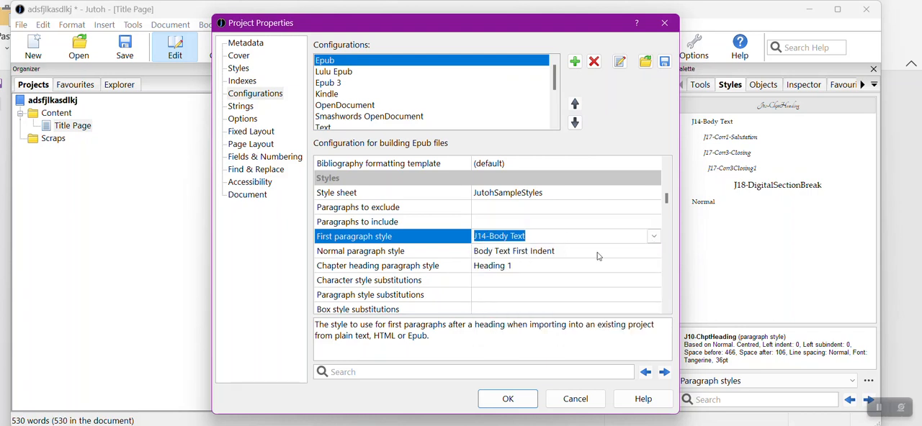
{"action": "left_click", "coordinate": [653, 251]}
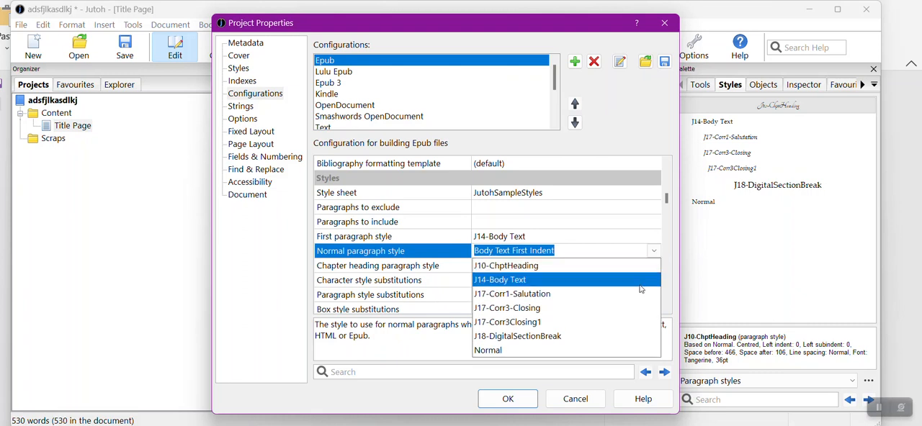
{"action": "mouse_move", "coordinate": [632, 308]}
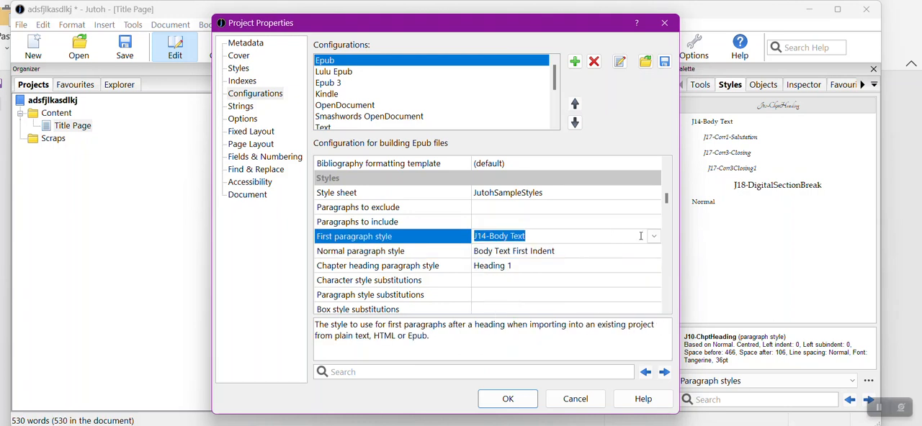
{"action": "left_click", "coordinate": [652, 235]}
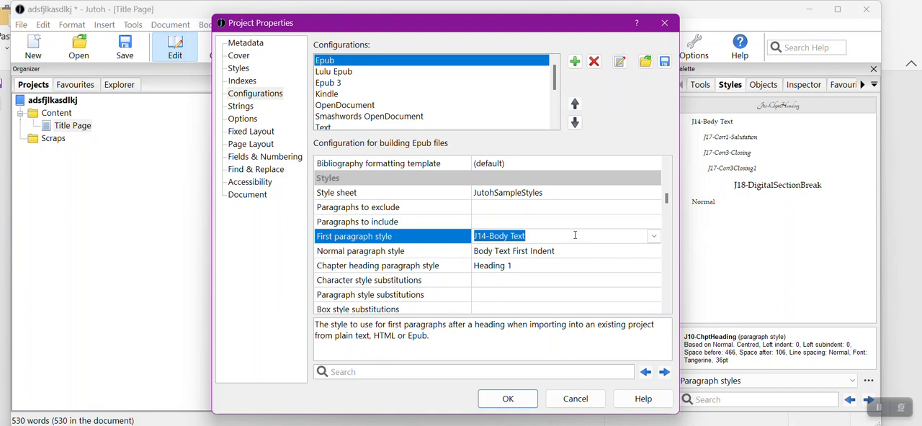
{"action": "mouse_move", "coordinate": [569, 241]}
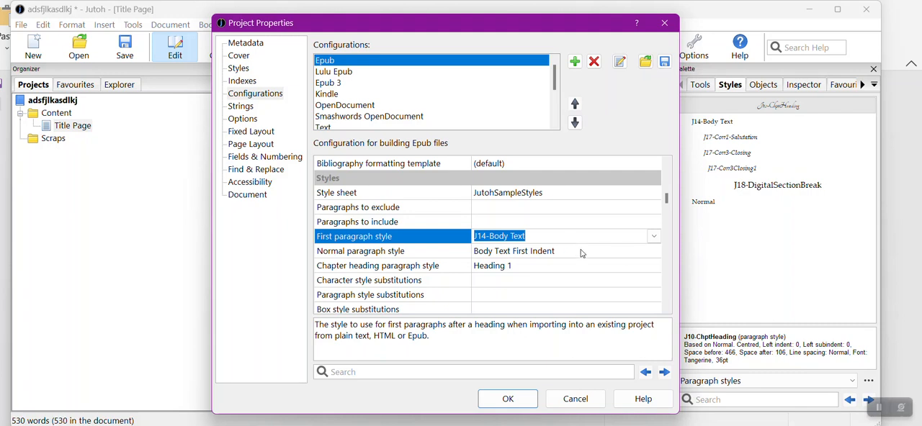
{"action": "left_click", "coordinate": [652, 250]}
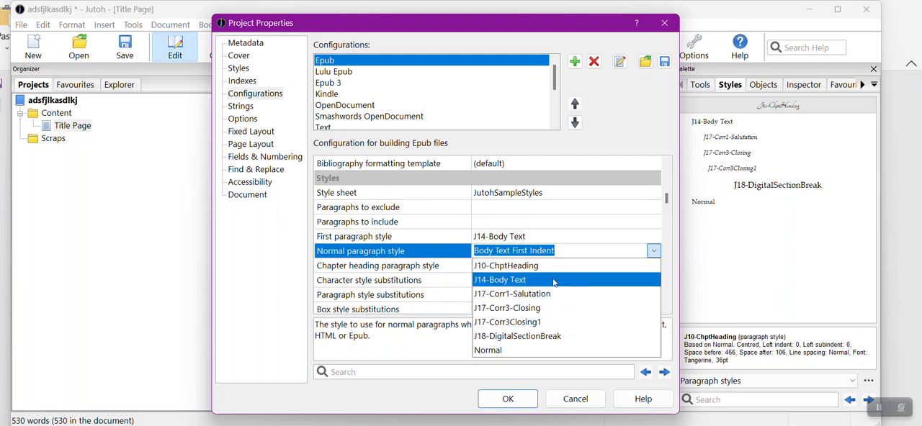
{"action": "left_click", "coordinate": [500, 279]}
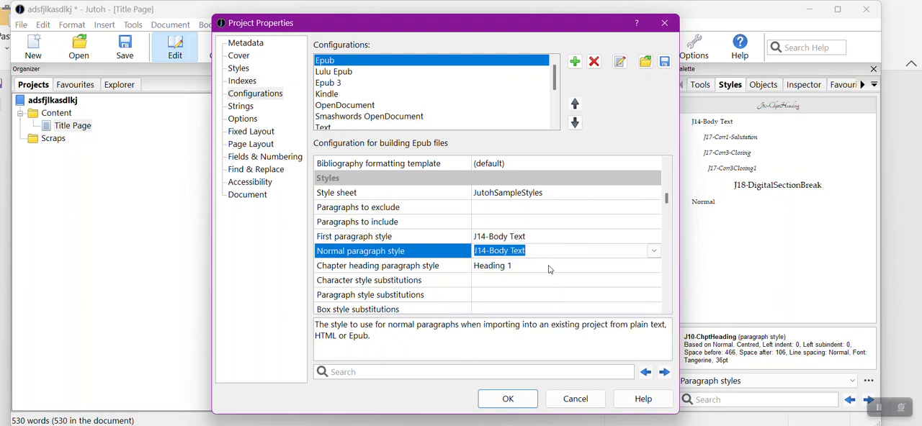
{"action": "left_click", "coordinate": [653, 265]}
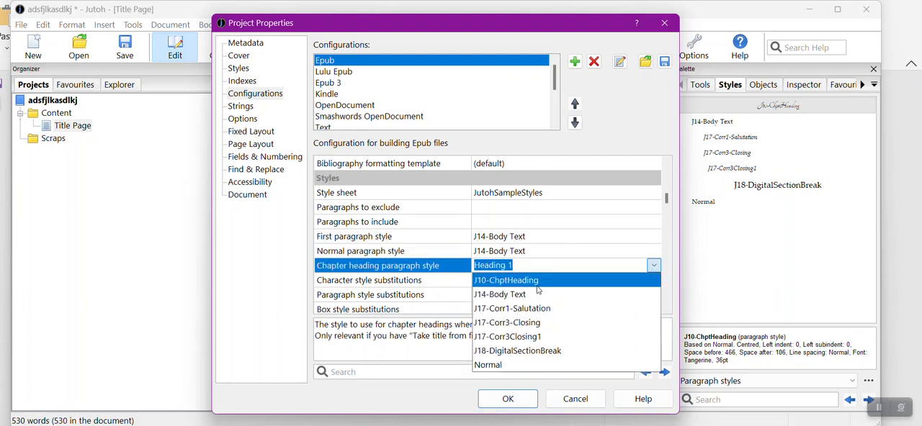
{"action": "left_click", "coordinate": [506, 281]}
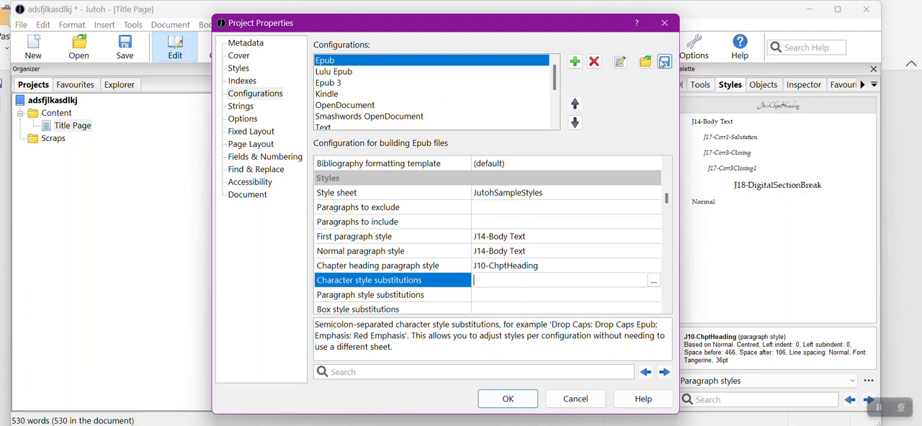
Delete the OpenDocument and Smashwords OpenDocument configurations
{"action": "left_click", "coordinate": [333, 71]}
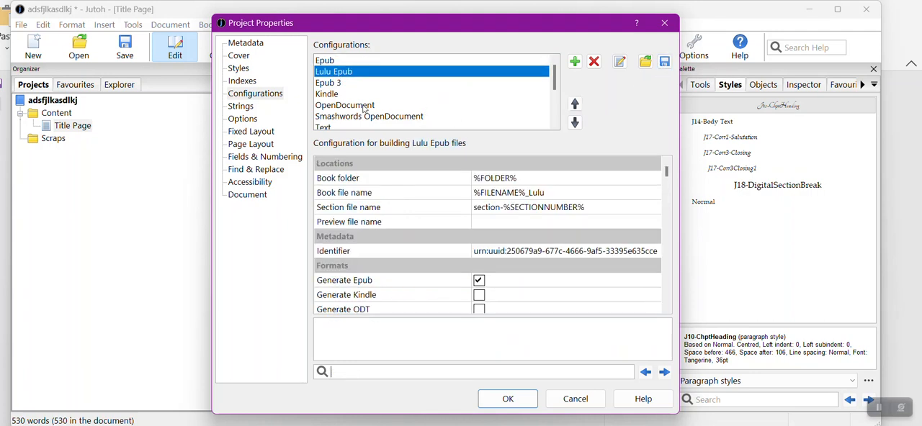
{"action": "left_click", "coordinate": [345, 105]}
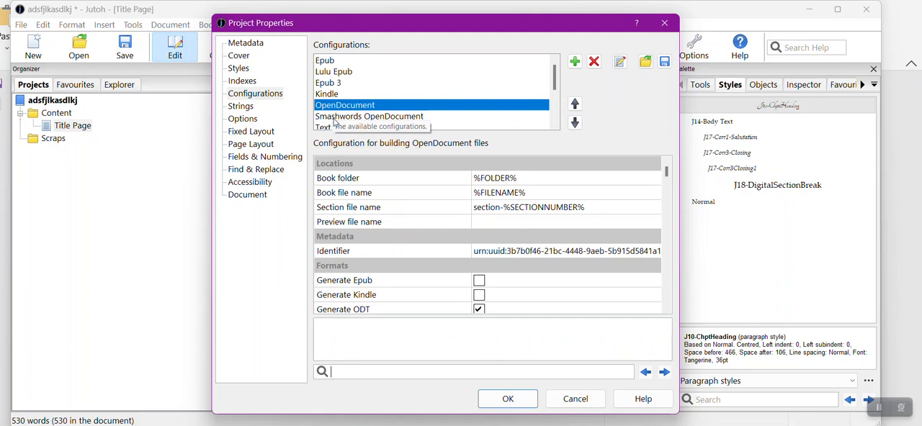
{"action": "left_click", "coordinate": [333, 71]}
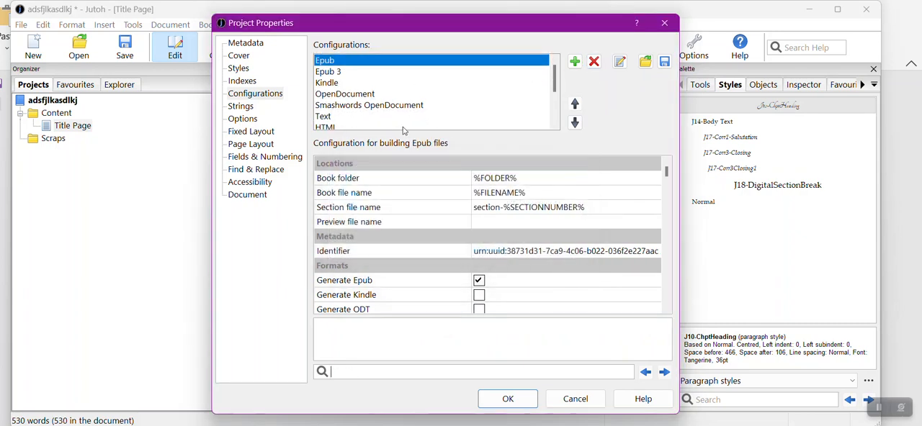
{"action": "left_click", "coordinate": [593, 61]}
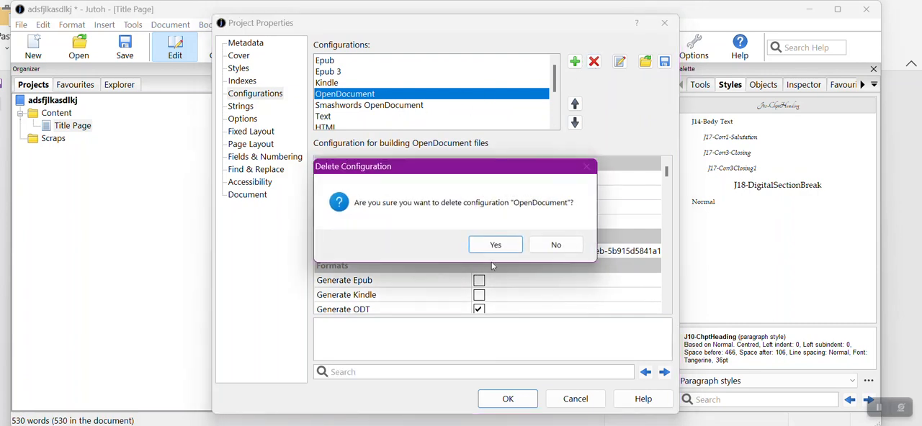
{"action": "left_click", "coordinate": [495, 245]}
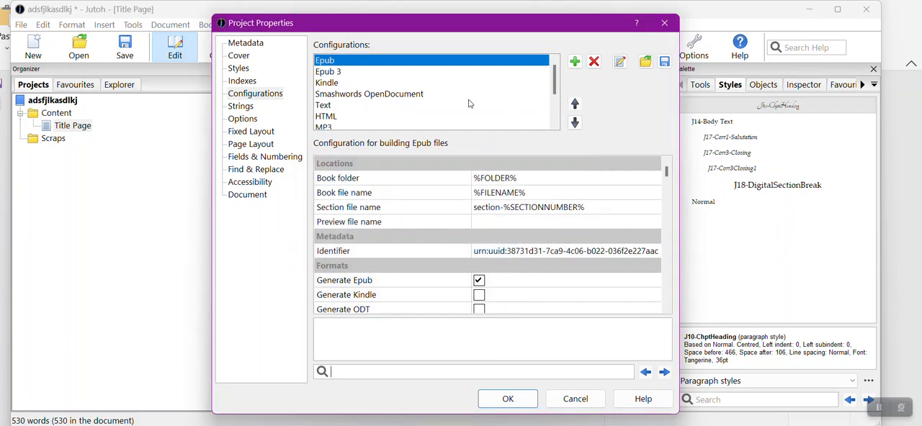
{"action": "left_click", "coordinate": [593, 61]}
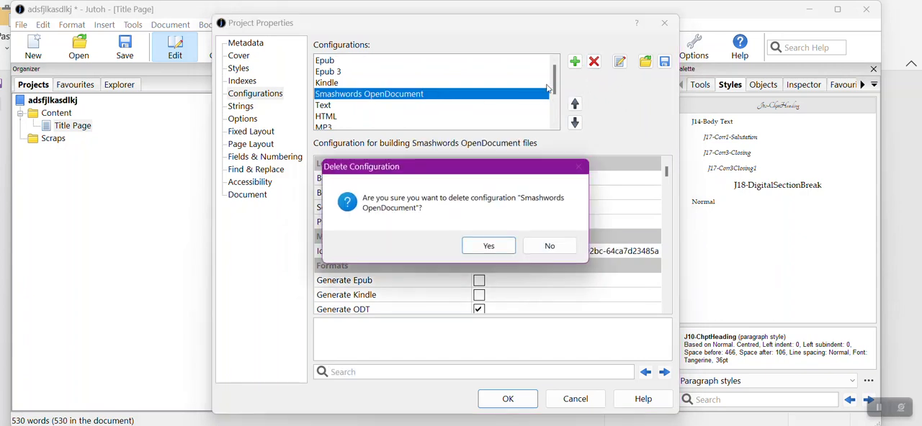
{"action": "left_click", "coordinate": [489, 246]}
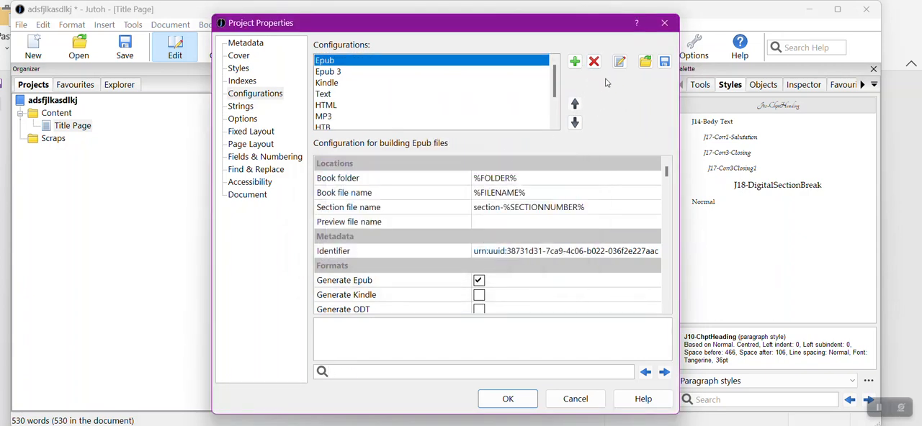
{"action": "left_click", "coordinate": [619, 61]}
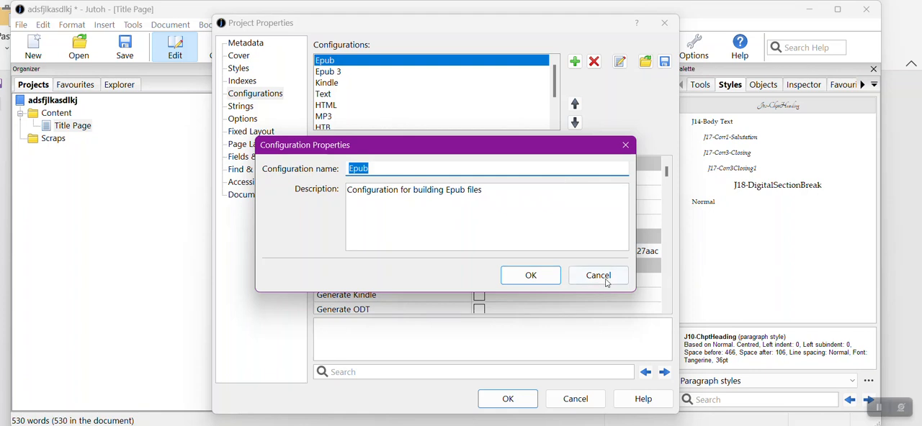
{"action": "left_click", "coordinate": [598, 275]}
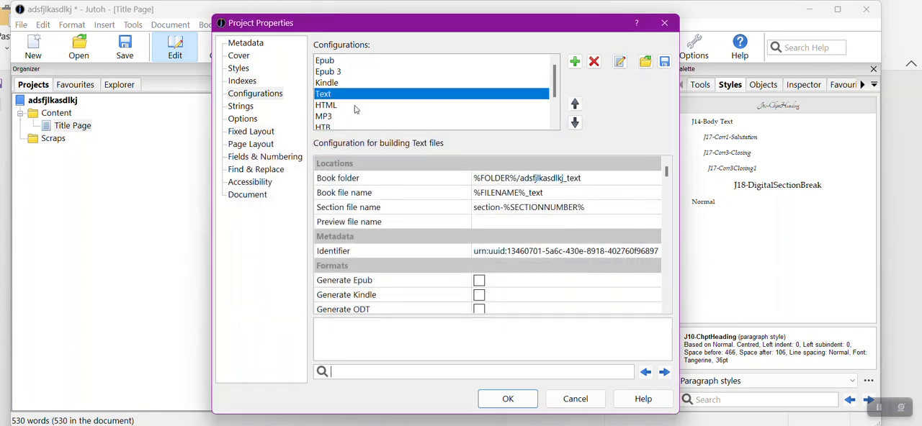
Delete the Text, HTML and MP3 configurations
{"action": "left_click", "coordinate": [593, 61]}
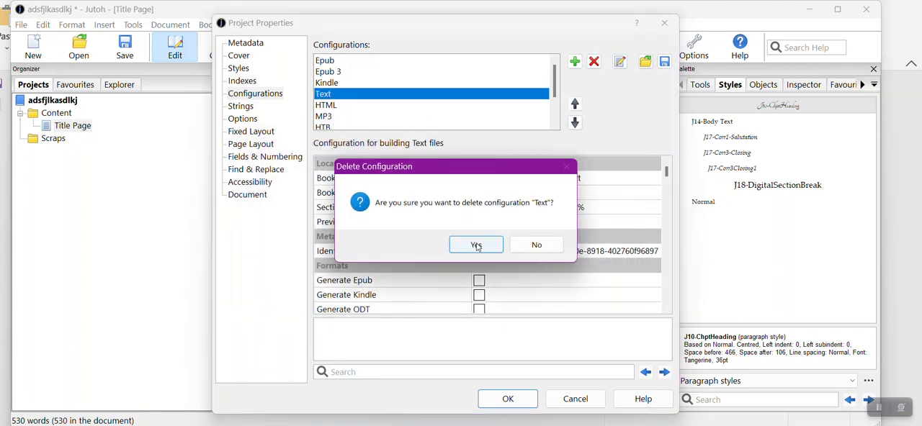
{"action": "left_click", "coordinate": [476, 245]}
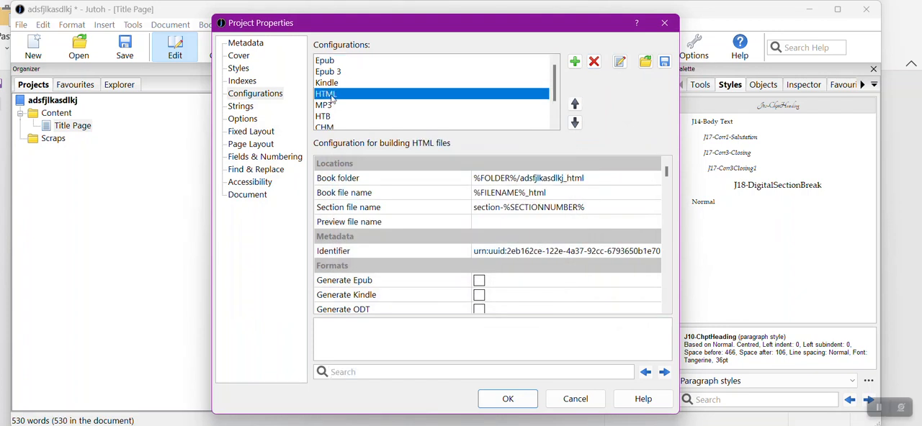
{"action": "left_click", "coordinate": [594, 61]}
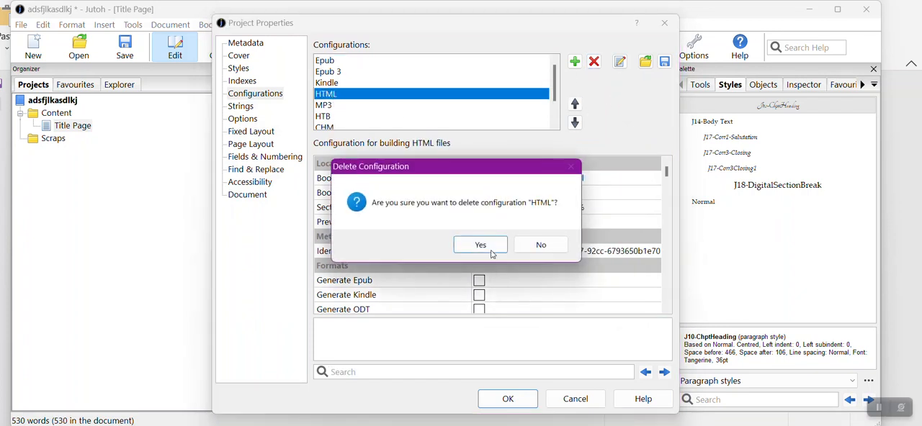
{"action": "left_click", "coordinate": [480, 244]}
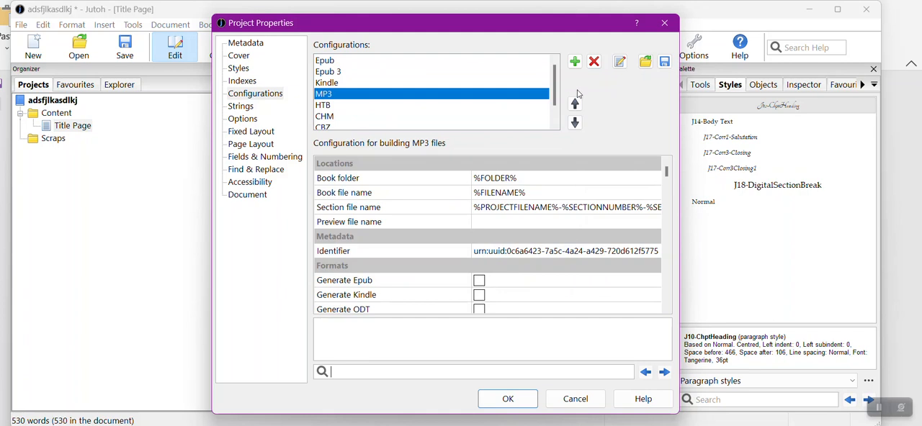
{"action": "left_click", "coordinate": [594, 61]}
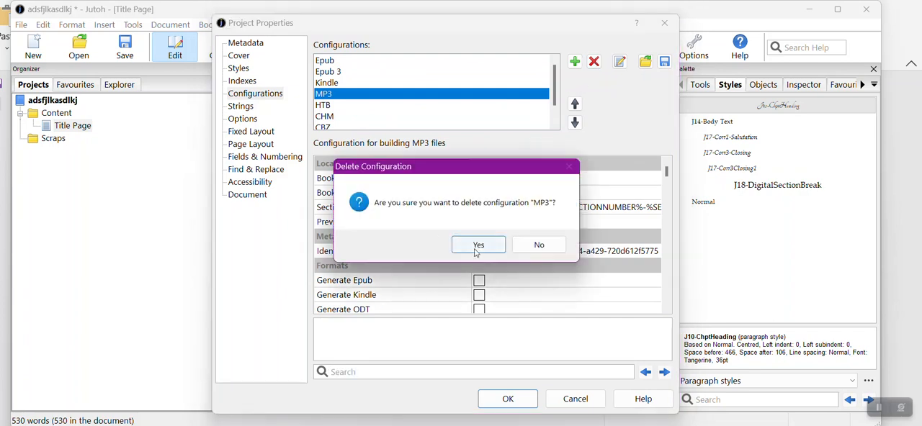
{"action": "left_click", "coordinate": [478, 245]}
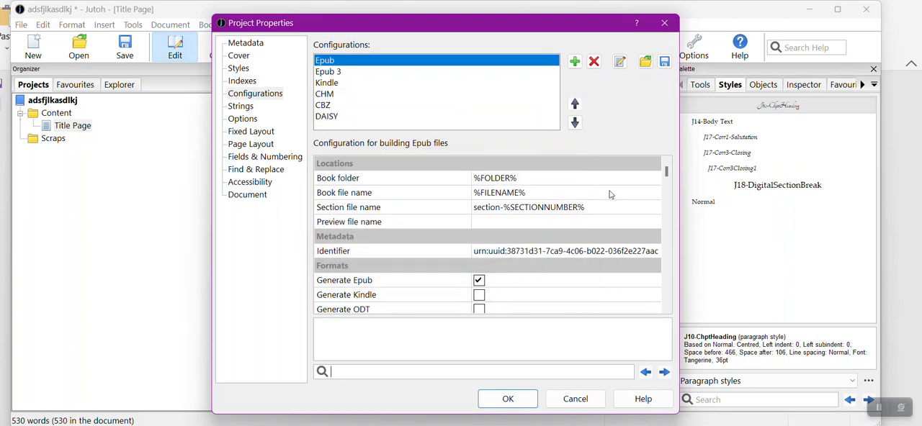
Delete the CHM and CBZ configurations, leaving Epub, Epub 3 and Kindle
{"action": "left_click", "coordinate": [325, 93]}
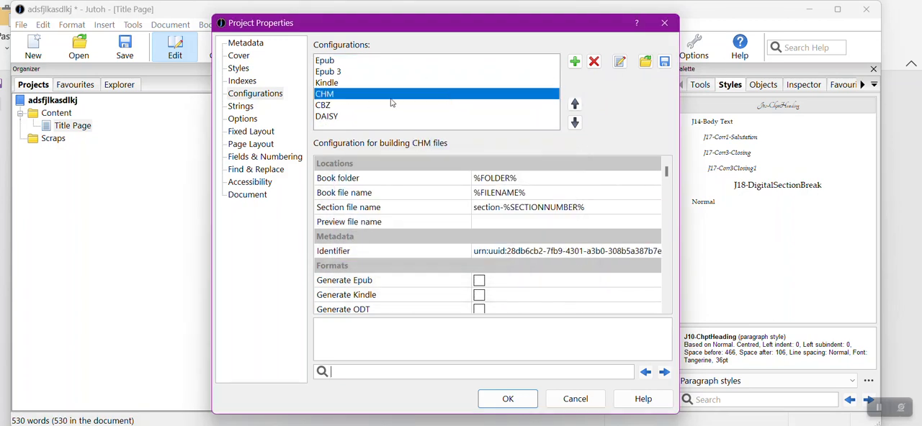
{"action": "left_click", "coordinate": [593, 62]}
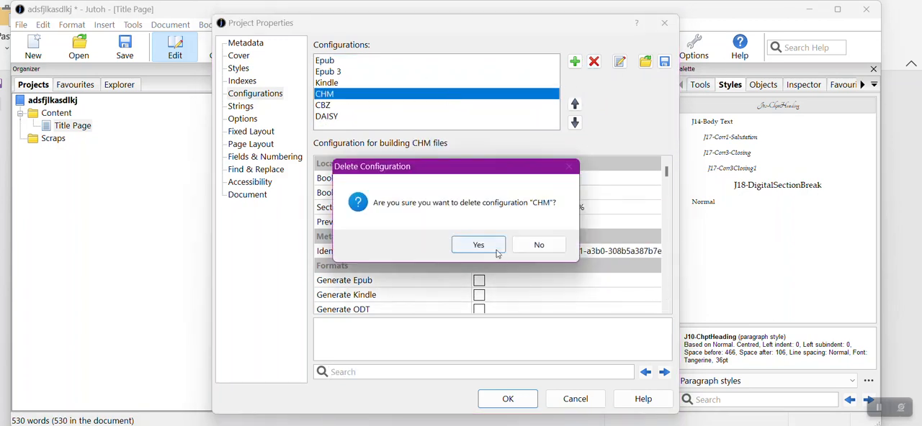
{"action": "left_click", "coordinate": [478, 245]}
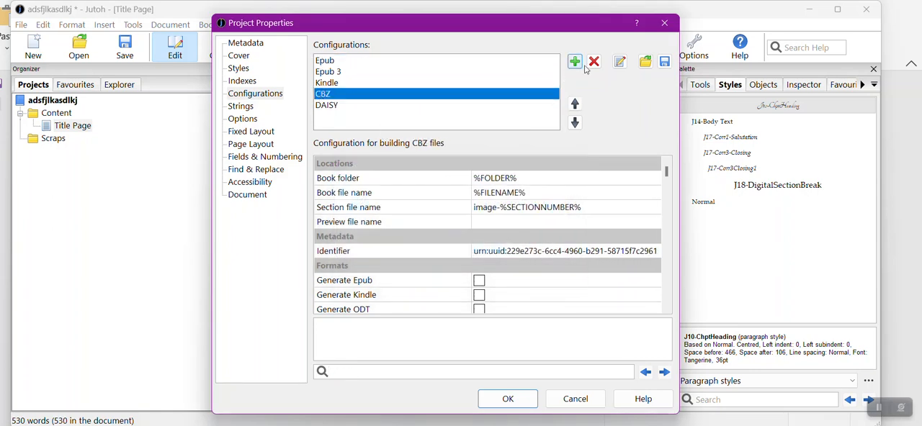
{"action": "left_click", "coordinate": [593, 61]}
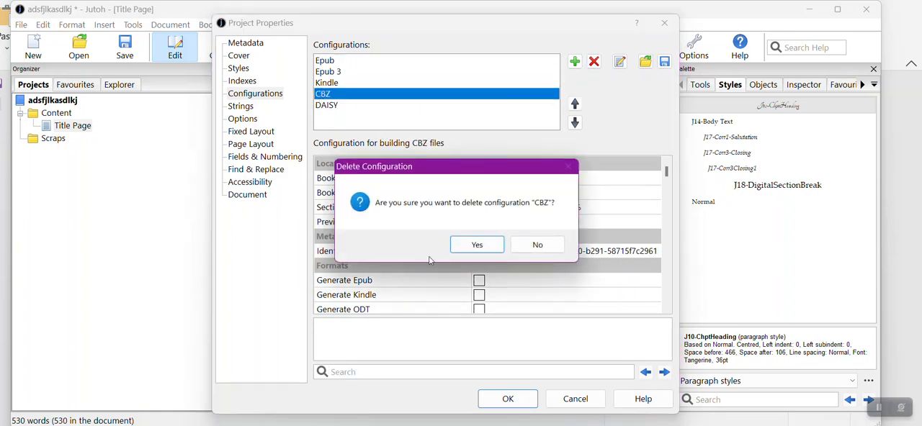
{"action": "left_click", "coordinate": [477, 245]}
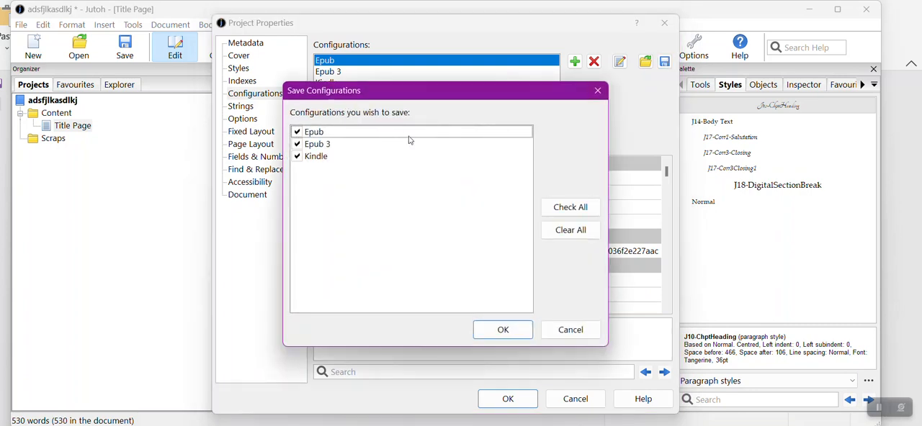
Confirm saving the three checked configurations and begin naming the .configs file 'Juto'
{"action": "left_click", "coordinate": [502, 330]}
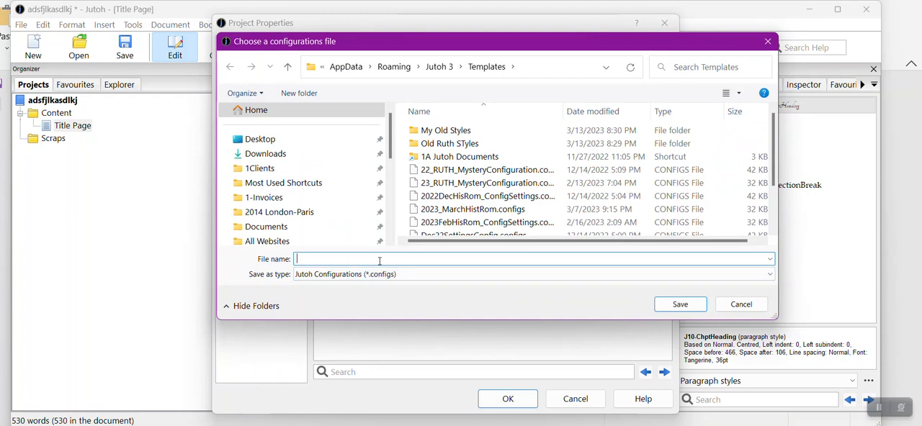
{"action": "type", "text": "J"}
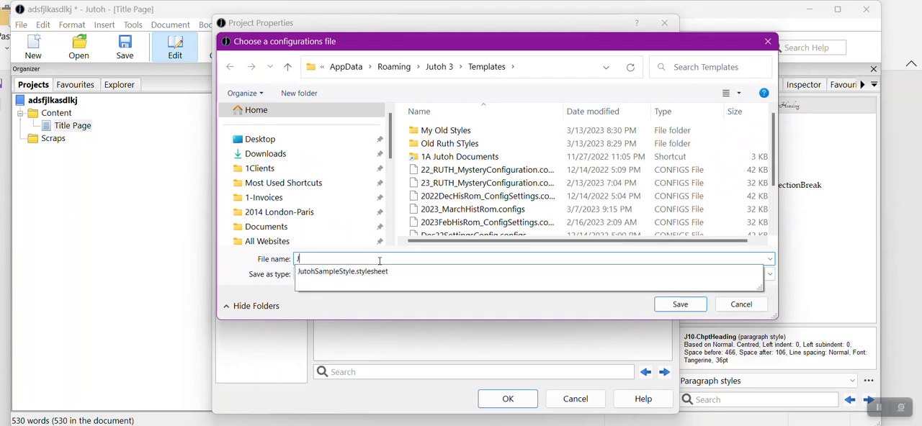
{"action": "type", "text": "uto"}
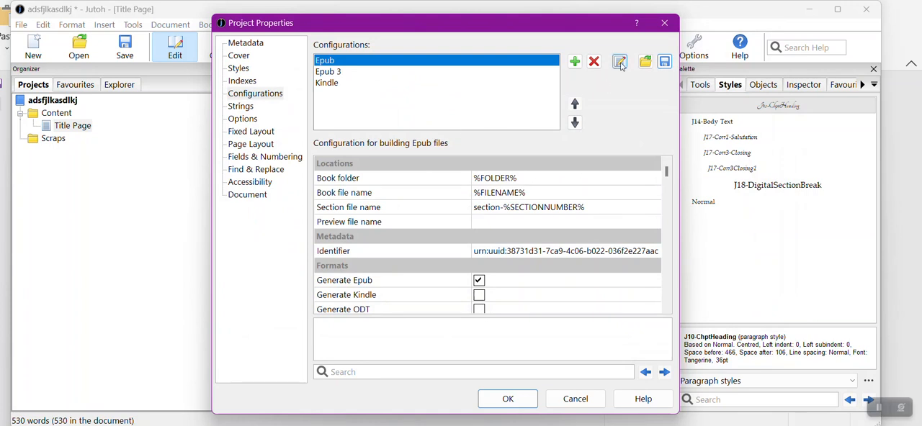
{"action": "left_click", "coordinate": [237, 68]}
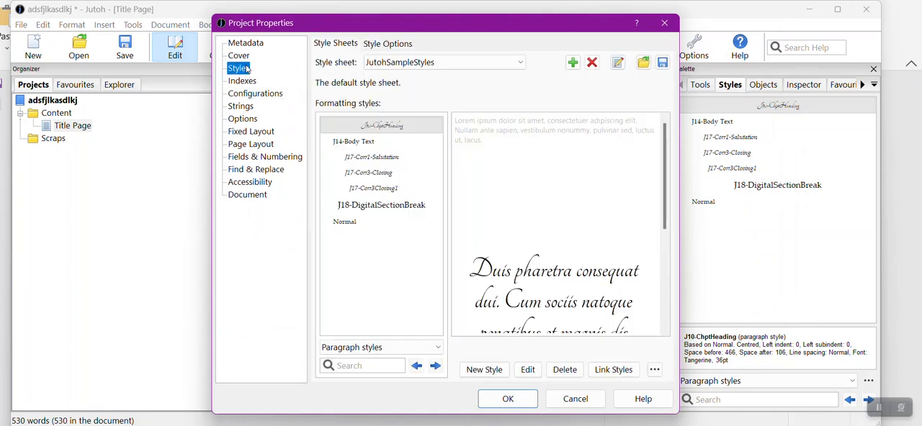
{"action": "left_click", "coordinate": [254, 92]}
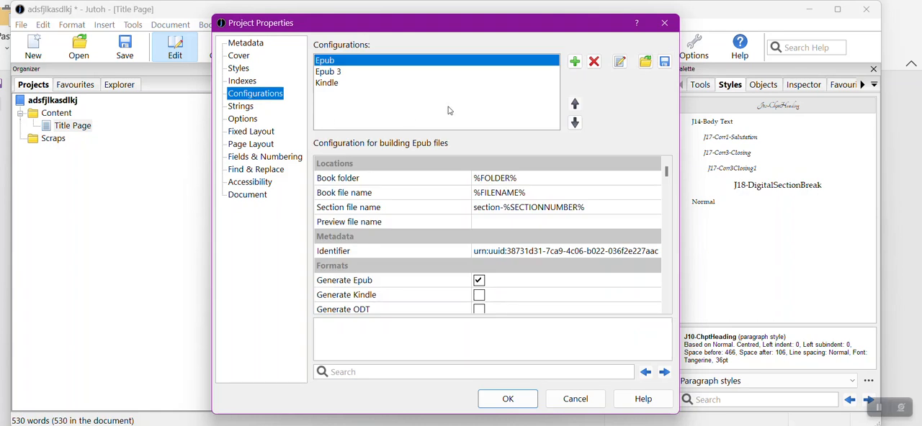
{"action": "scroll", "scroll_direction": "down", "scroll_amount": 3}
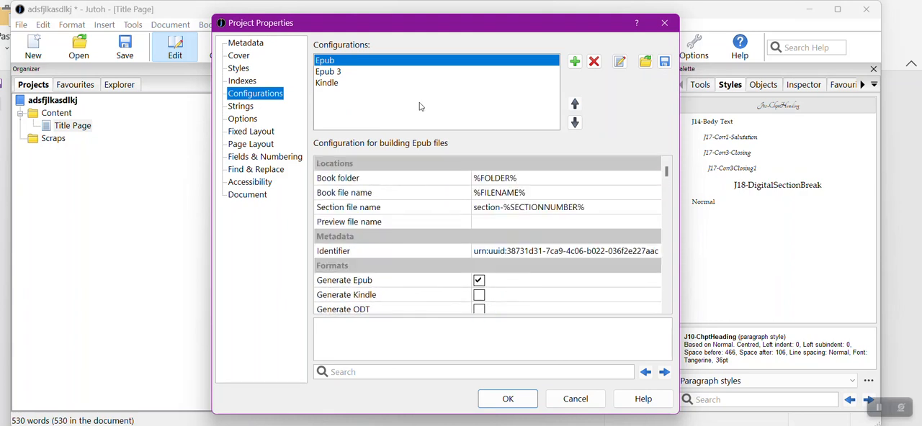
Give Kindle J14-Body Text for first and normal paragraphs, J10-ChptHeading for chapter headings
{"action": "left_click", "coordinate": [326, 82]}
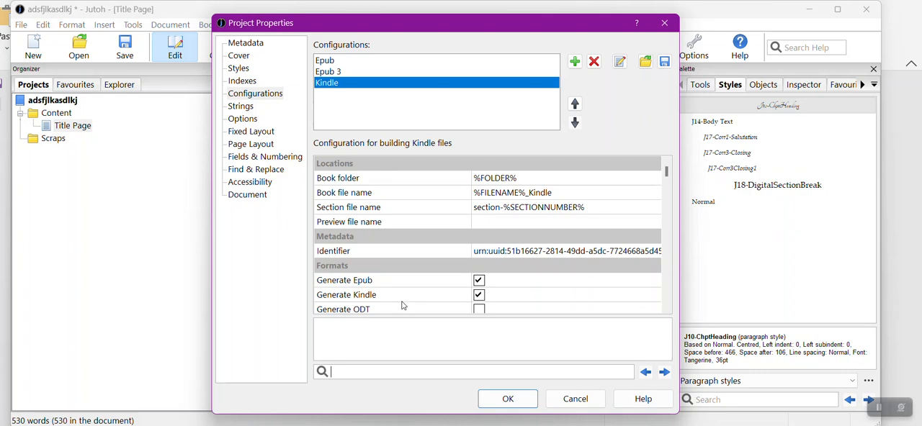
{"action": "scroll", "scroll_direction": "down", "scroll_amount": 3}
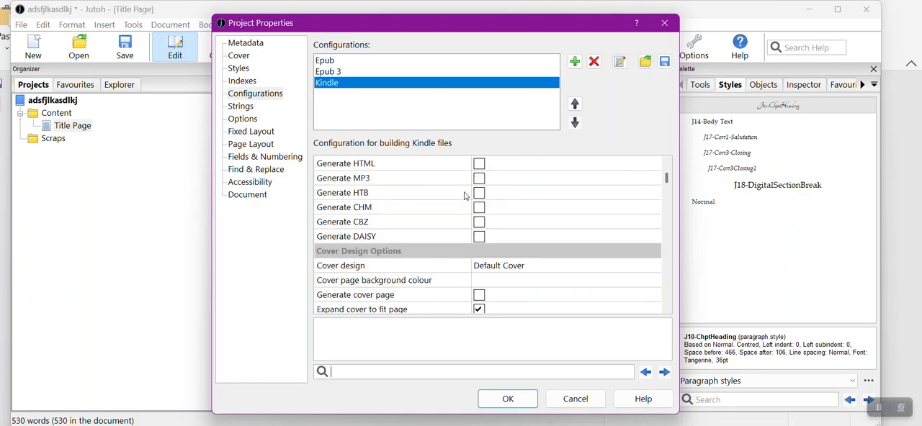
{"action": "scroll", "scroll_direction": "down", "scroll_amount": 3}
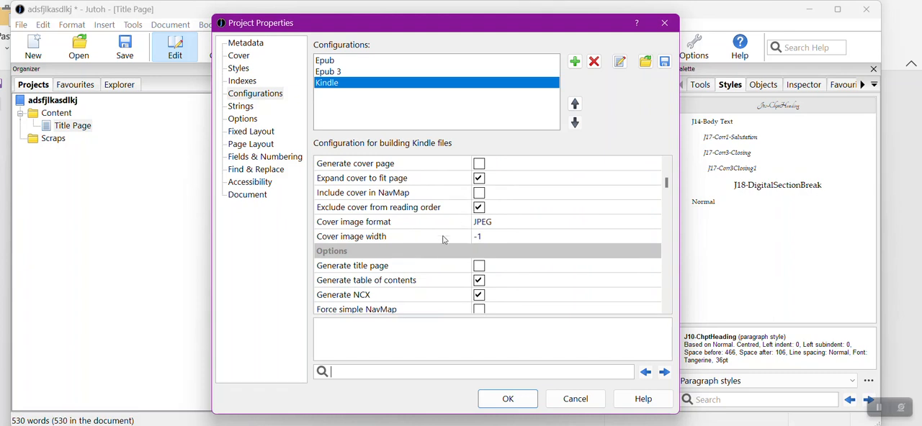
{"action": "scroll", "scroll_direction": "down", "scroll_amount": 3}
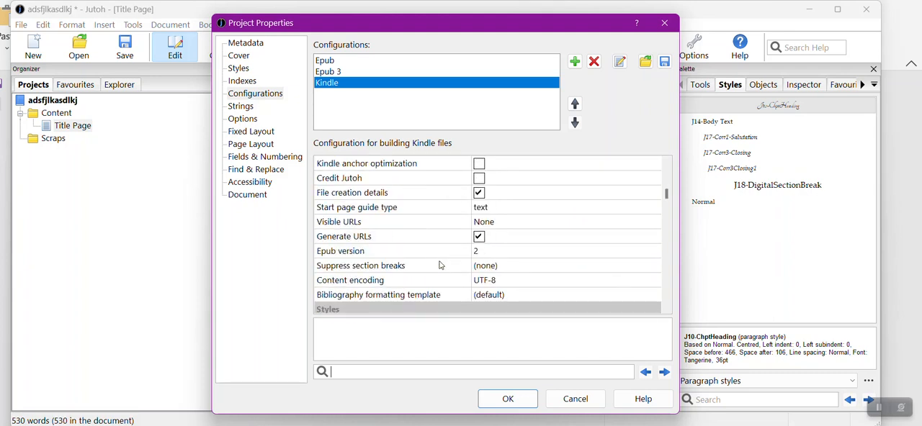
{"action": "scroll", "scroll_direction": "down", "scroll_amount": 3}
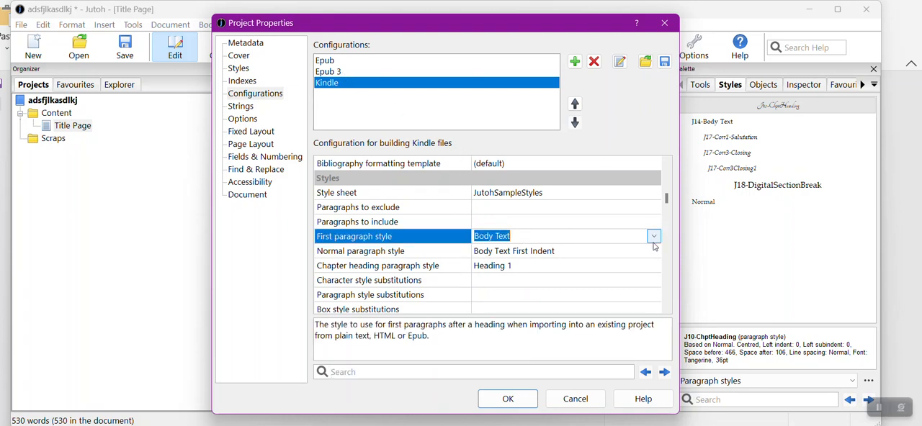
{"action": "left_click", "coordinate": [652, 236]}
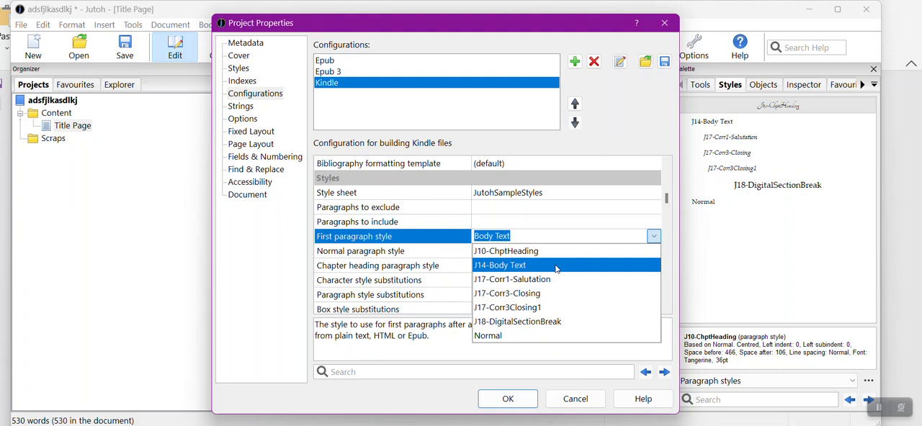
{"action": "left_click", "coordinate": [499, 265]}
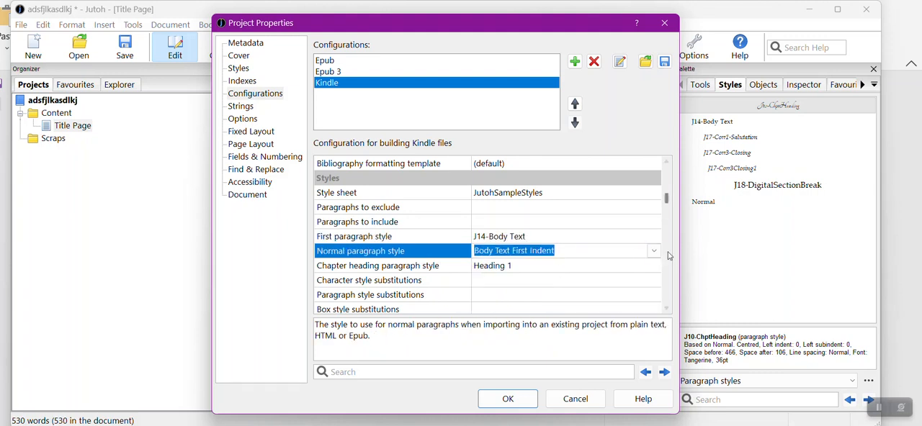
{"action": "left_click", "coordinate": [498, 250]}
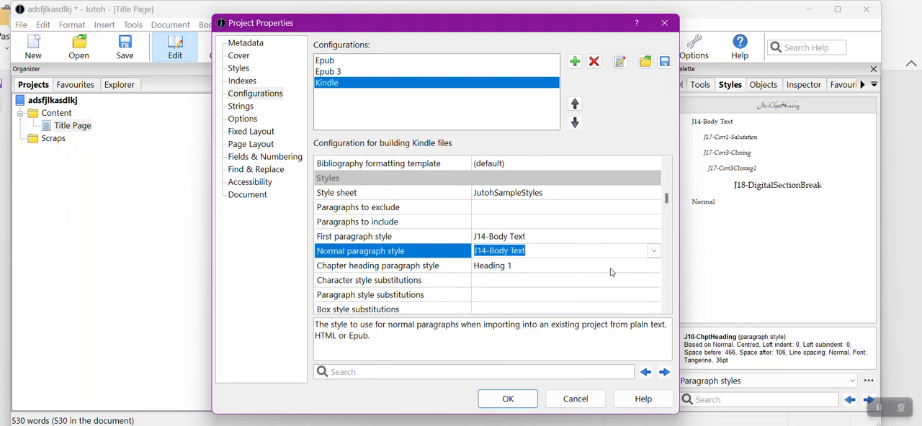
{"action": "left_click", "coordinate": [653, 265]}
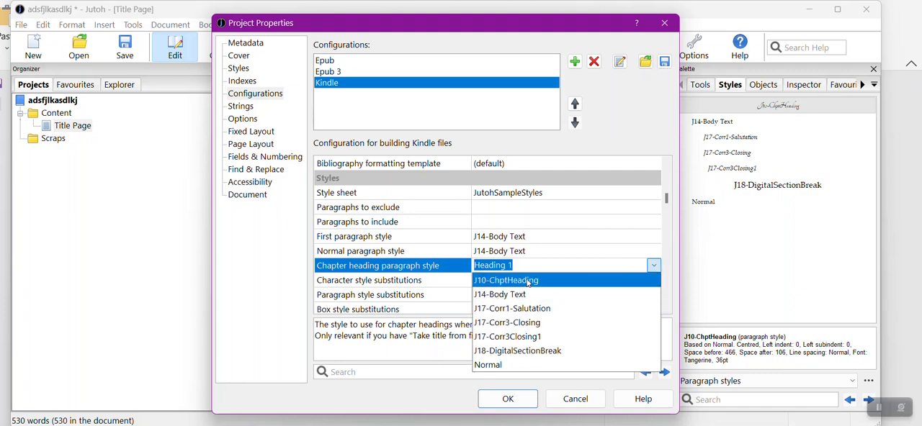
{"action": "left_click", "coordinate": [505, 280]}
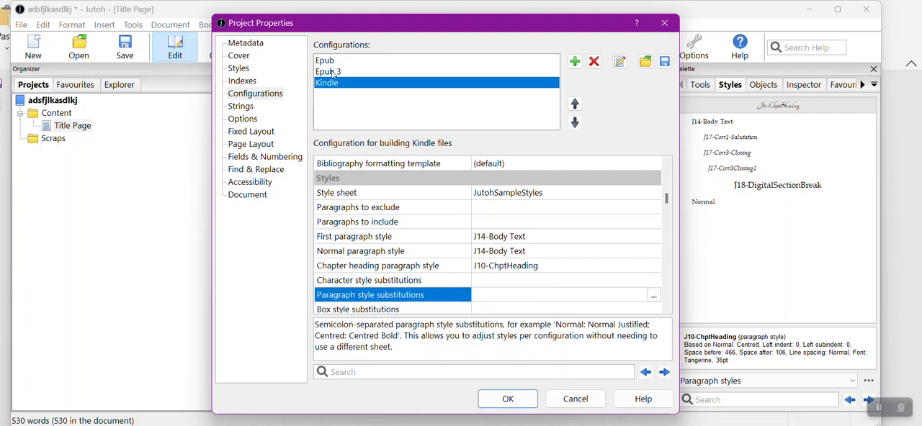
{"action": "left_click", "coordinate": [328, 71]}
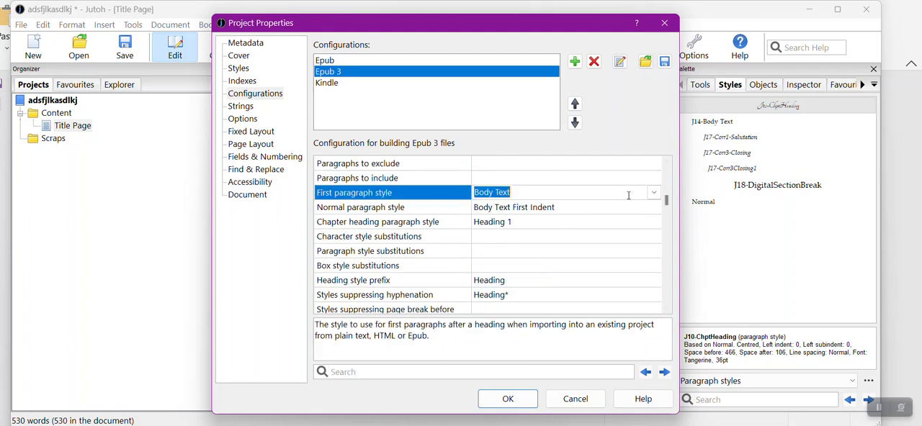
Check Epub 3's first paragraph style choices, then return to the Kindle configuration
{"action": "left_click", "coordinate": [328, 82]}
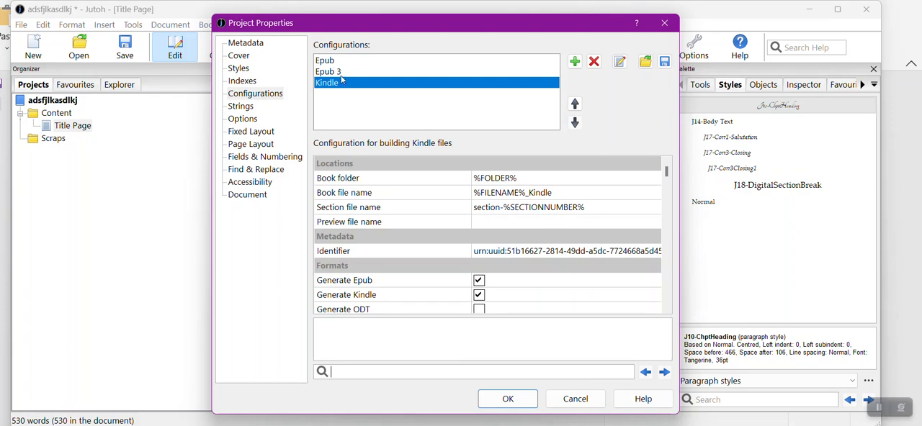
{"action": "mouse_move", "coordinate": [556, 195]}
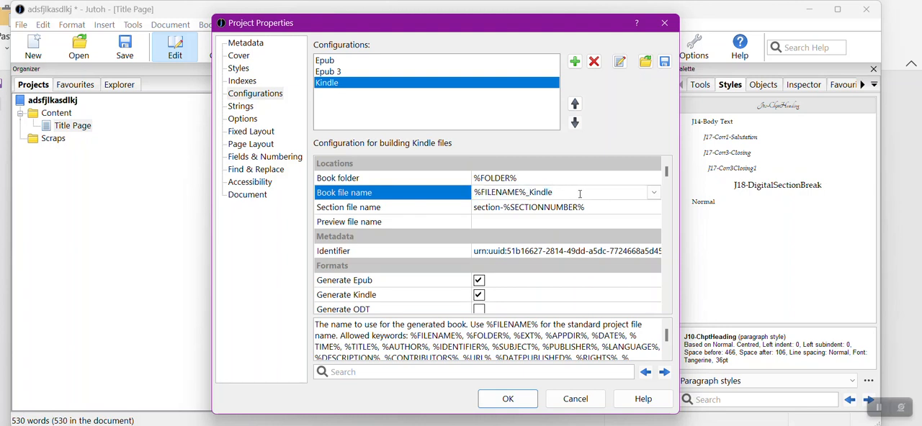
{"action": "mouse_move", "coordinate": [427, 196]}
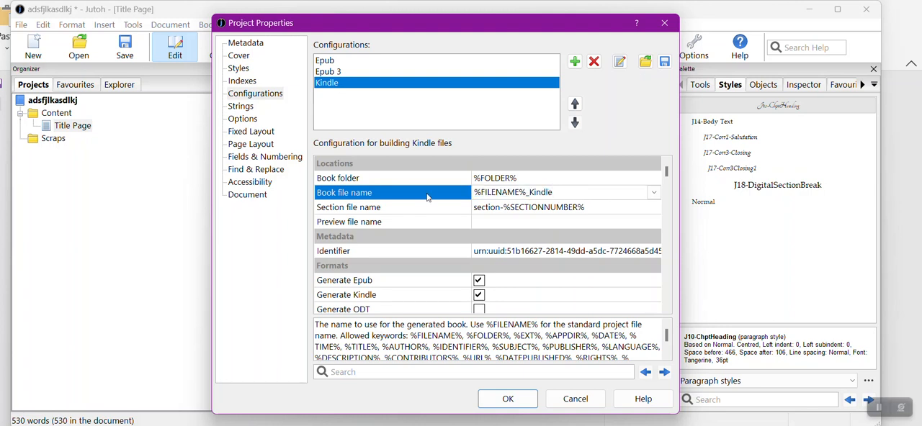
Inspect the Kindle configuration's Book file name setting in Project Properties
{"action": "left_click", "coordinate": [565, 192]}
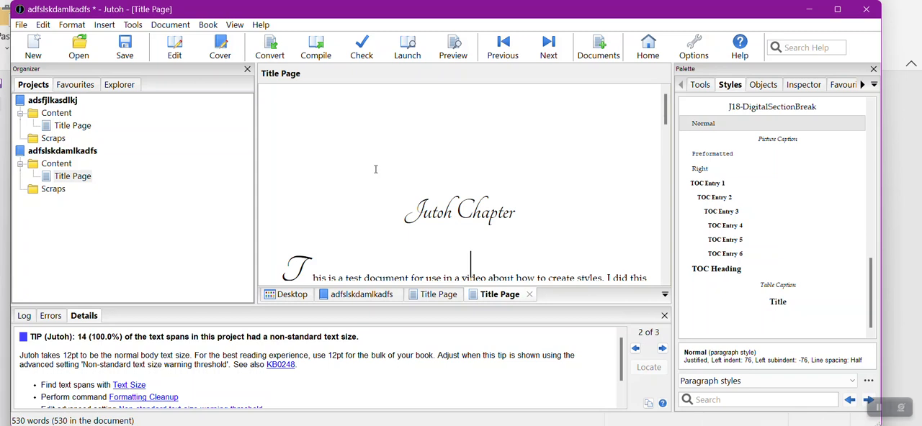
{"action": "mouse_move", "coordinate": [384, 124]}
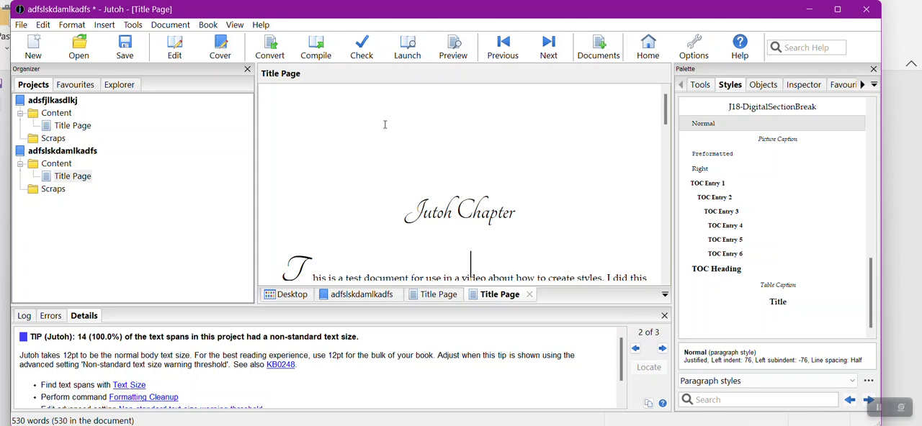